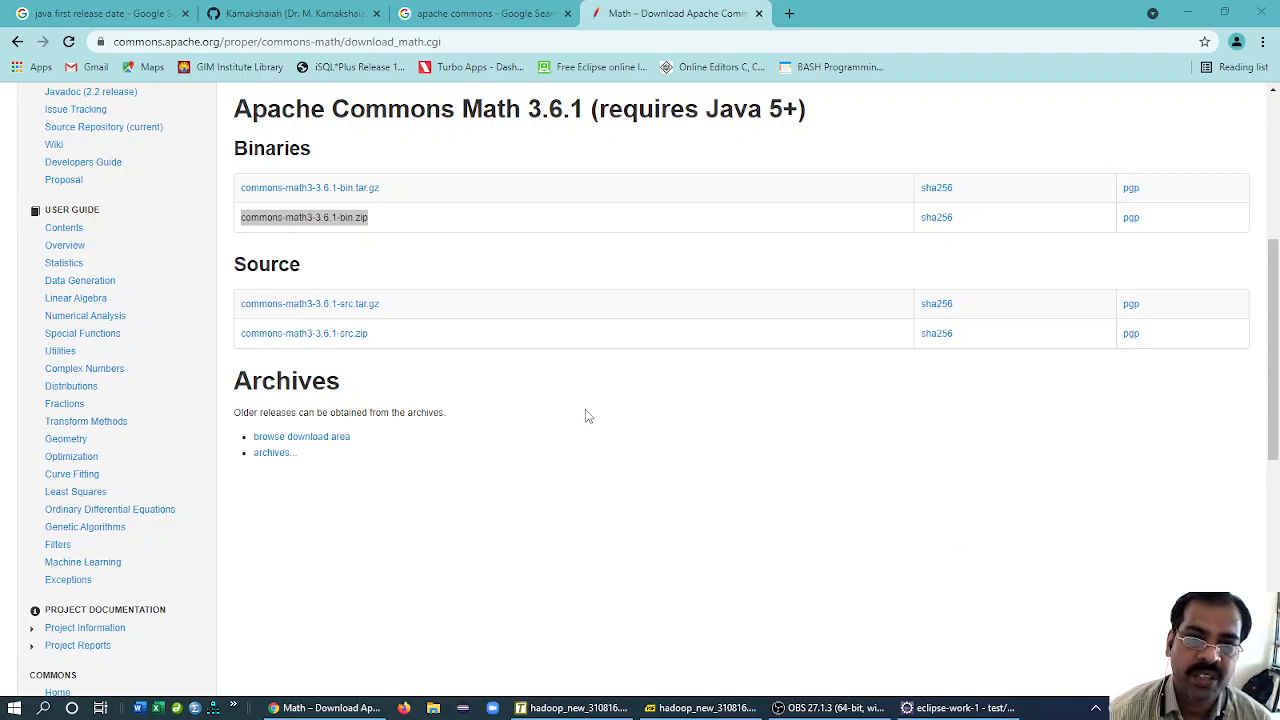
mouse_move(719, 444)
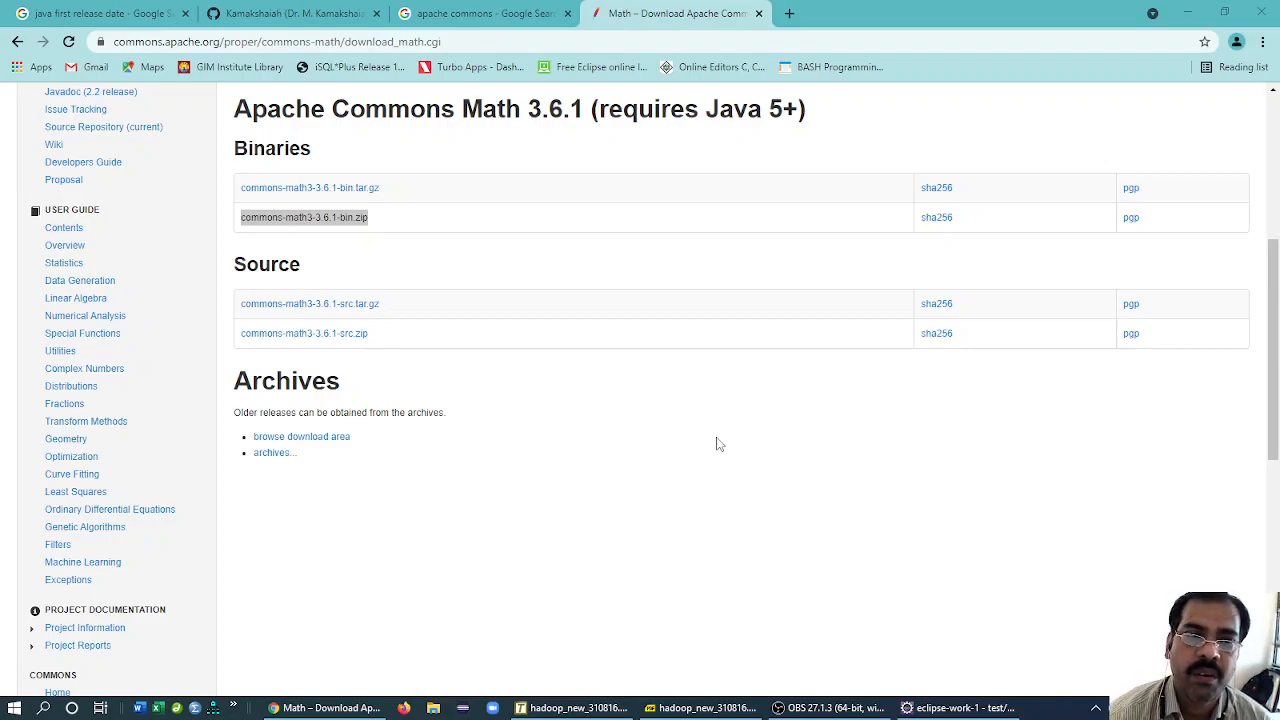
mouse_move(710, 444)
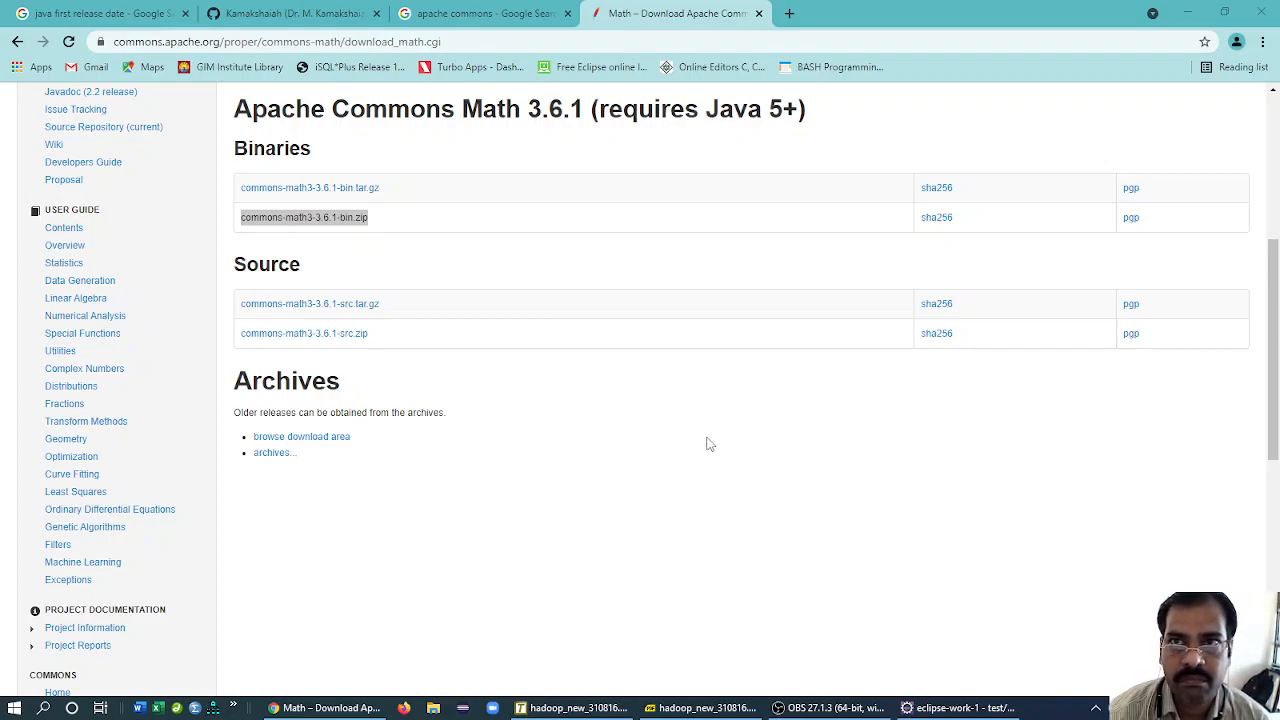
mouse_move(705, 441)
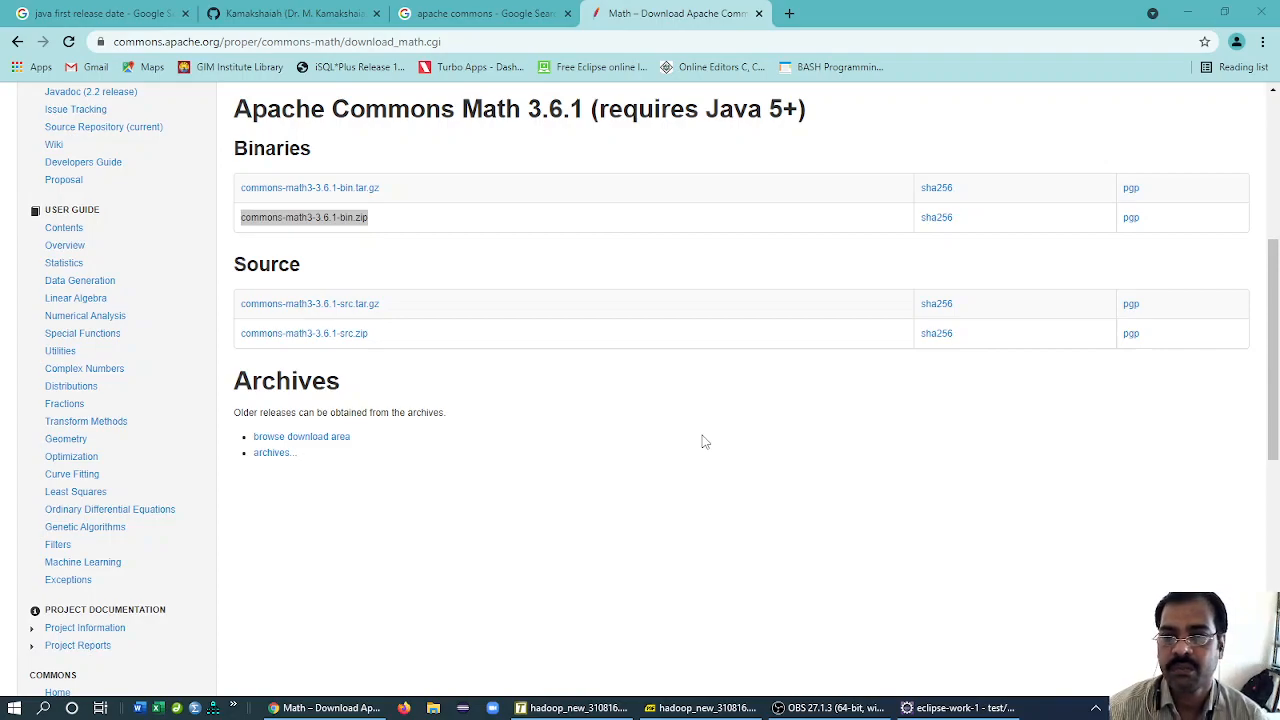
mouse_move(590, 277)
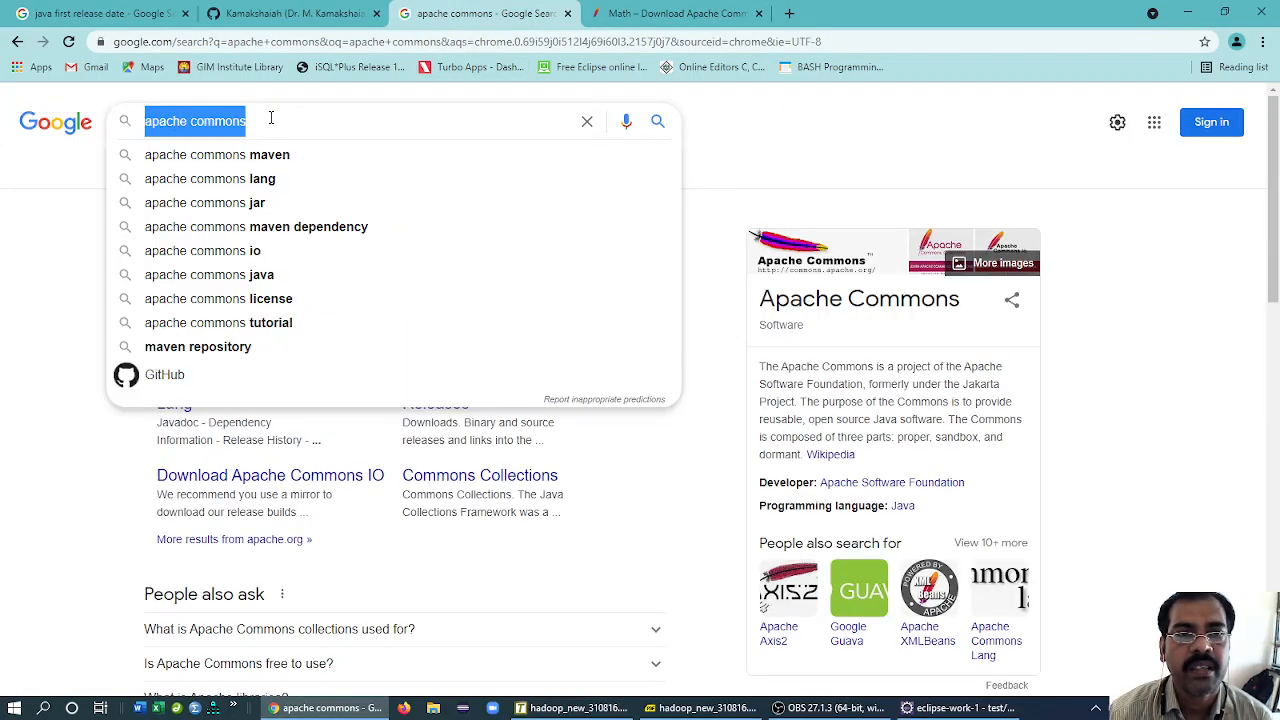
- Go back to the Google 'apache commons' results and open the Apache Commons home page
left_click(708, 13)
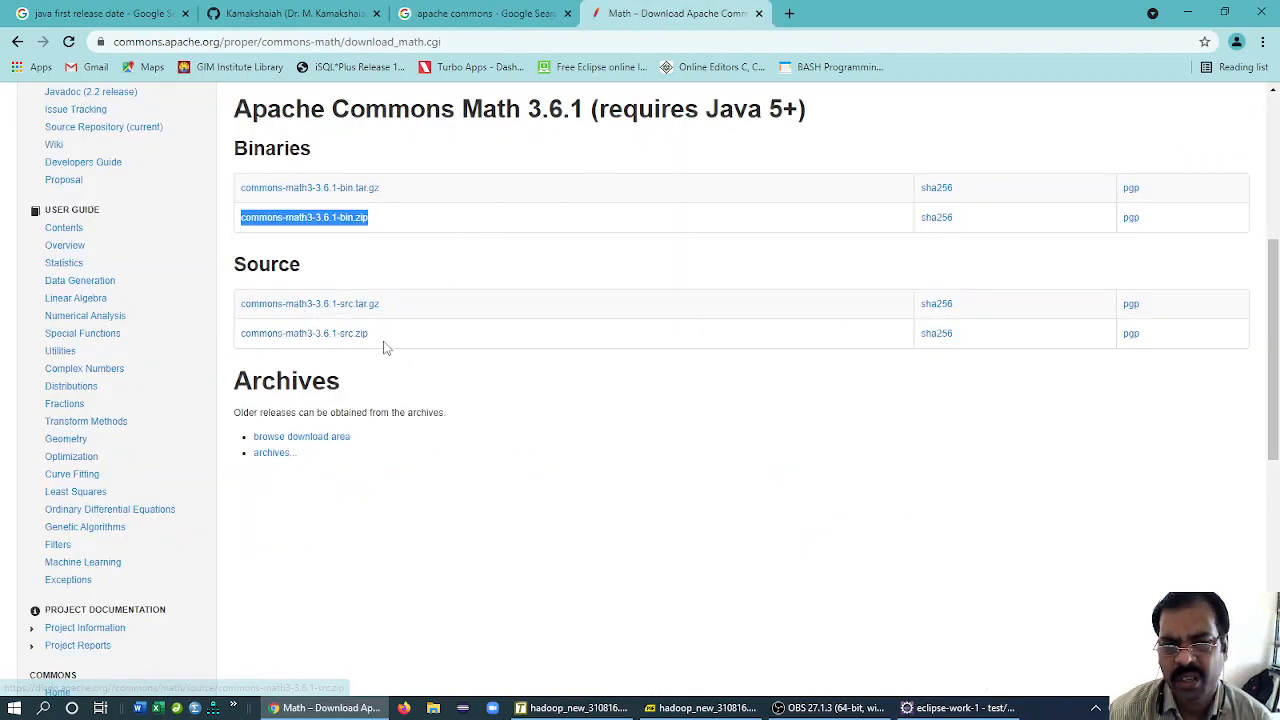
mouse_move(306, 343)
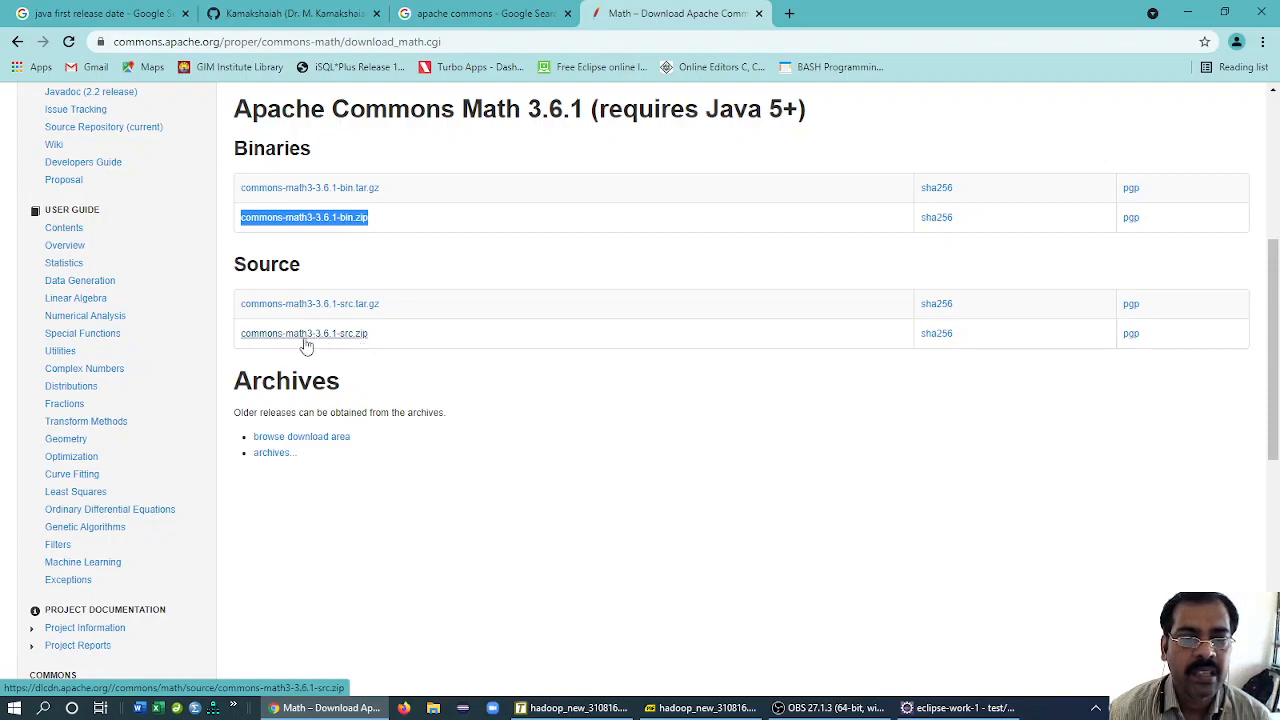
left_click(490, 13)
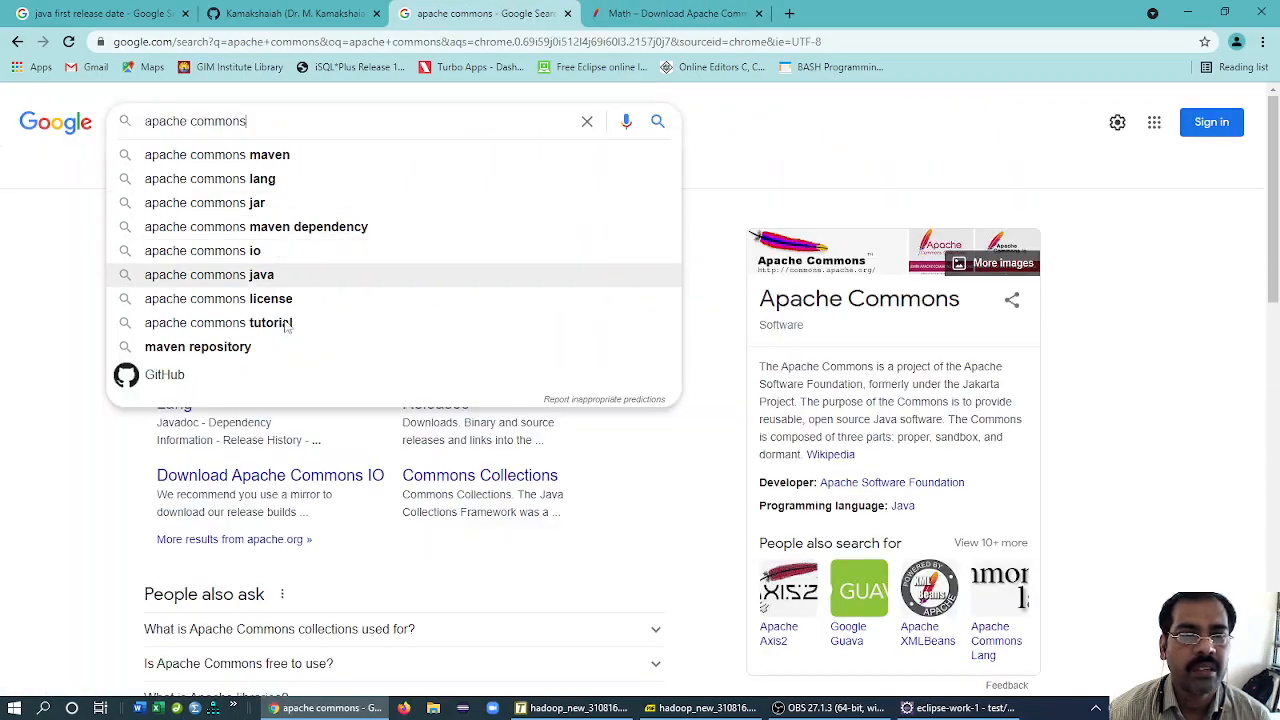
left_click(657, 121)
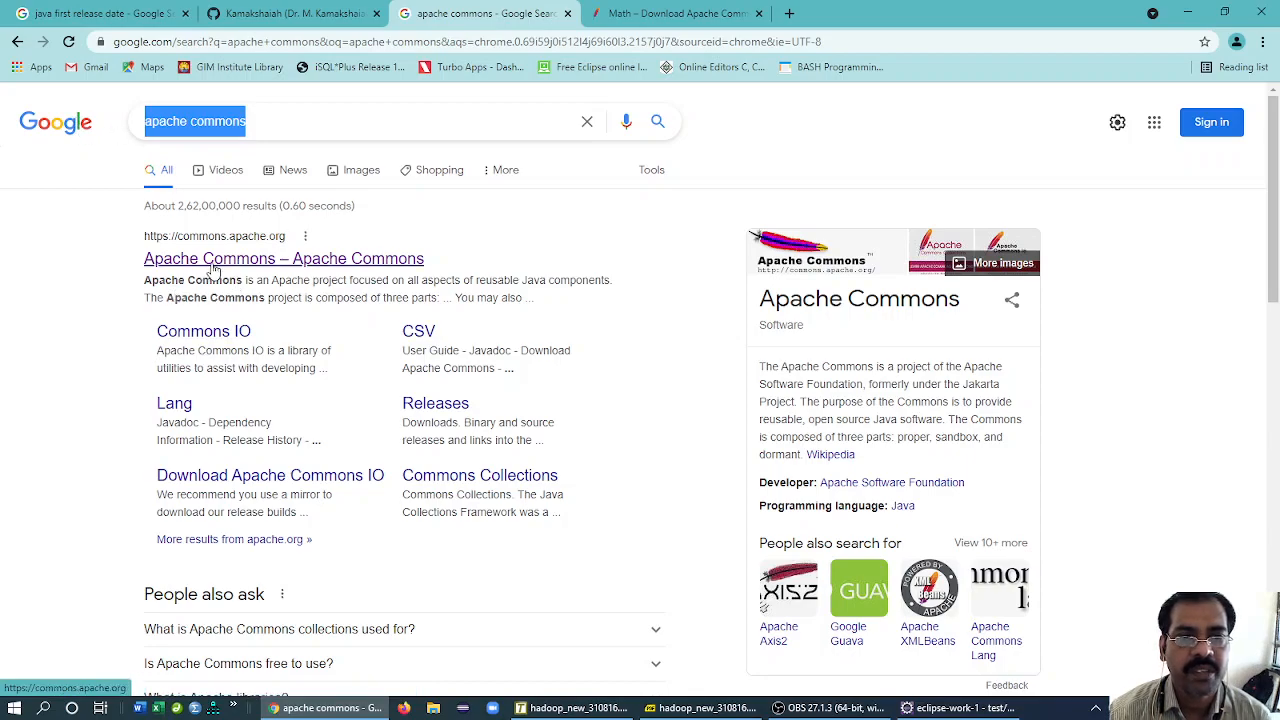
left_click(283, 258)
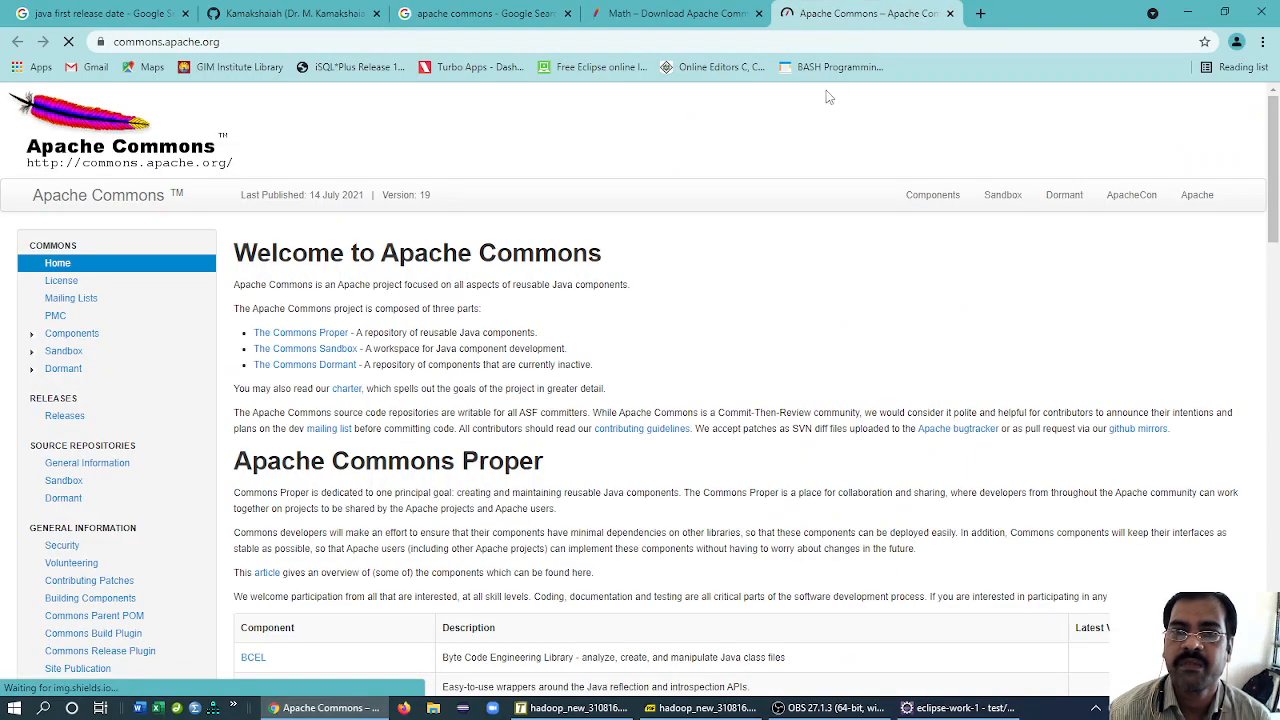
- Scroll through the Commons Proper components list until the Math entry is in view
scroll("down", 3)
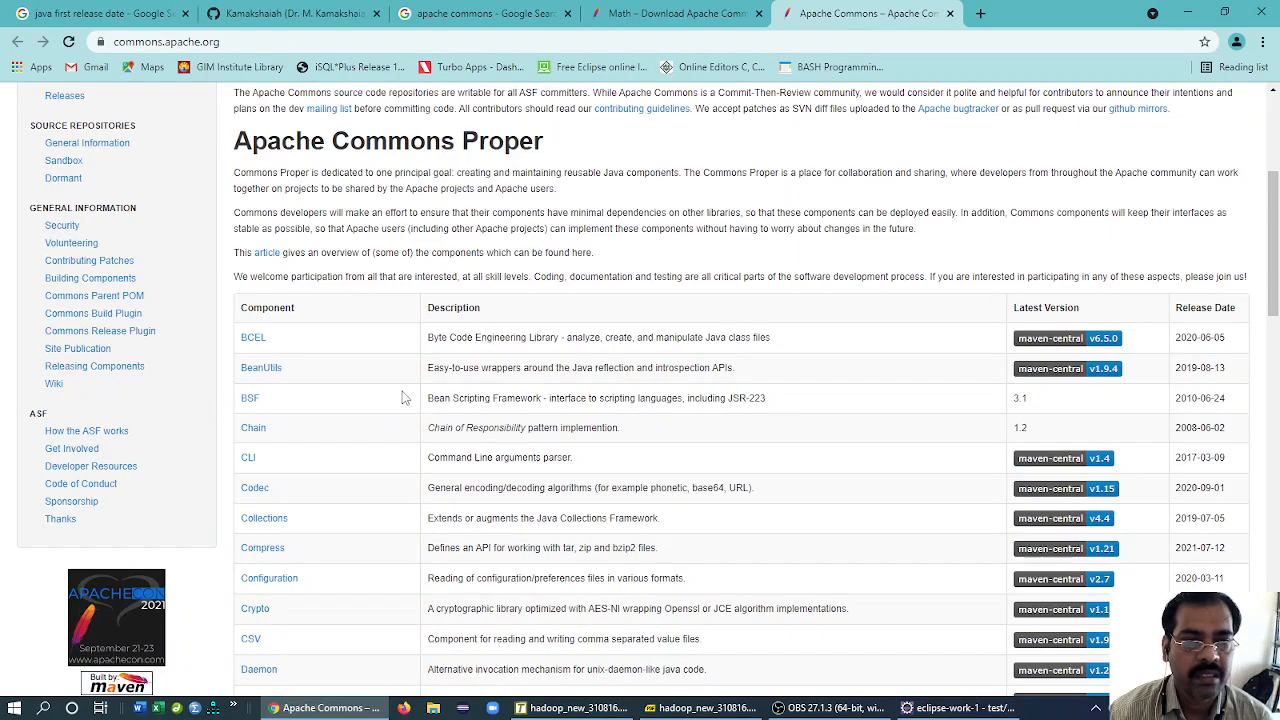
scroll("down", 3)
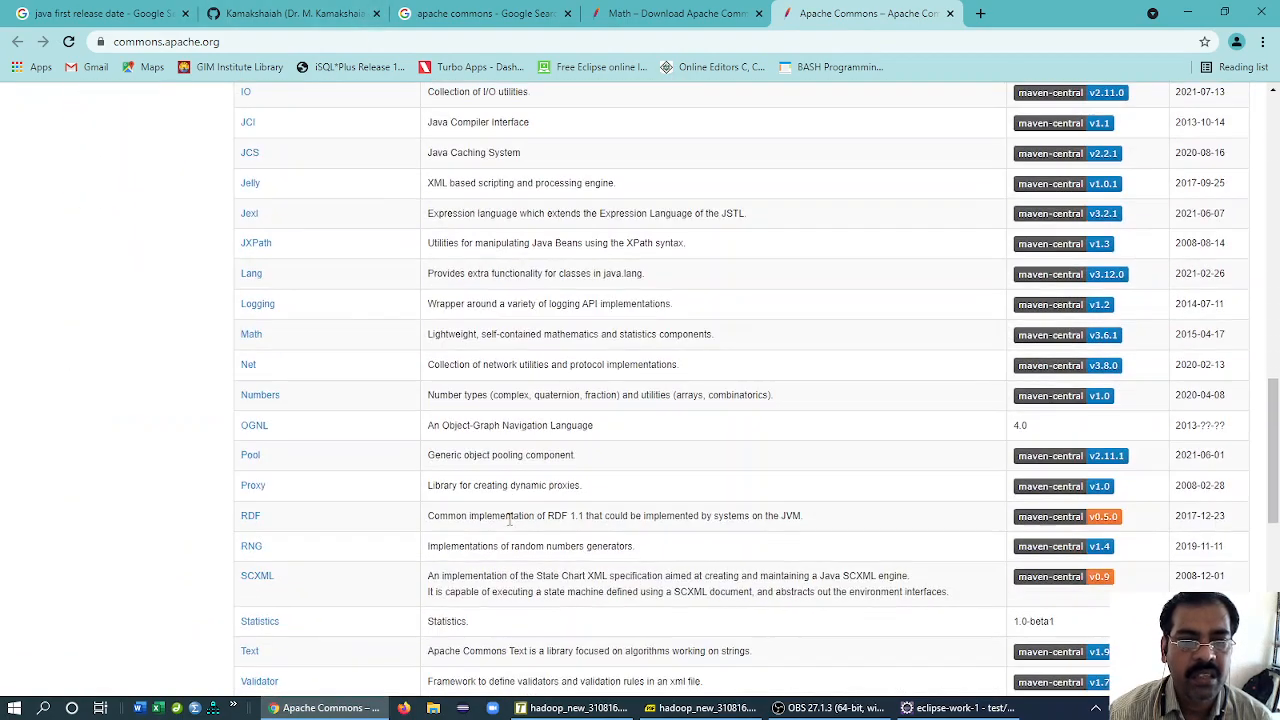
scroll("down", 3)
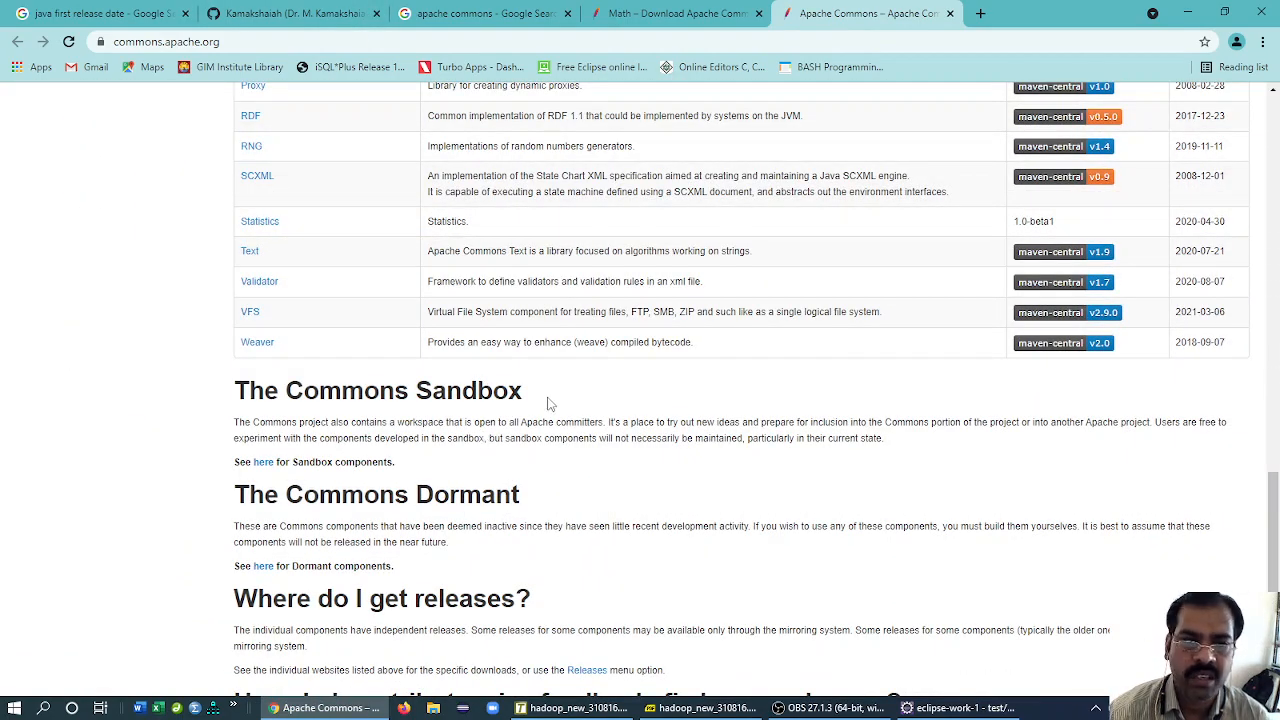
scroll("up", 3)
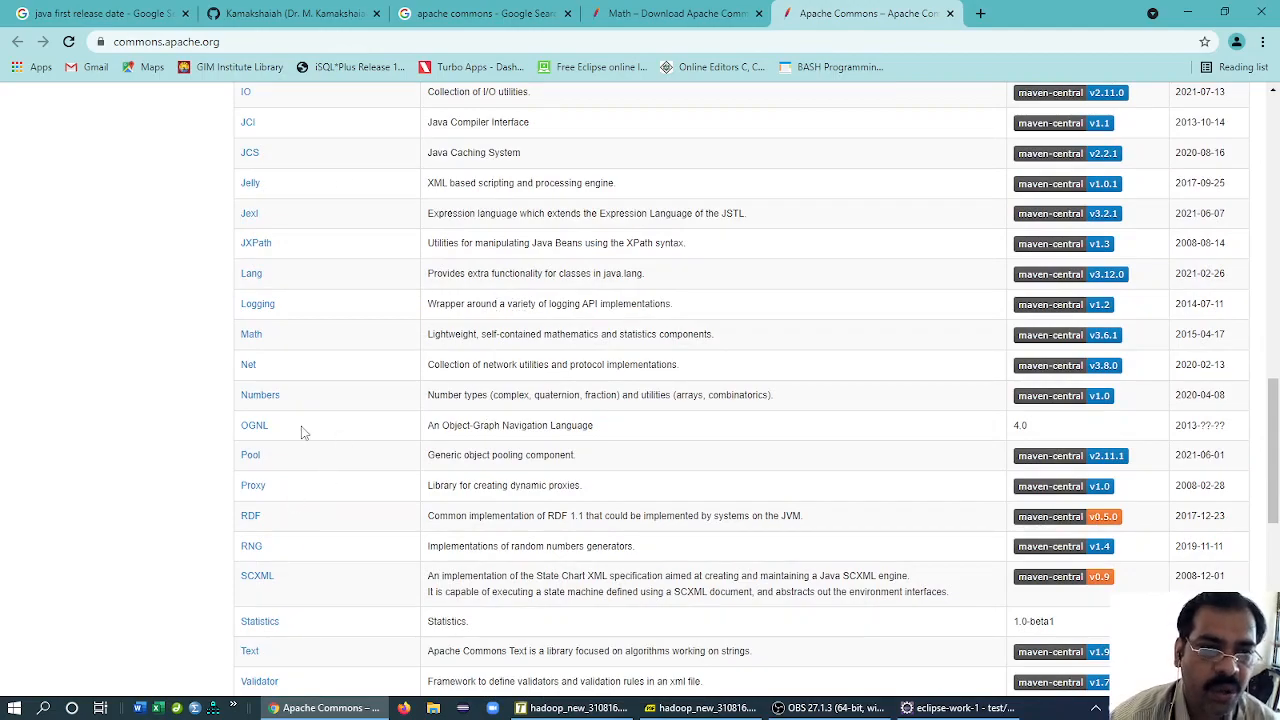
scroll("down", 3)
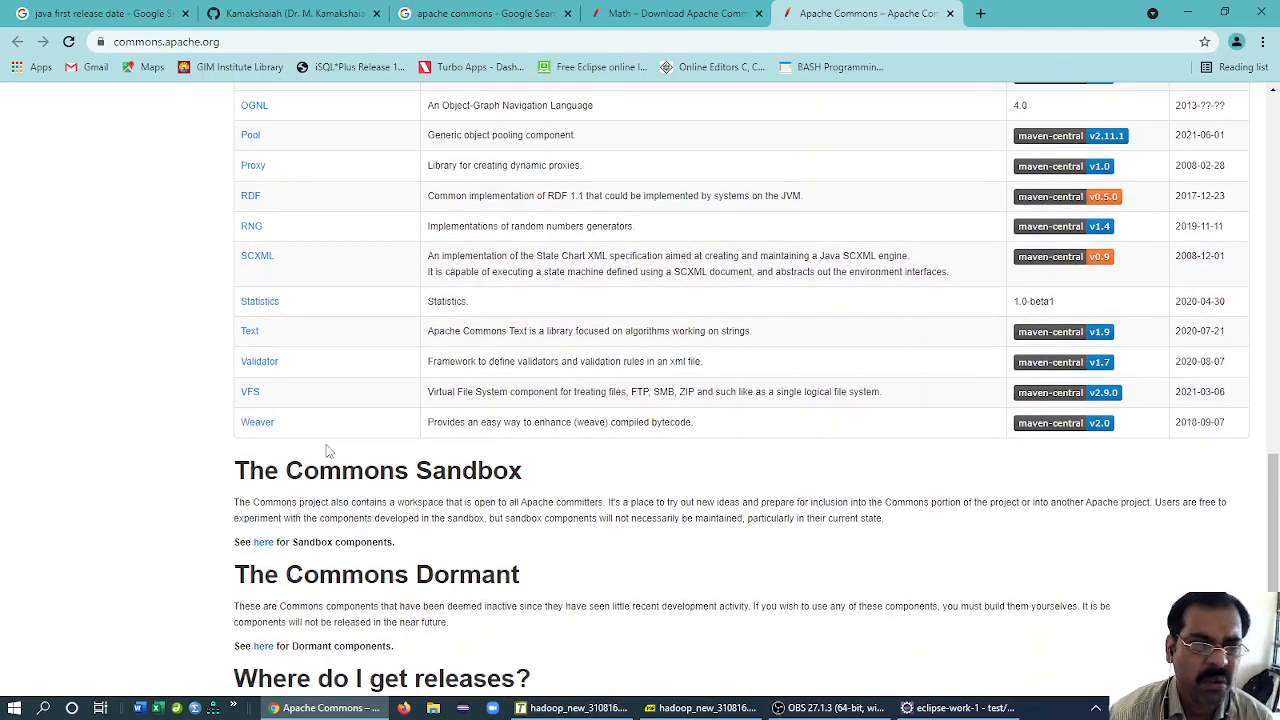
scroll("up", 3)
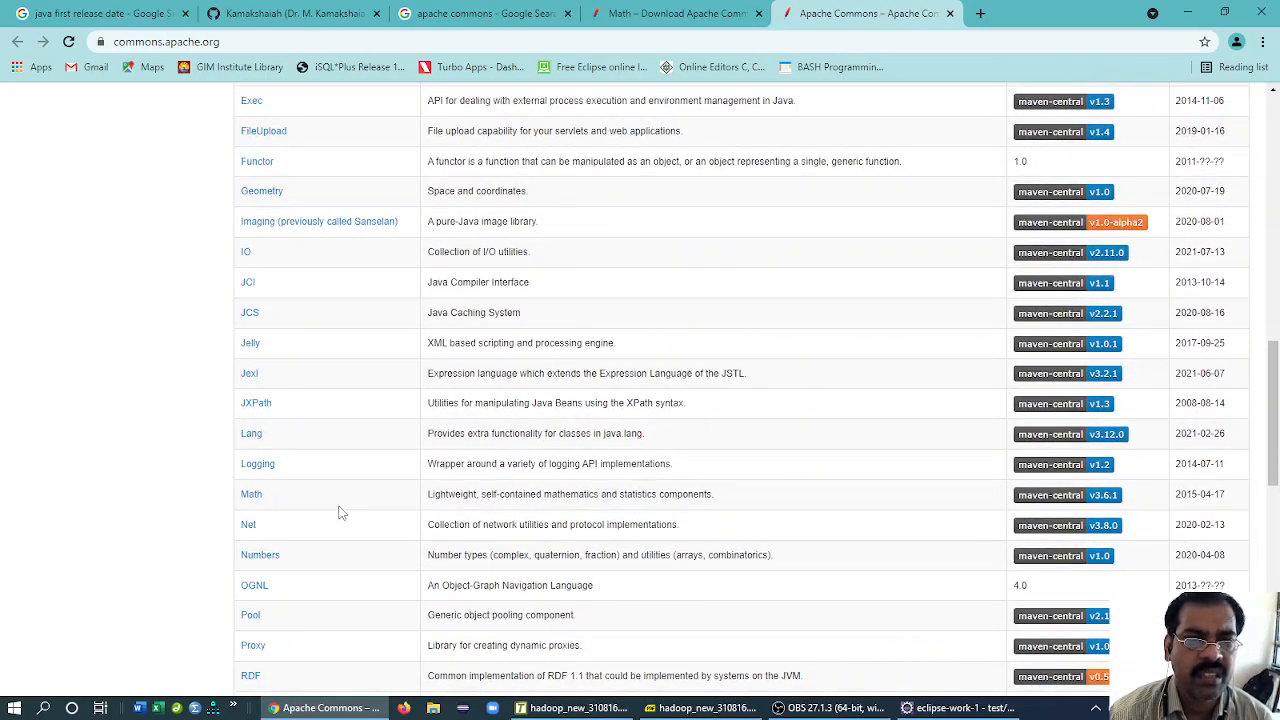
scroll("up", 3)
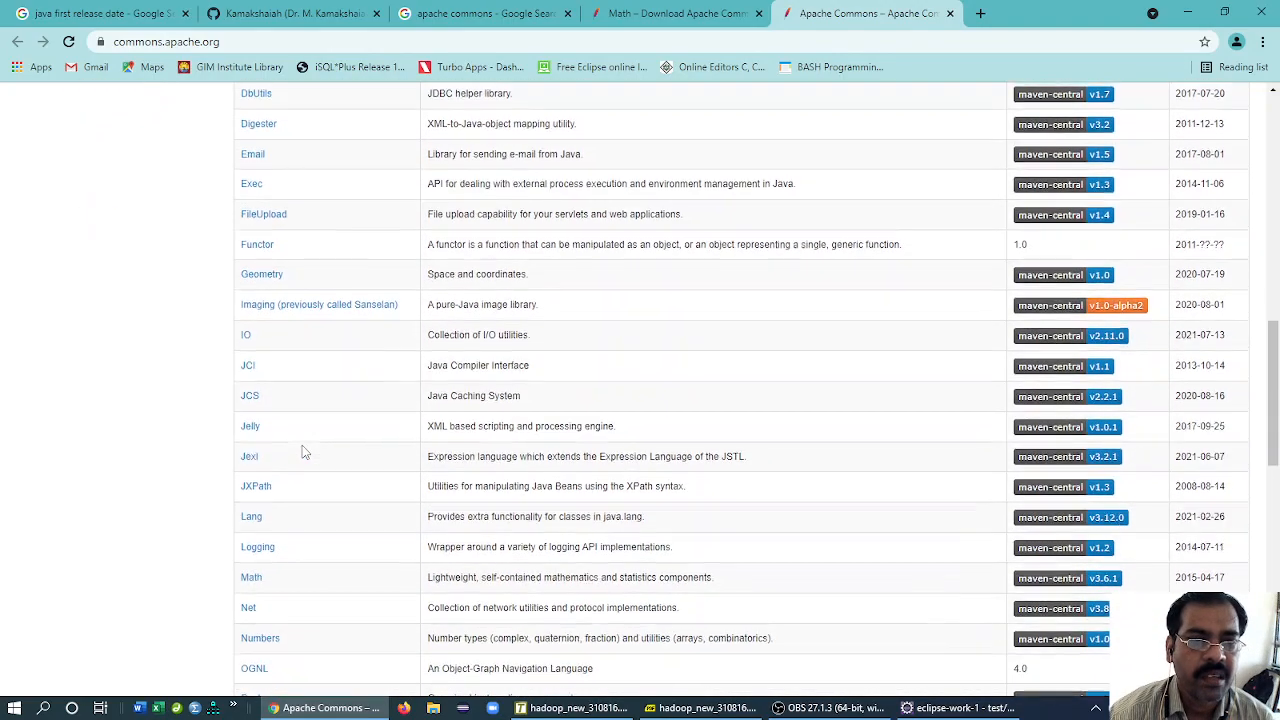
scroll("down", 3)
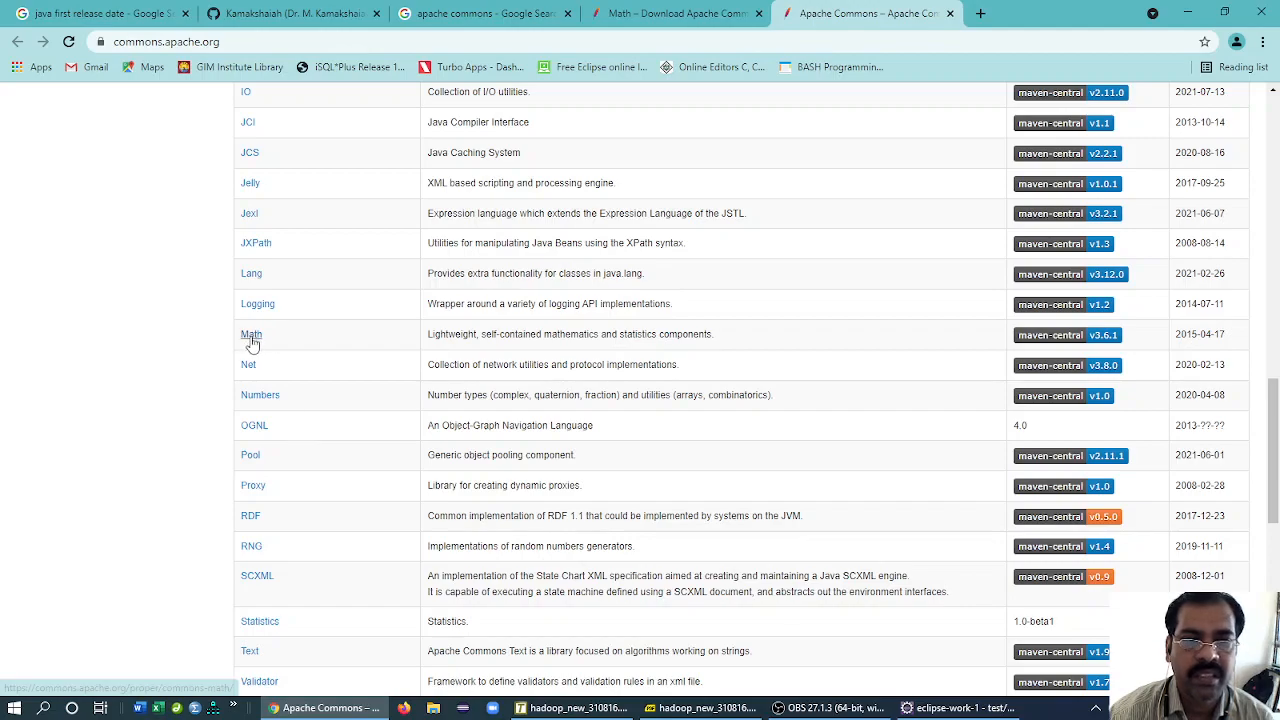
- Open Commons Math and select the 3.6.1 tar.gz and zip binary archive names
left_click(251, 334)
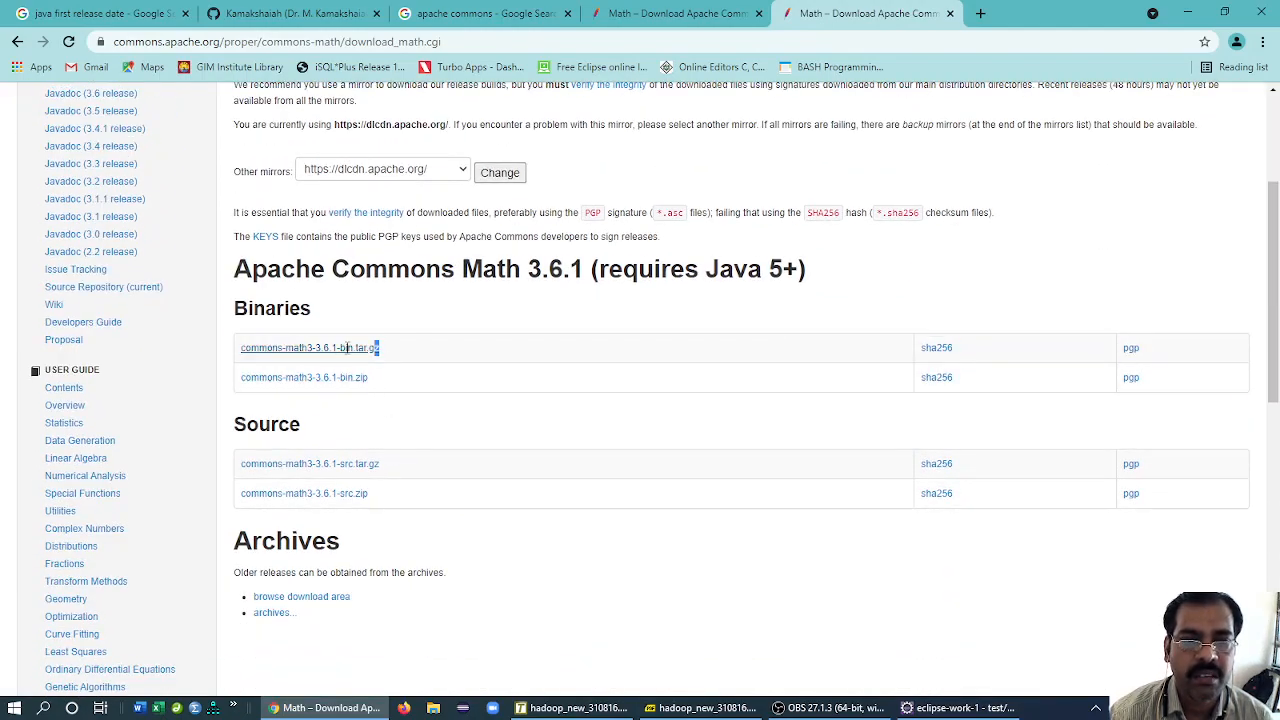
double_click(308, 347)
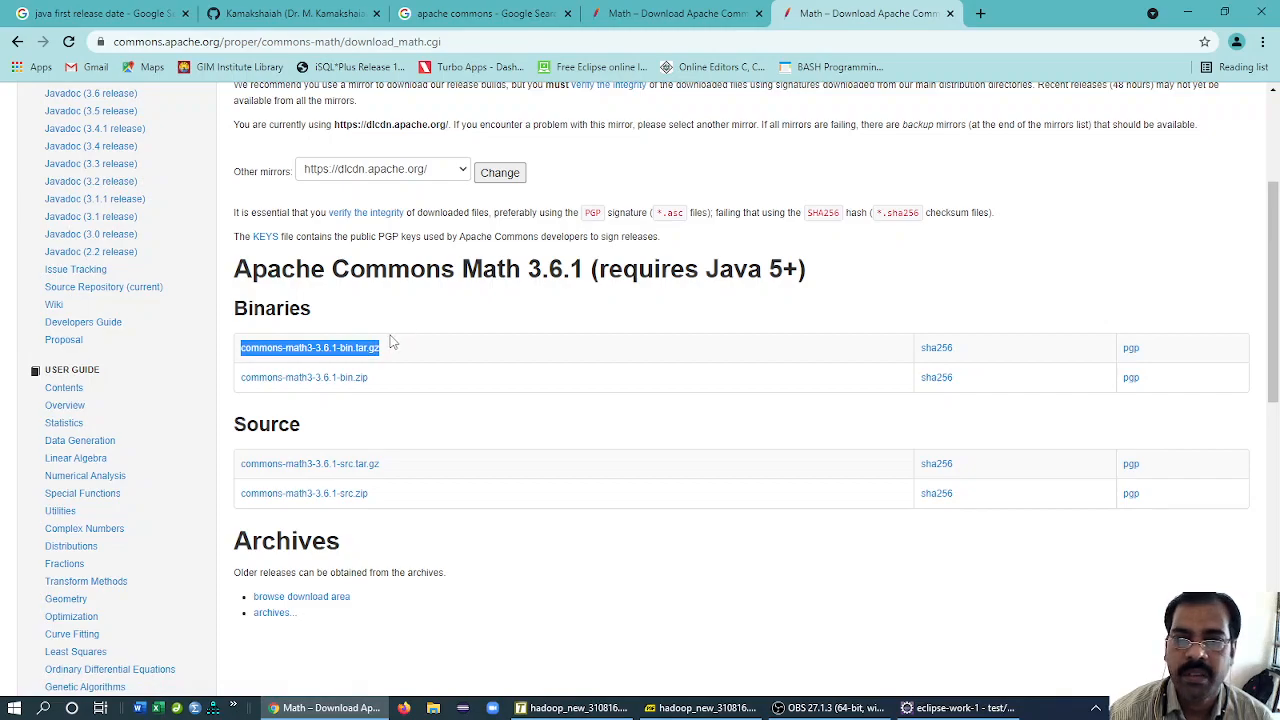
mouse_move(371, 368)
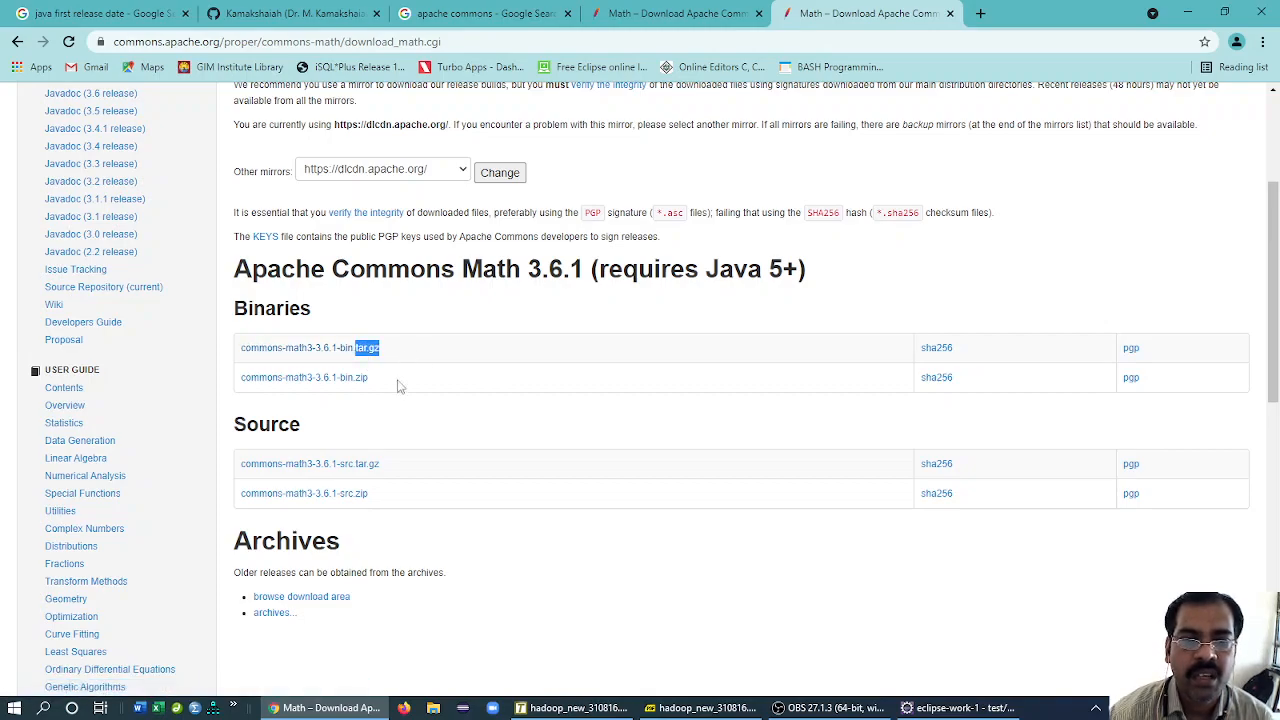
mouse_move(372, 386)
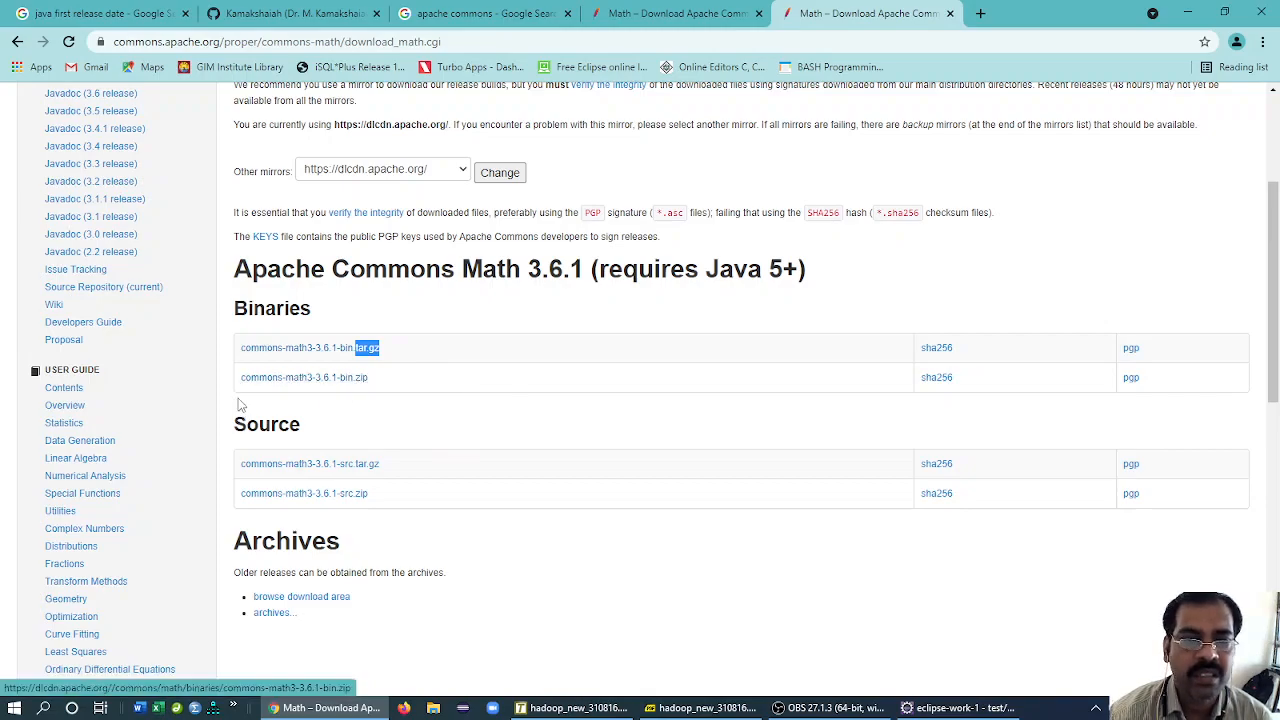
double_click(303, 377)
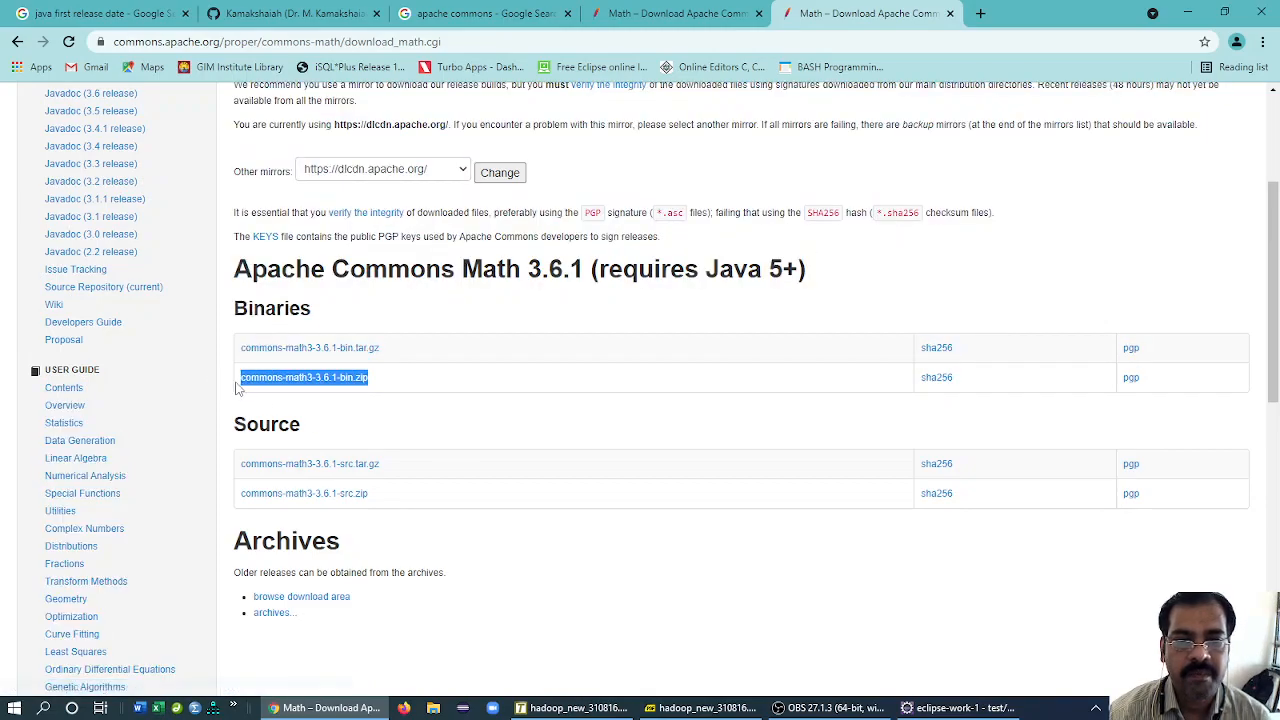
mouse_move(397, 405)
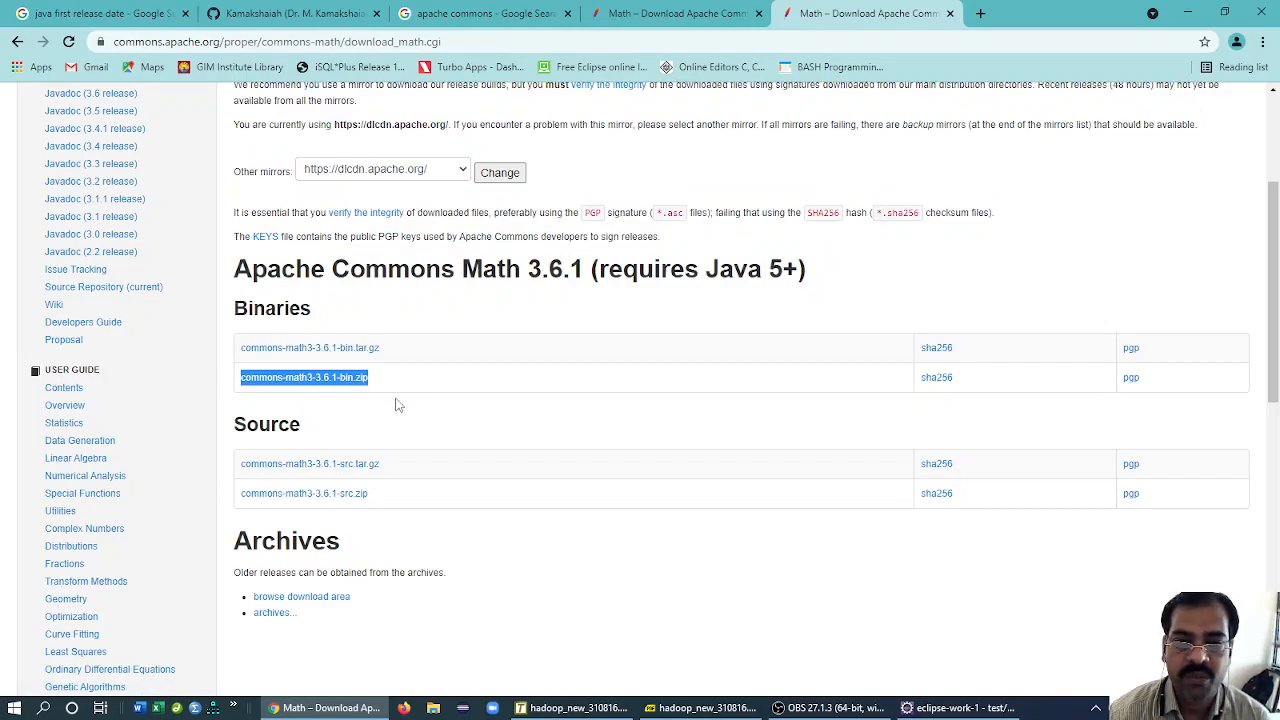
mouse_move(320, 381)
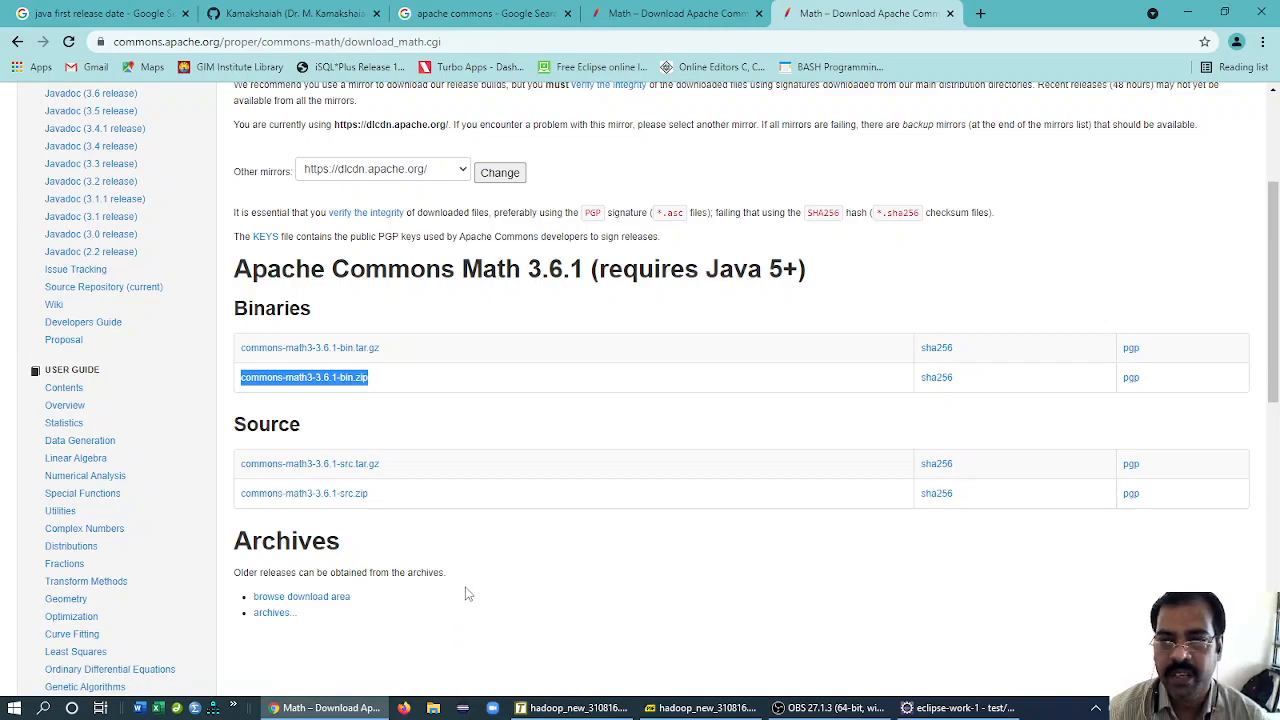
- Create a new Java project named statisticalanal with a module-info file
left_click(970, 707)
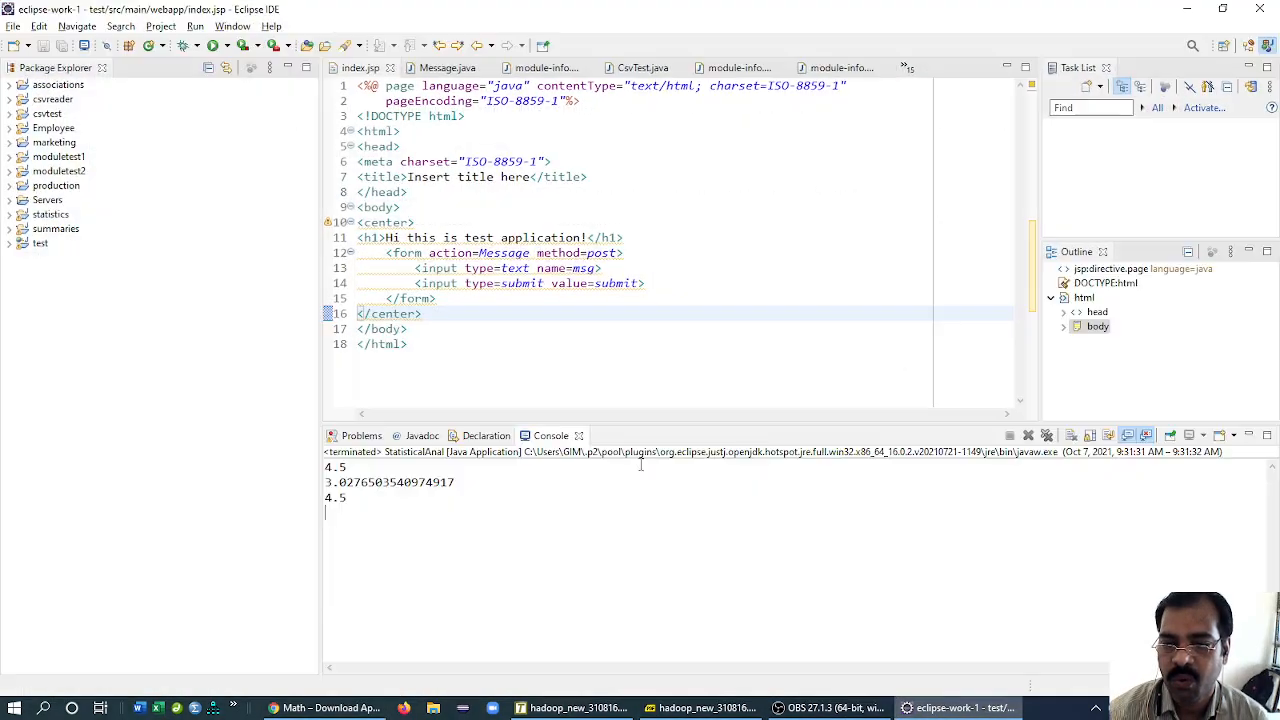
left_click(11, 26)
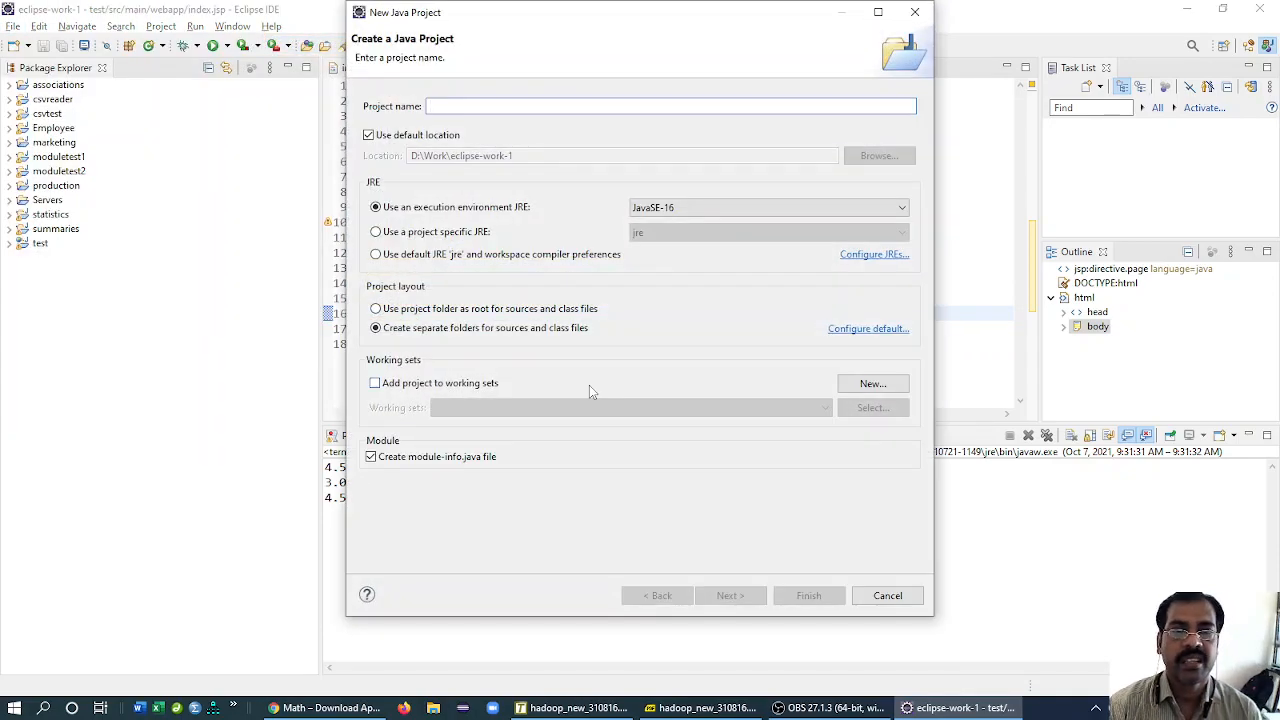
type("statistics")
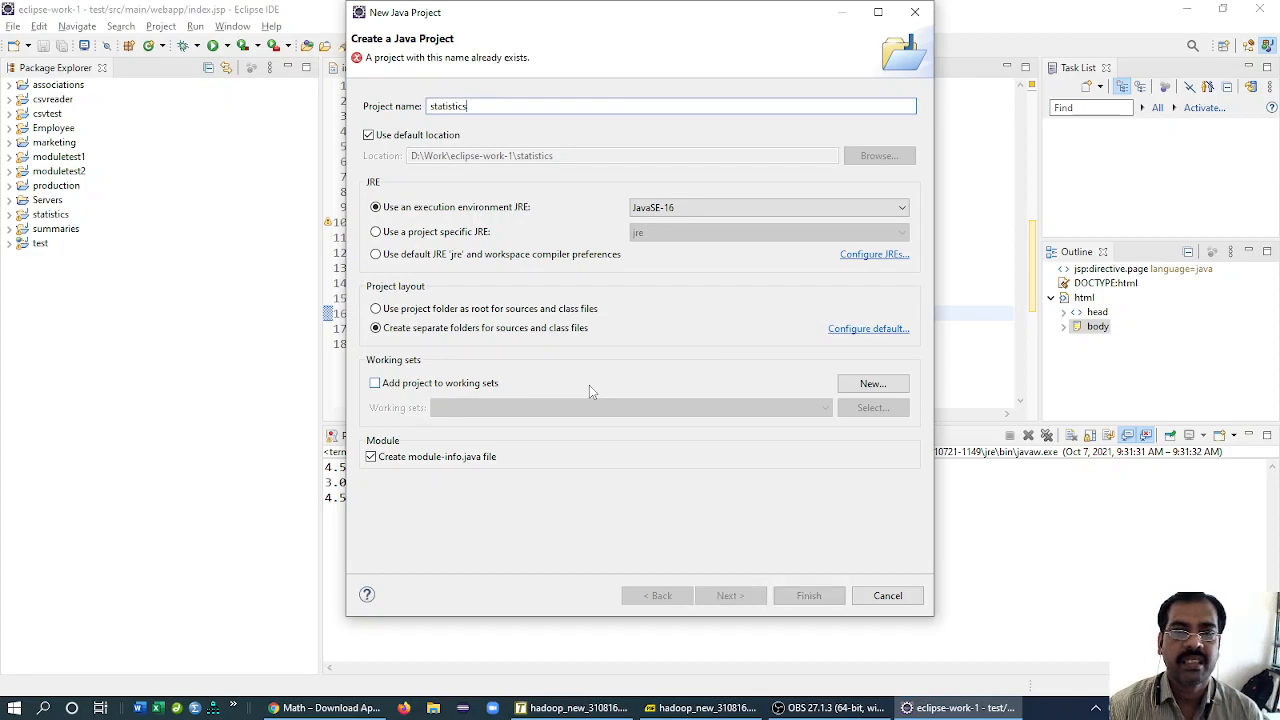
type("statisticalanal")
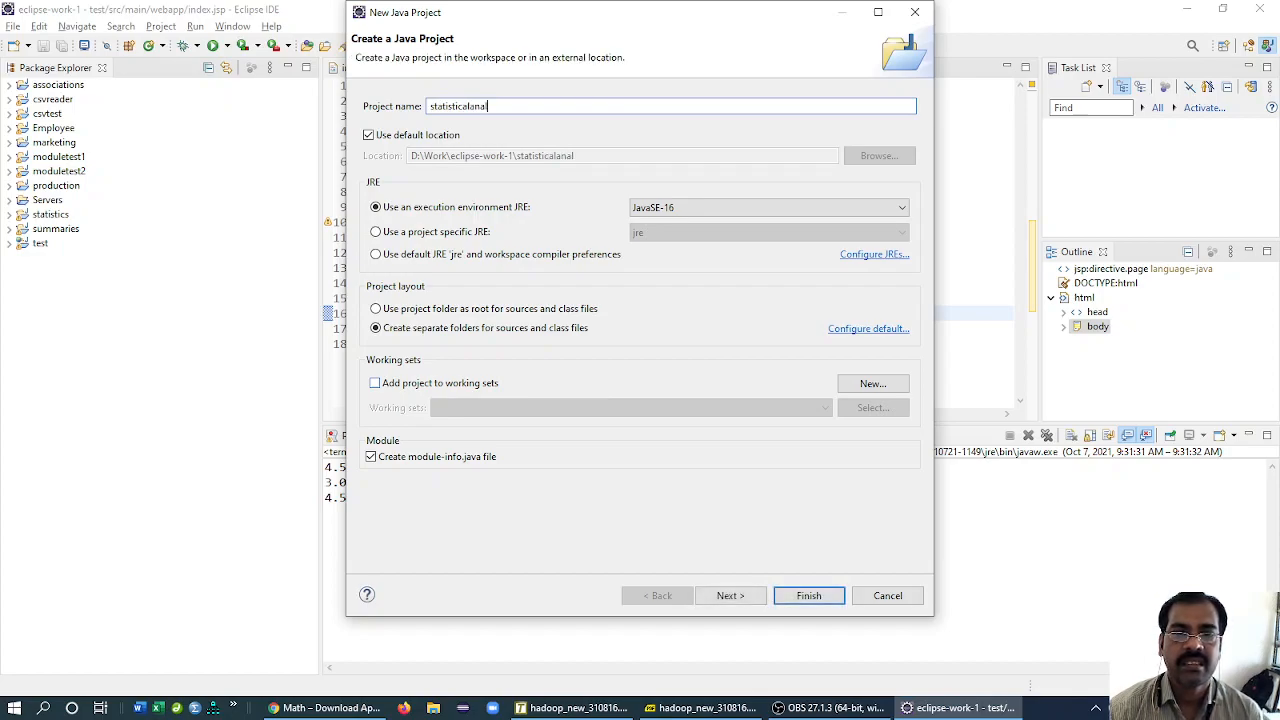
left_click(809, 595)
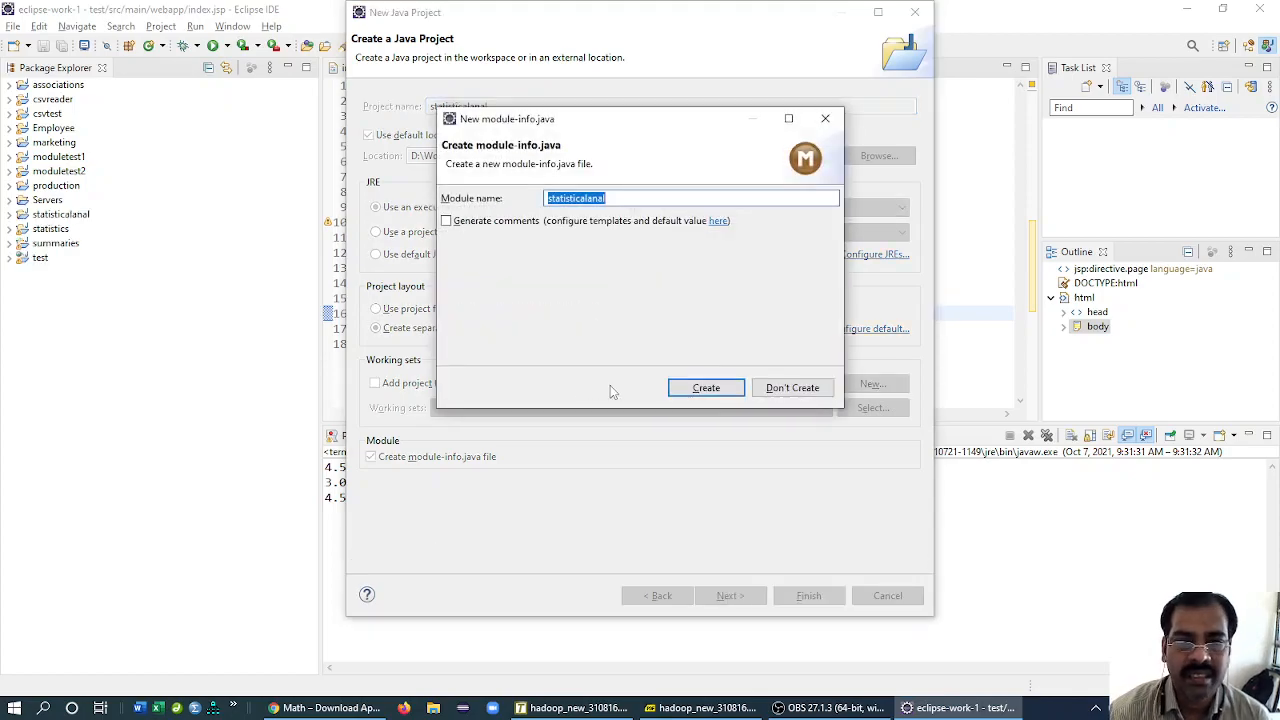
left_click(705, 387)
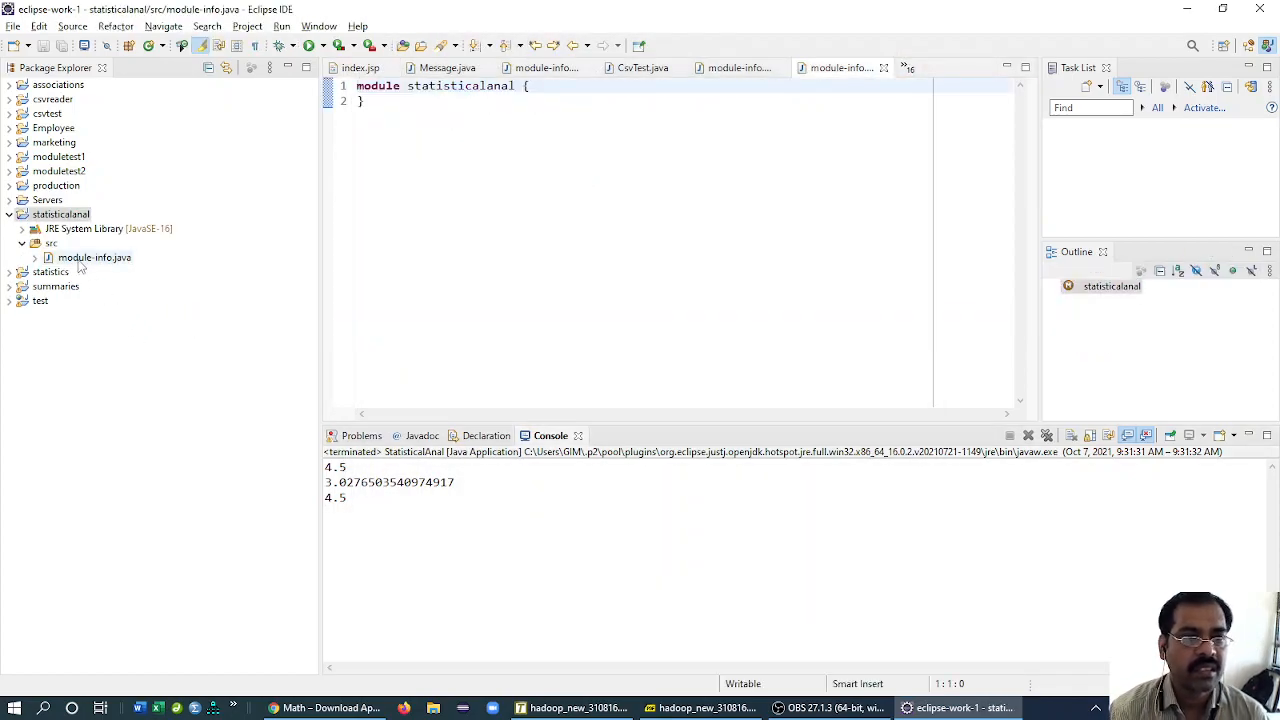
- Add a StatisticalAnal class with a main method stub to the project
left_click(60, 214)
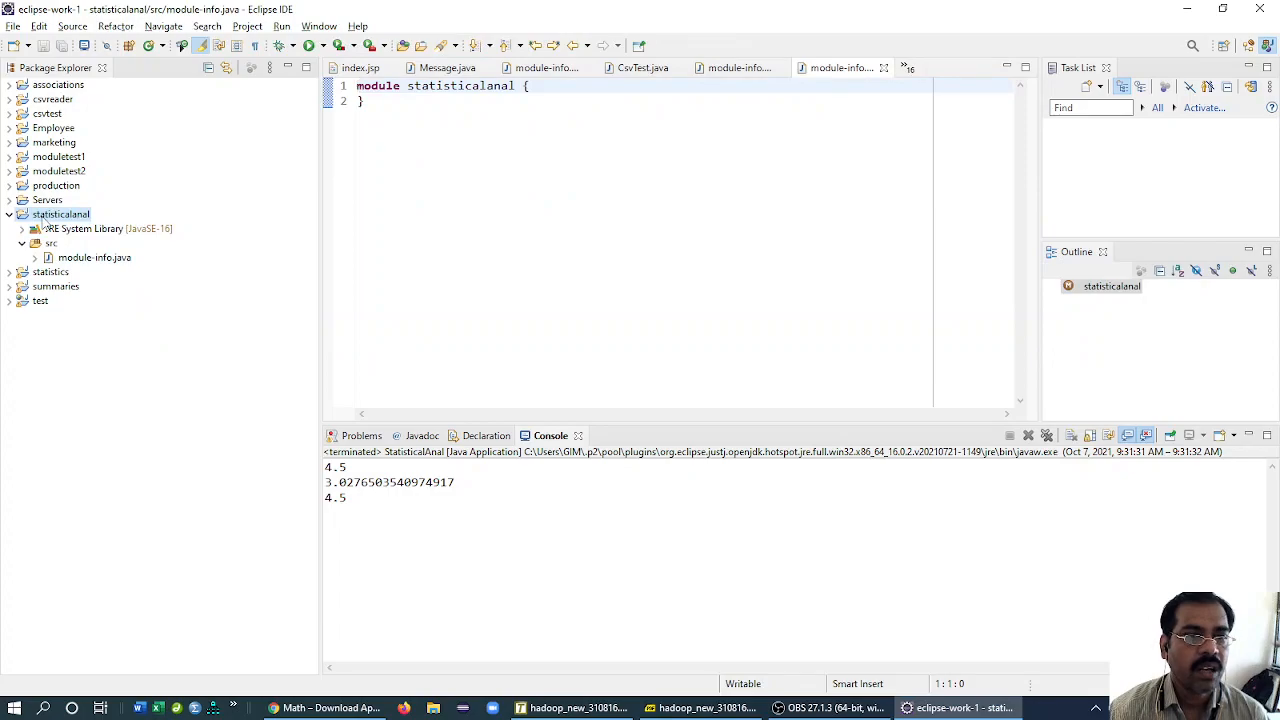
right_click(60, 214)
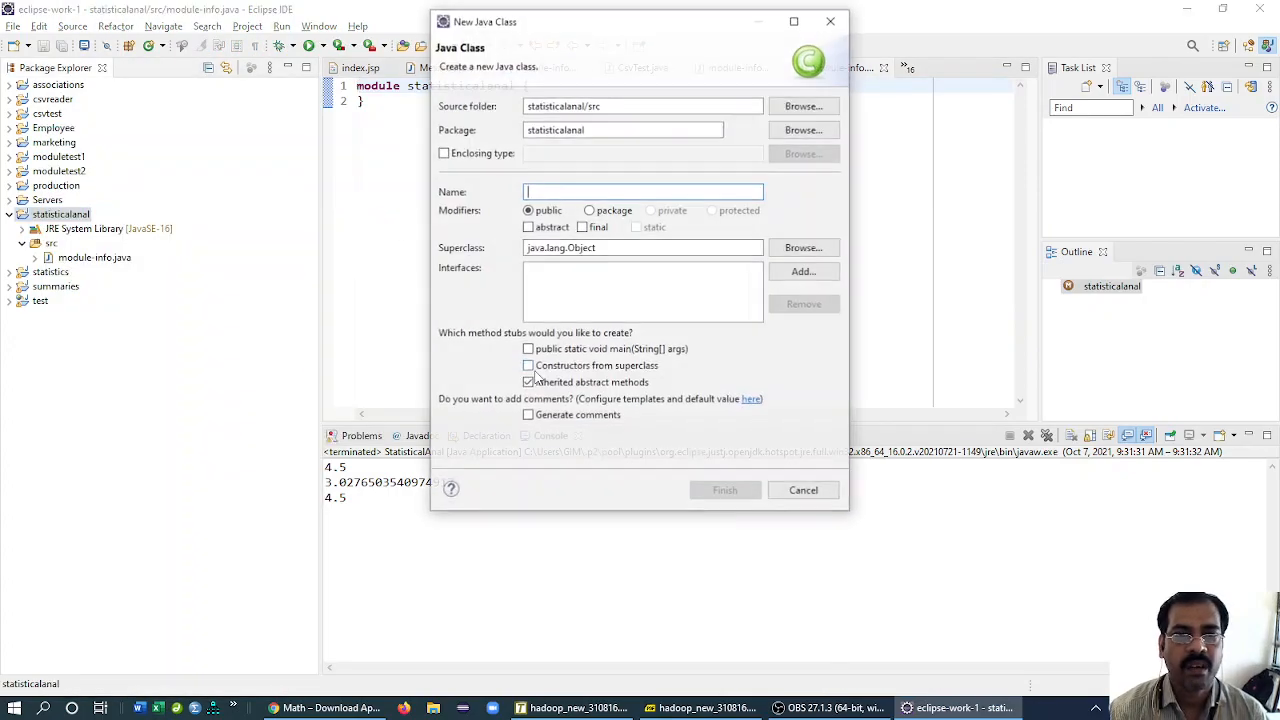
type("StatisticalAnal")
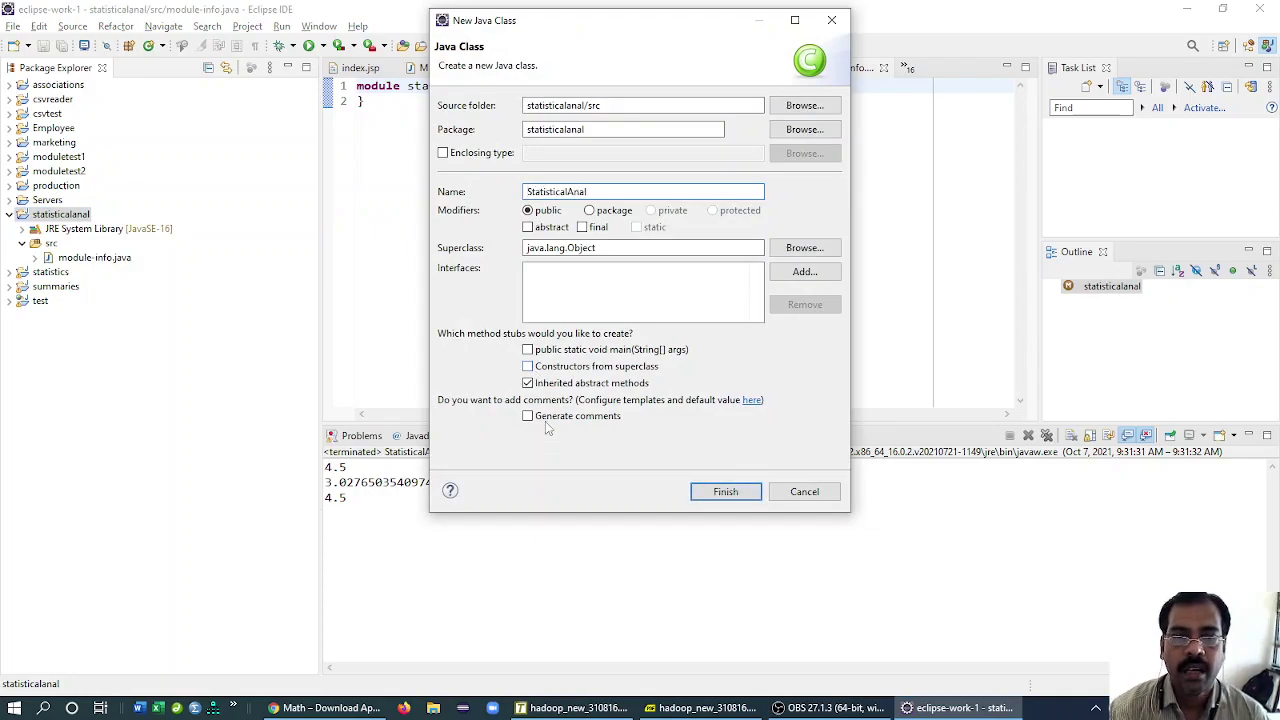
left_click(725, 491)
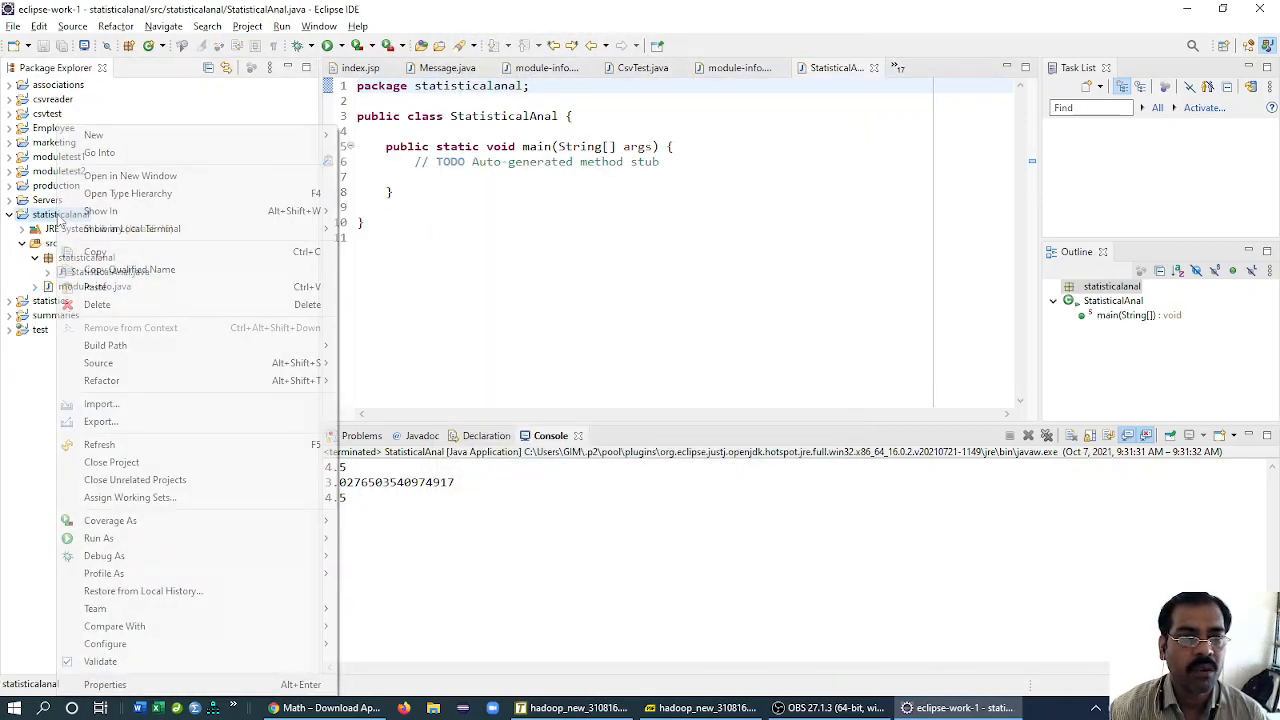
mouse_move(100, 404)
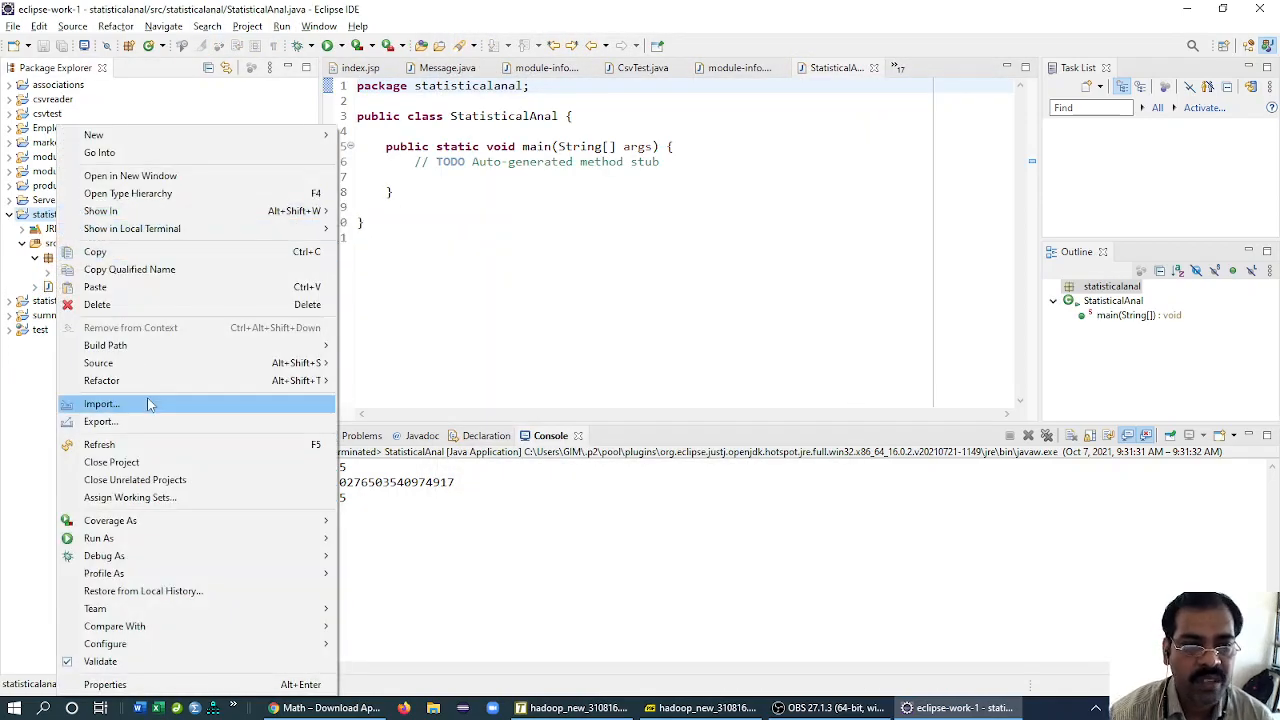
- Start a General > File System import into statisticalanal and browse for a source folder
left_click(100, 404)
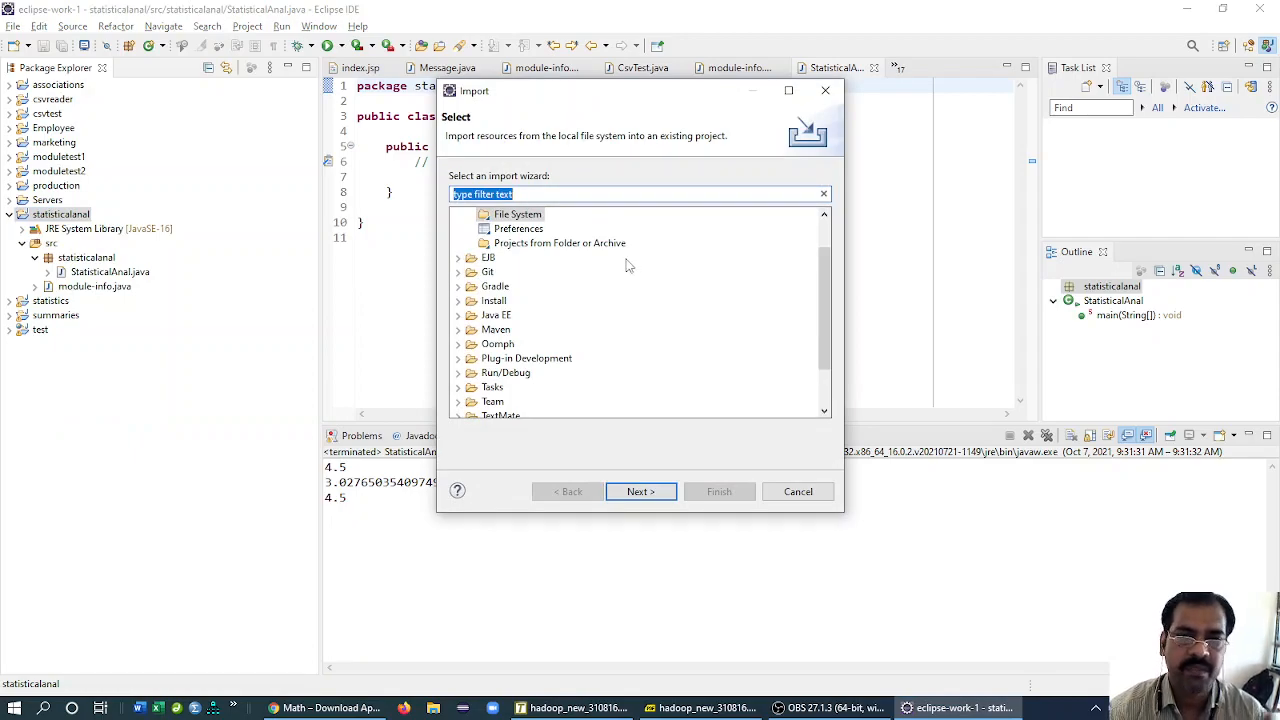
left_click(460, 214)
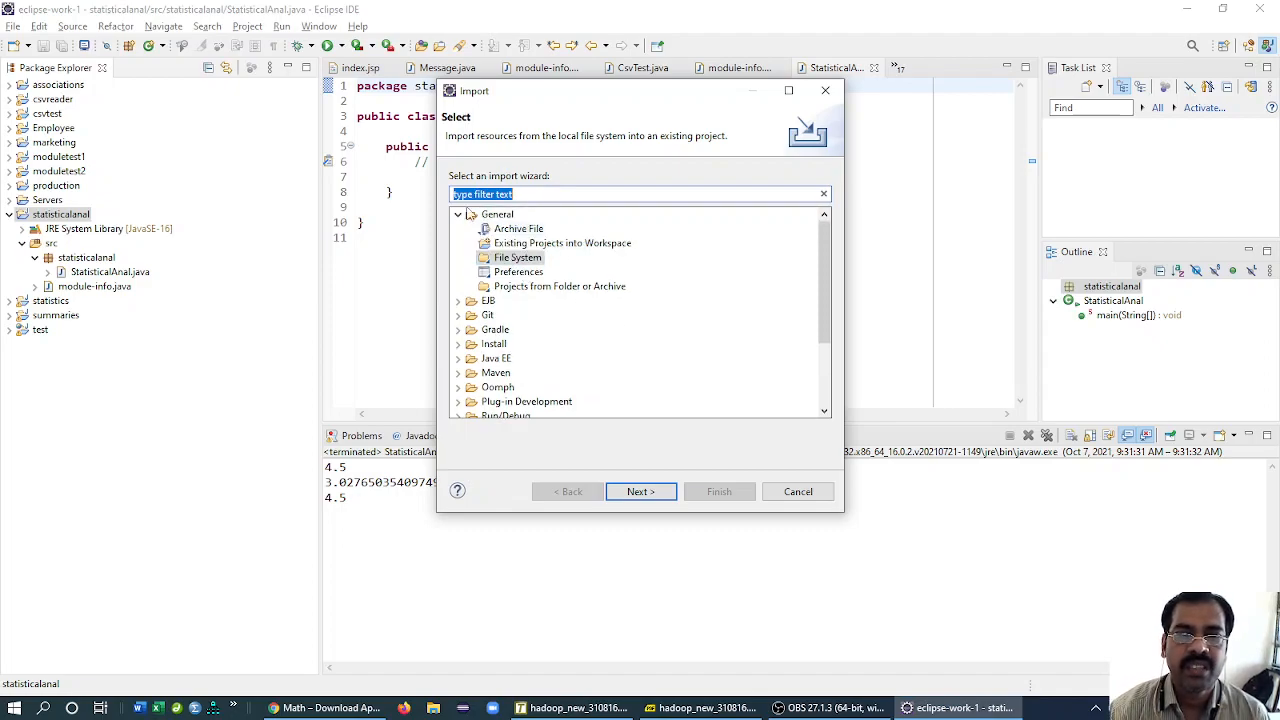
left_click(641, 491)
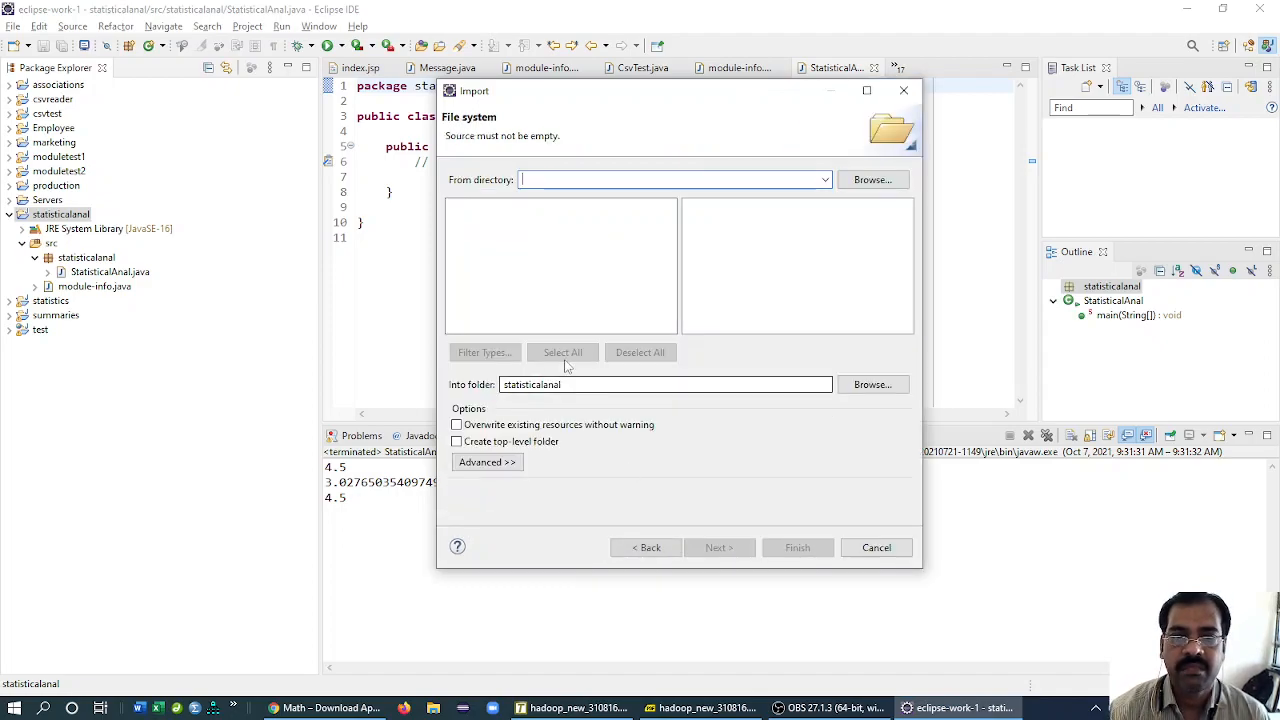
left_click(871, 179)
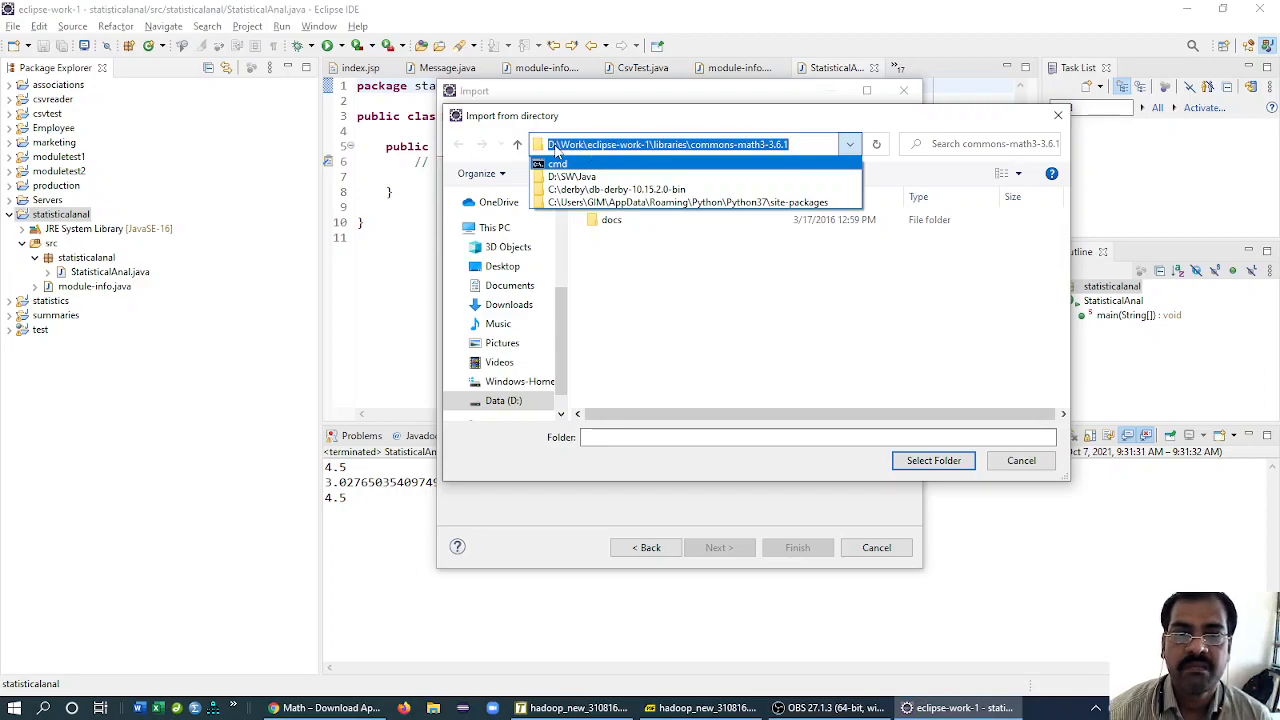
mouse_move(640, 152)
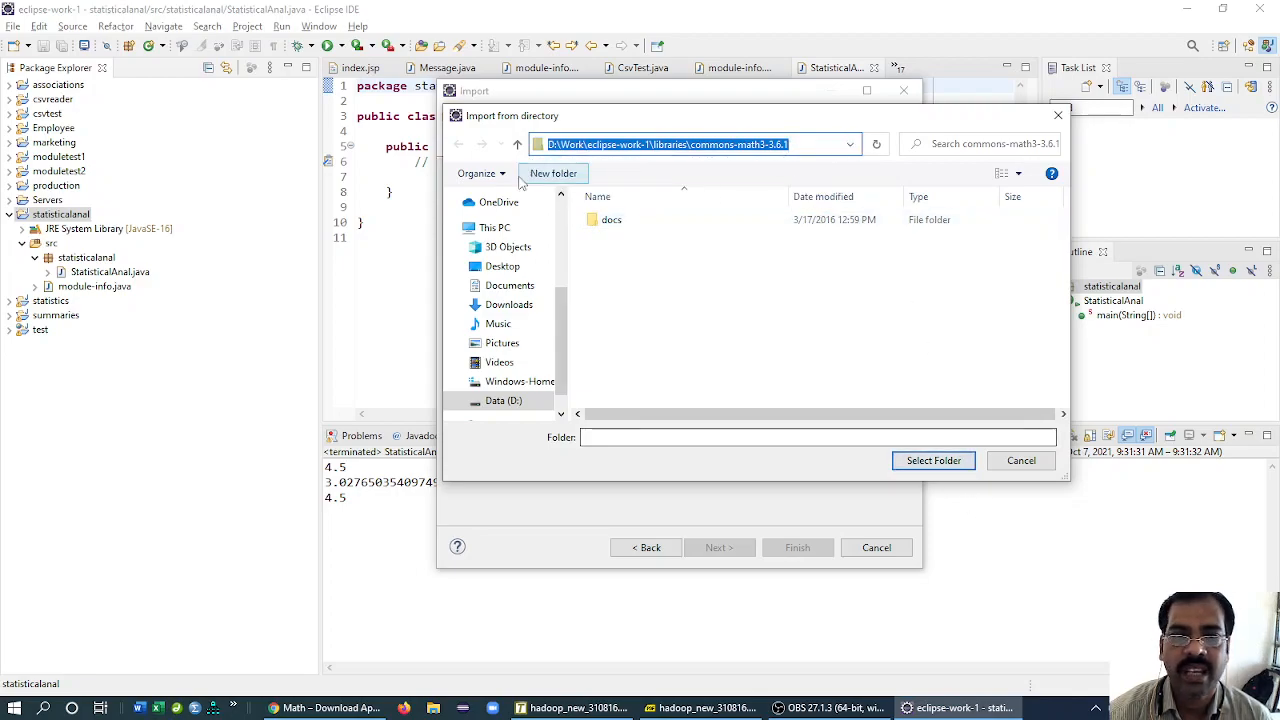
- Use libraries/commons-math3-3.6.1 as source and import commons-math3-3.6.1.jar
left_click(517, 143)
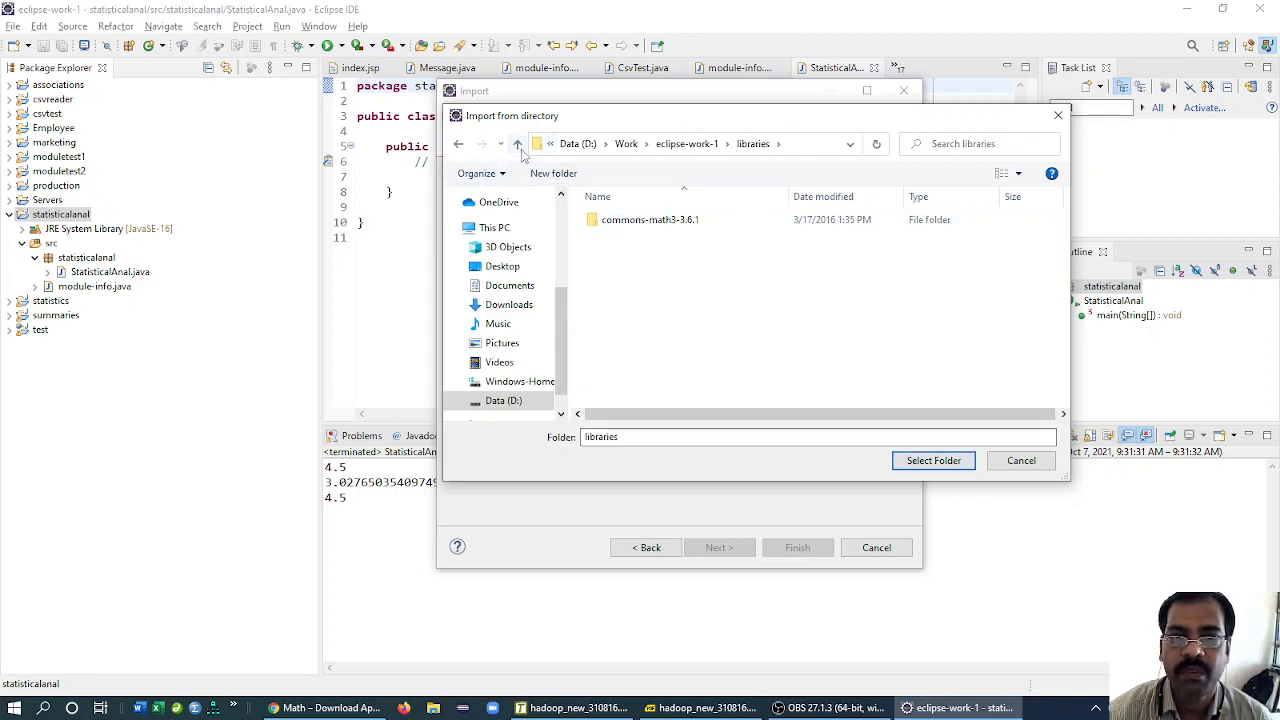
left_click(517, 143)
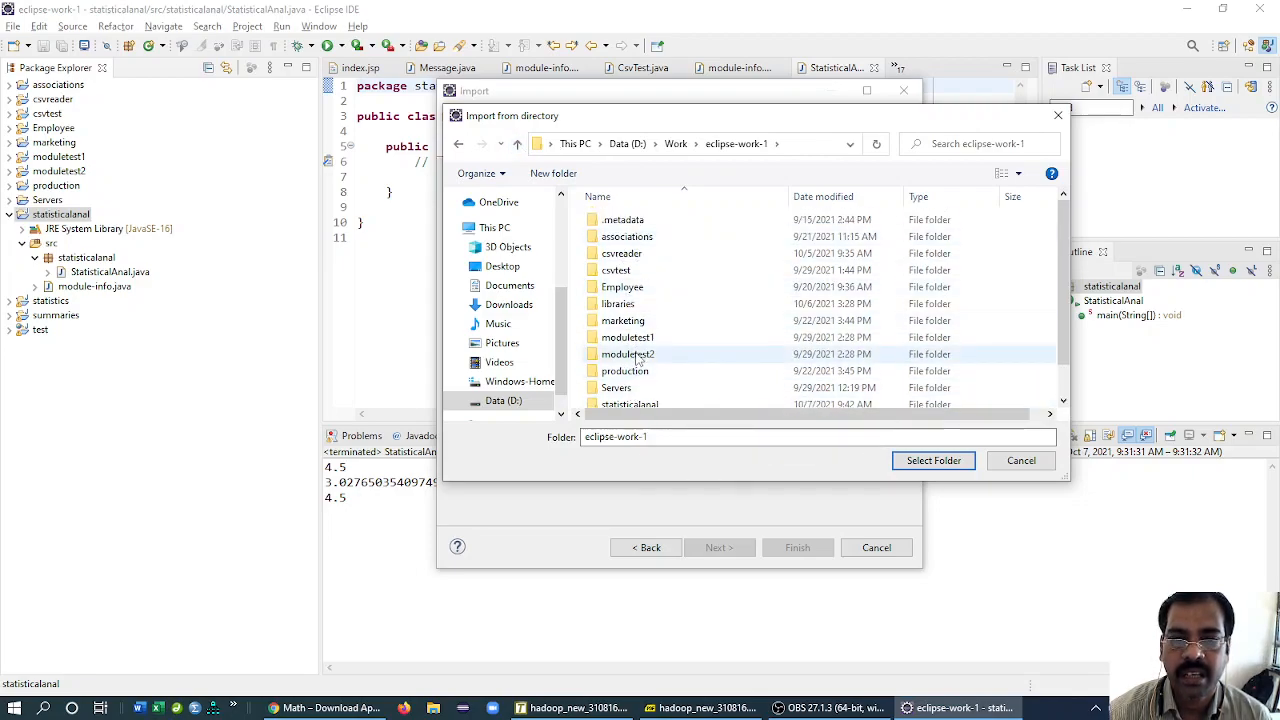
double_click(625, 303)
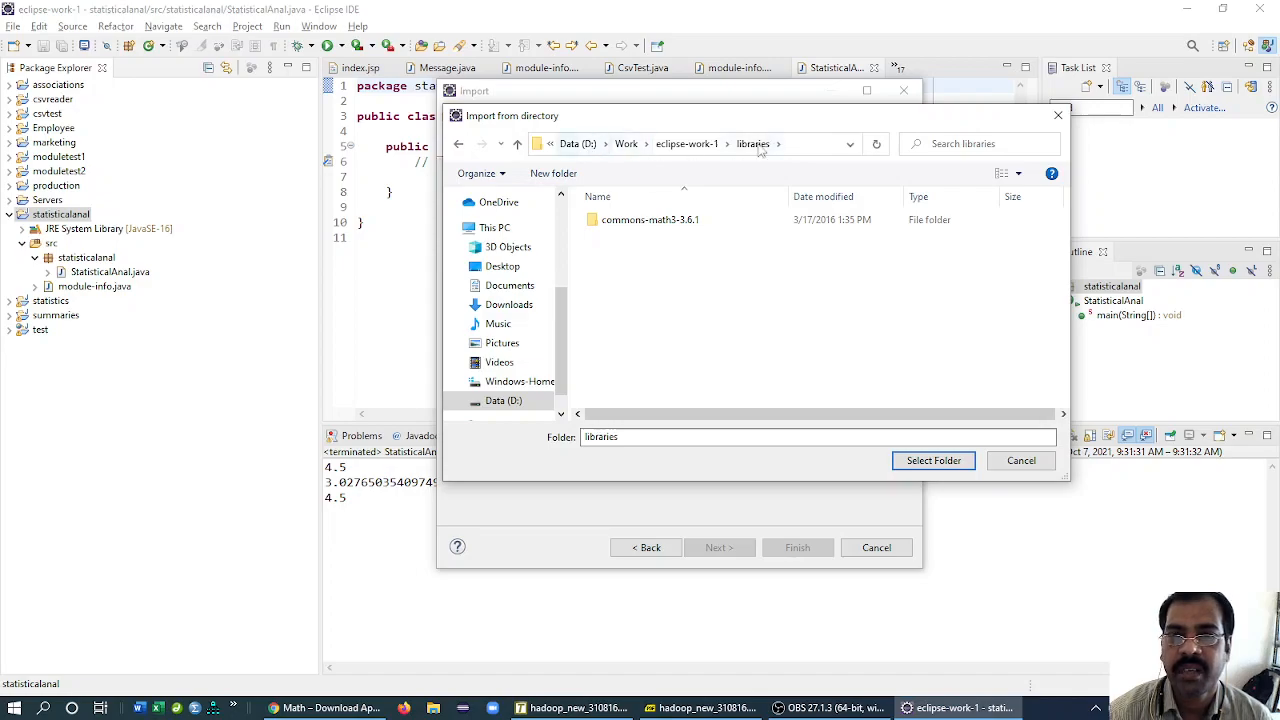
left_click(641, 219)
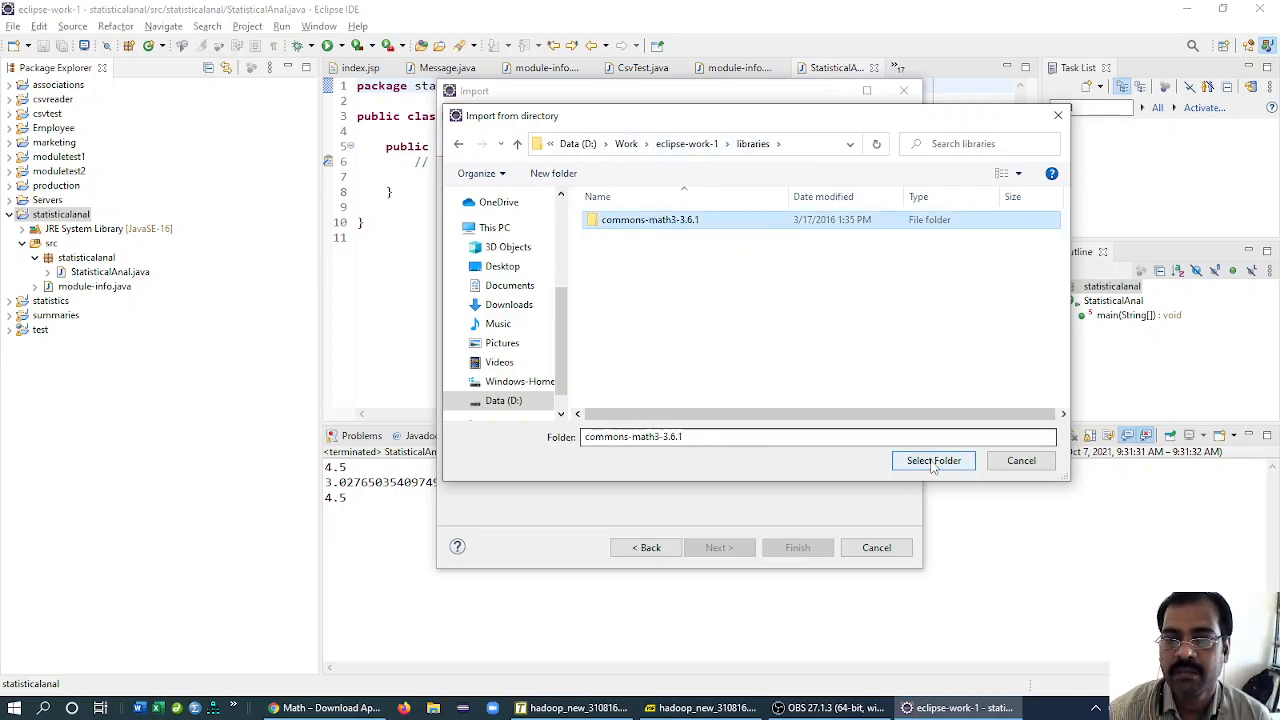
left_click(933, 460)
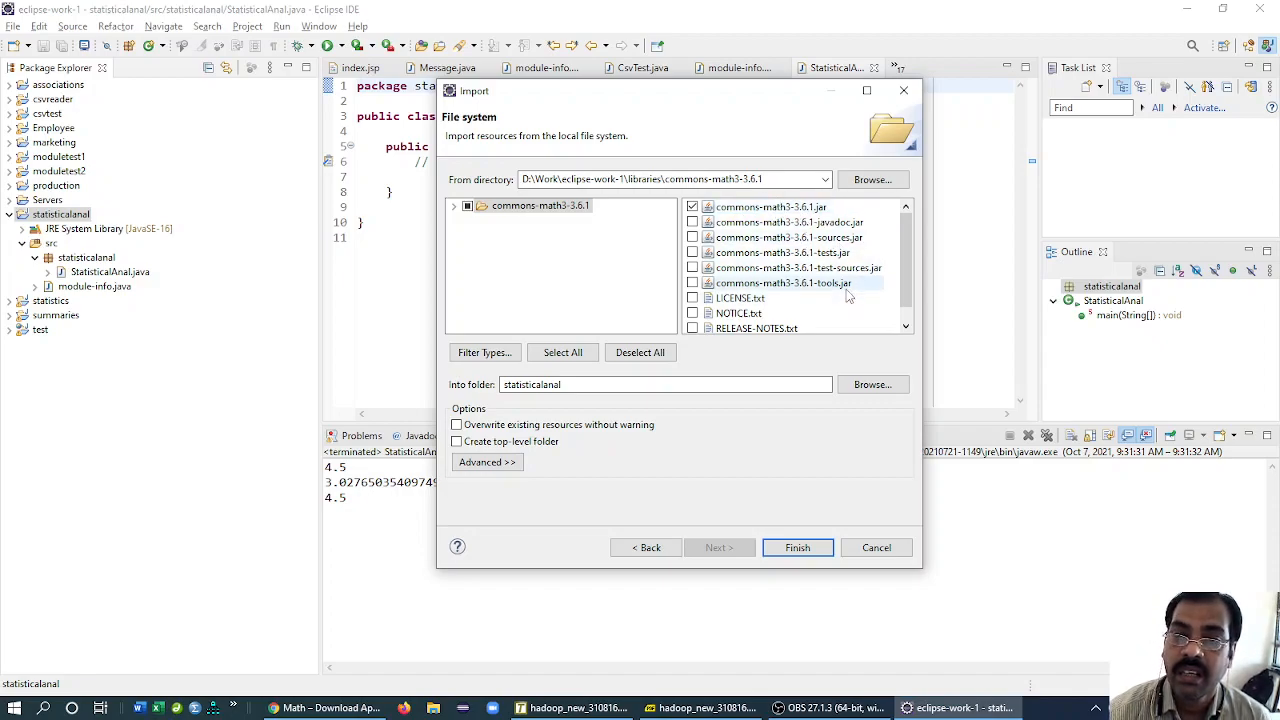
mouse_move(833, 313)
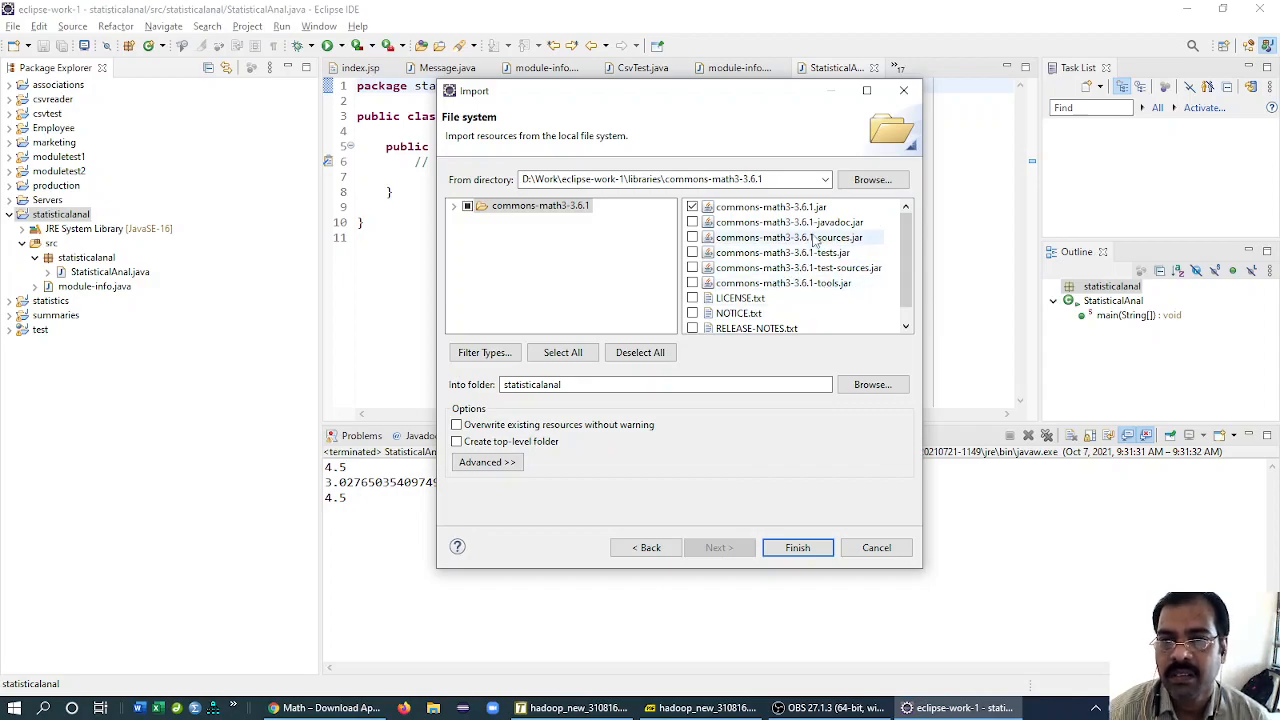
left_click(797, 547)
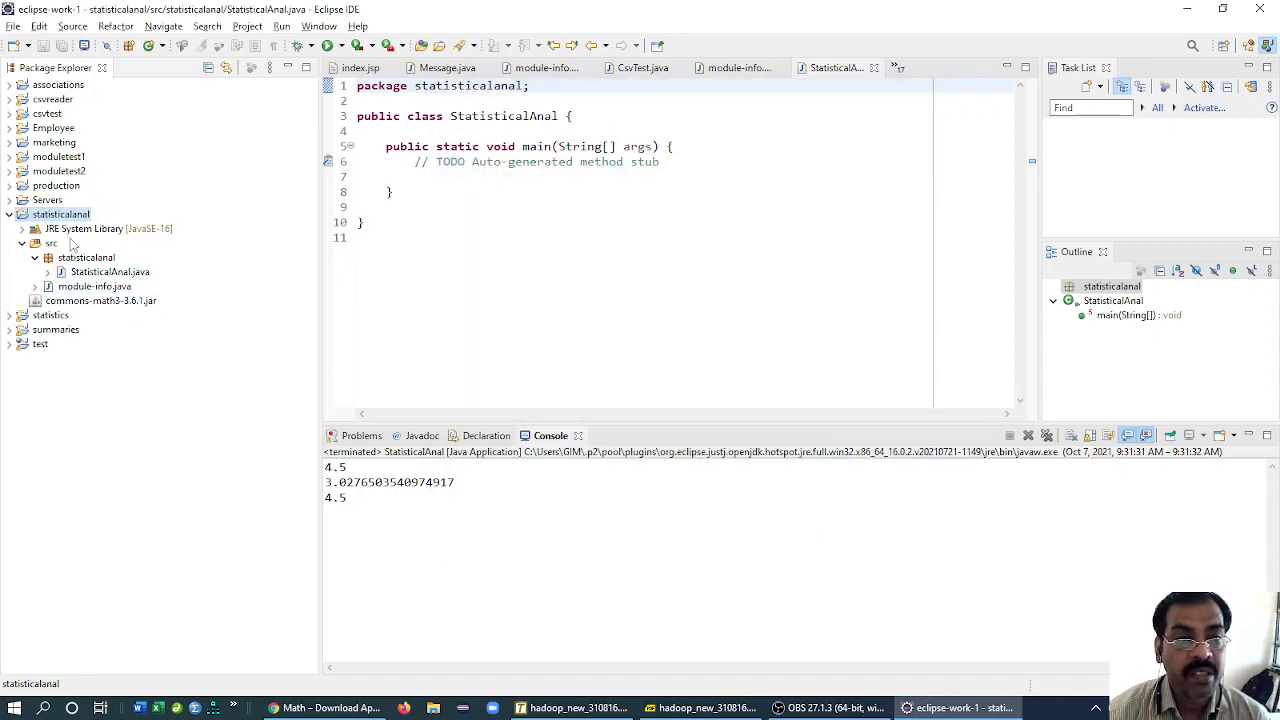
right_click(61, 214)
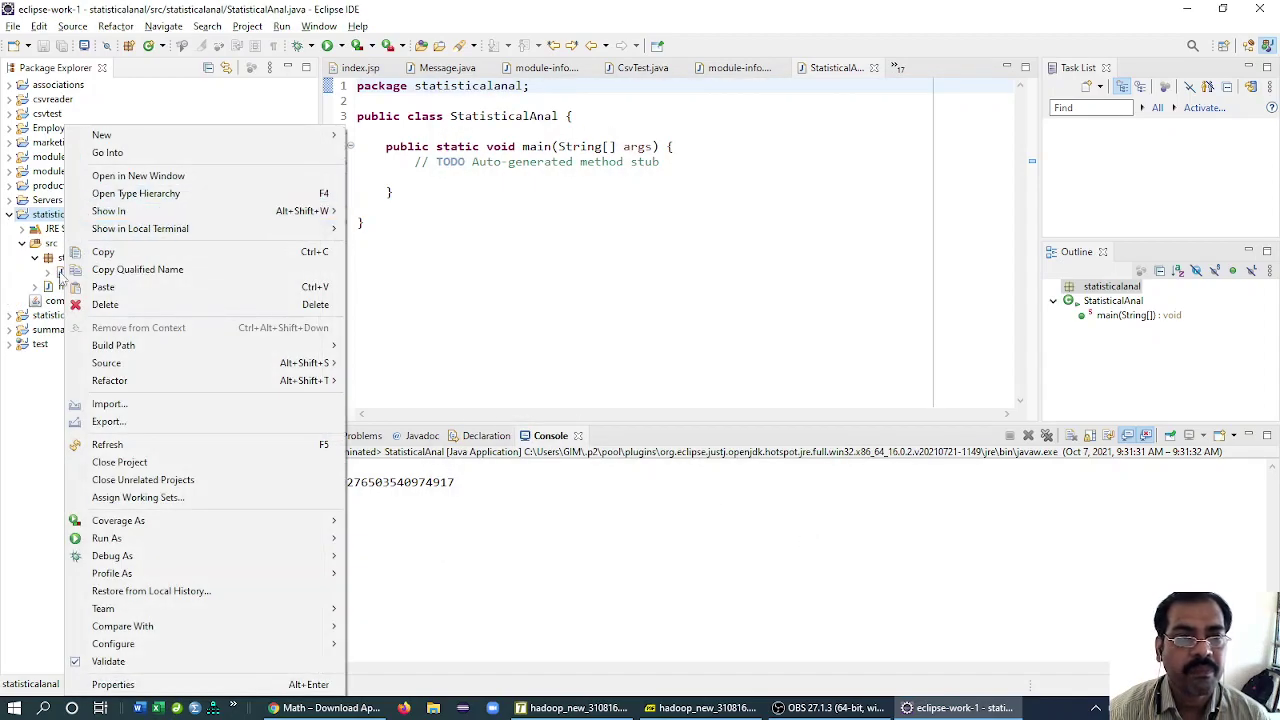
left_click(496, 170)
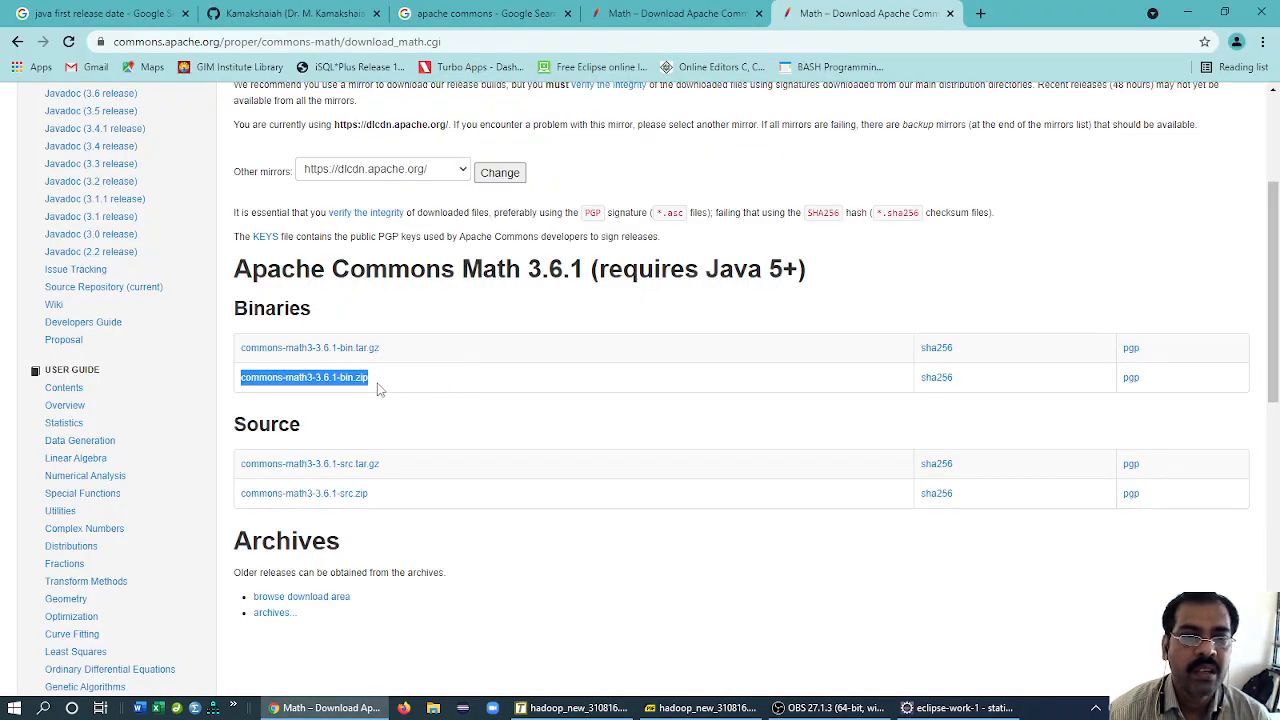
- Open the Statistics user guide and select the whole DescriptiveStatistics example code block
scroll("down", 3)
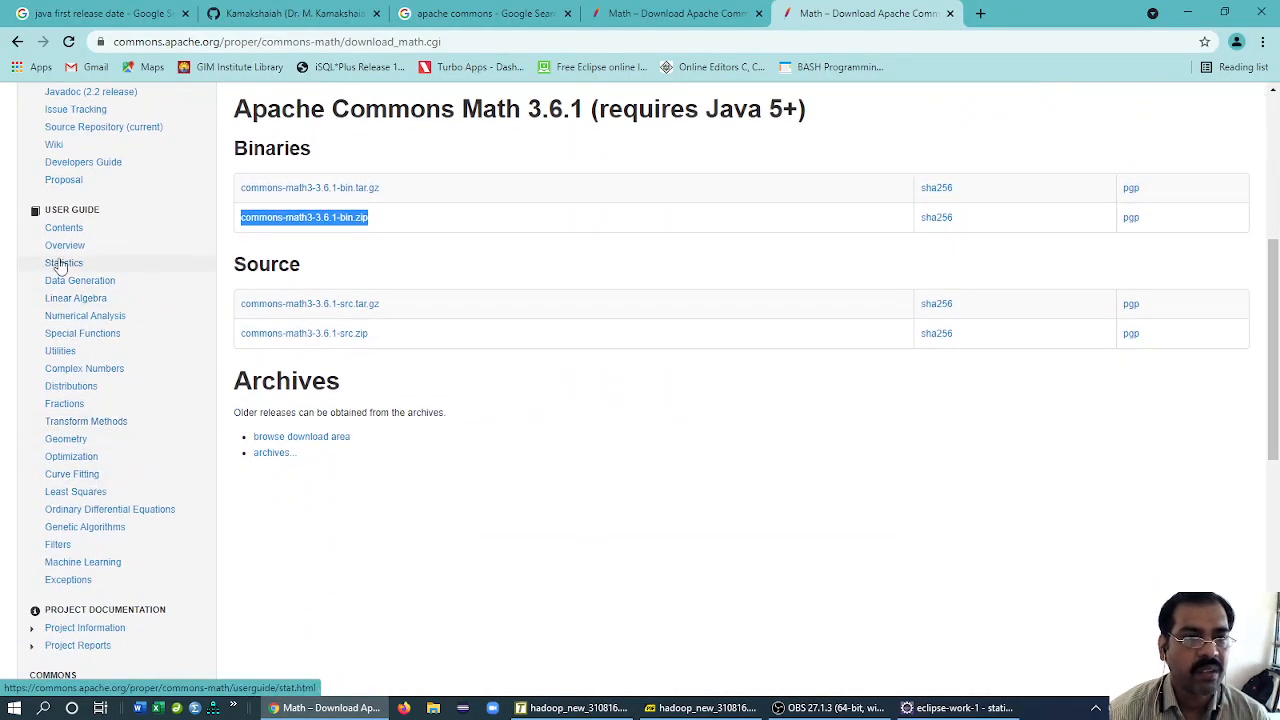
left_click(62, 262)
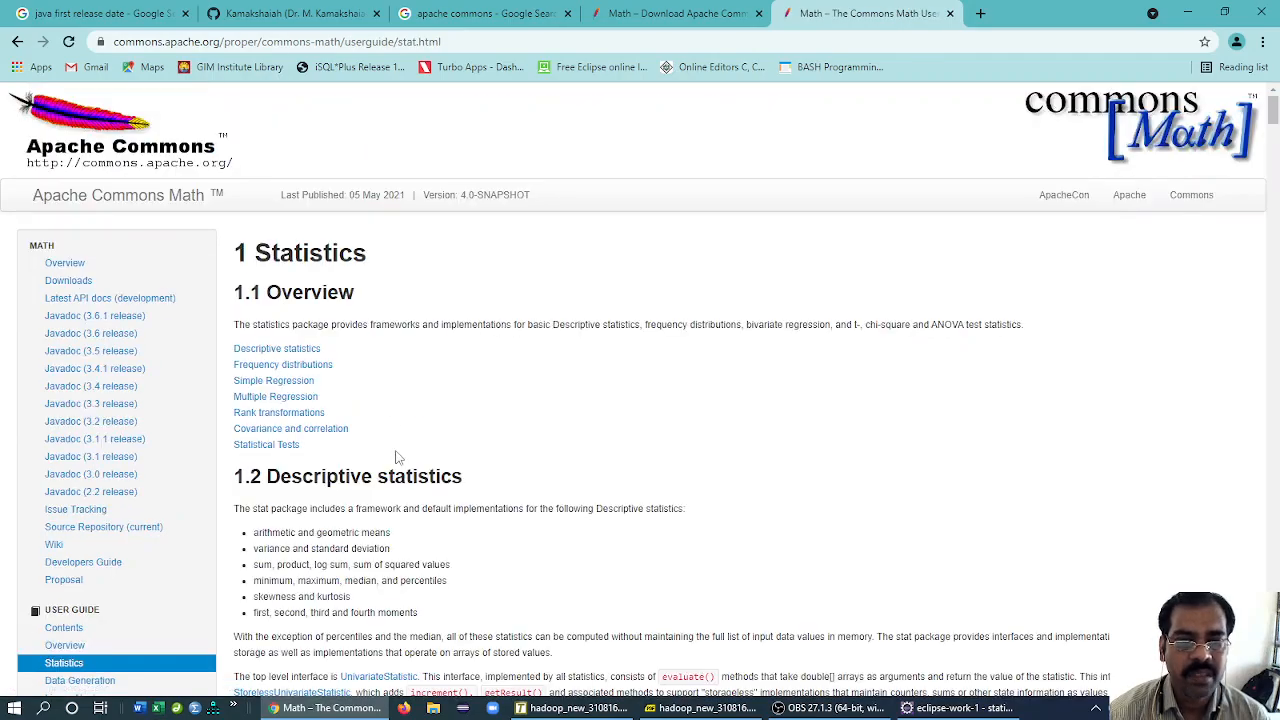
scroll("down", 3)
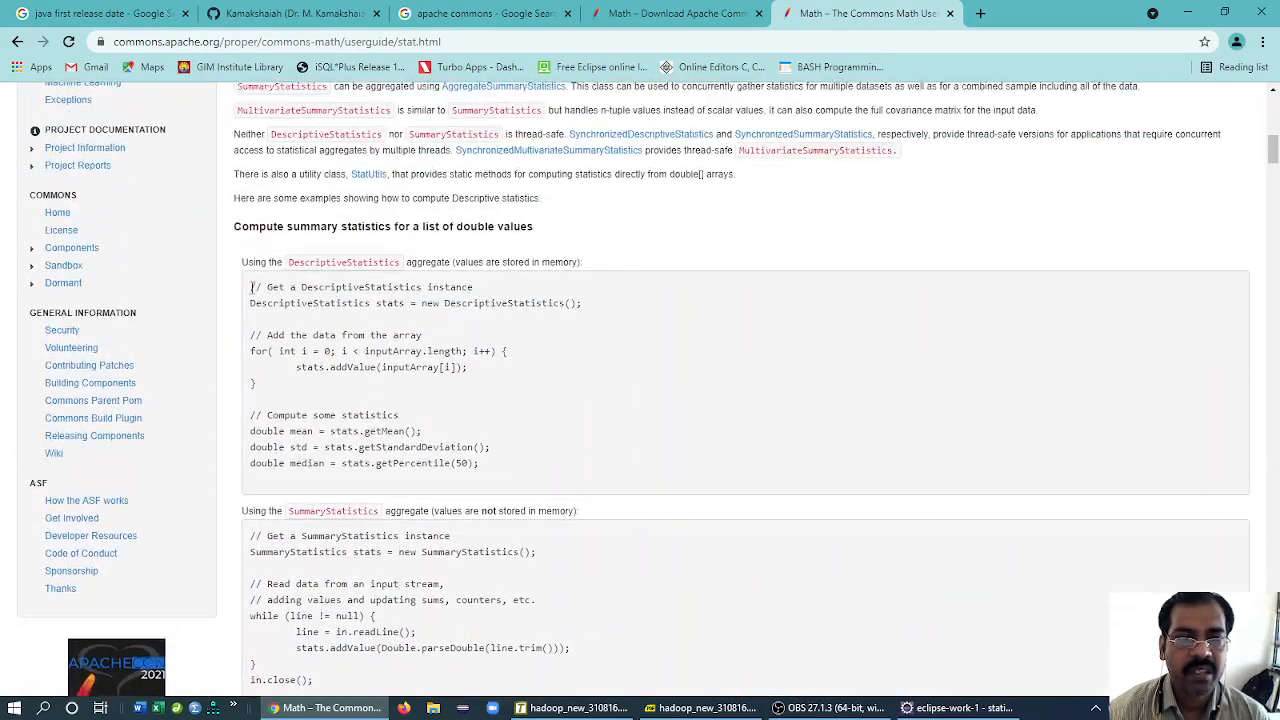
left_click_drag(250, 287, 480, 463)
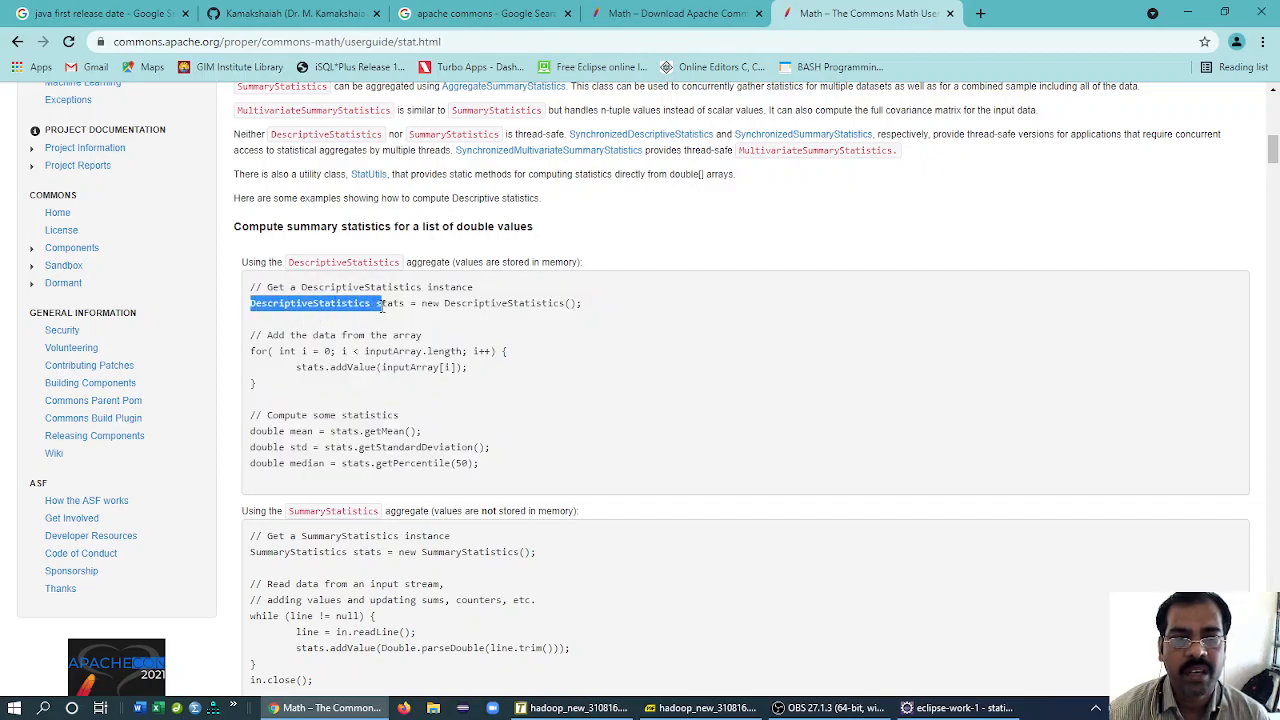
double_click(388, 303)
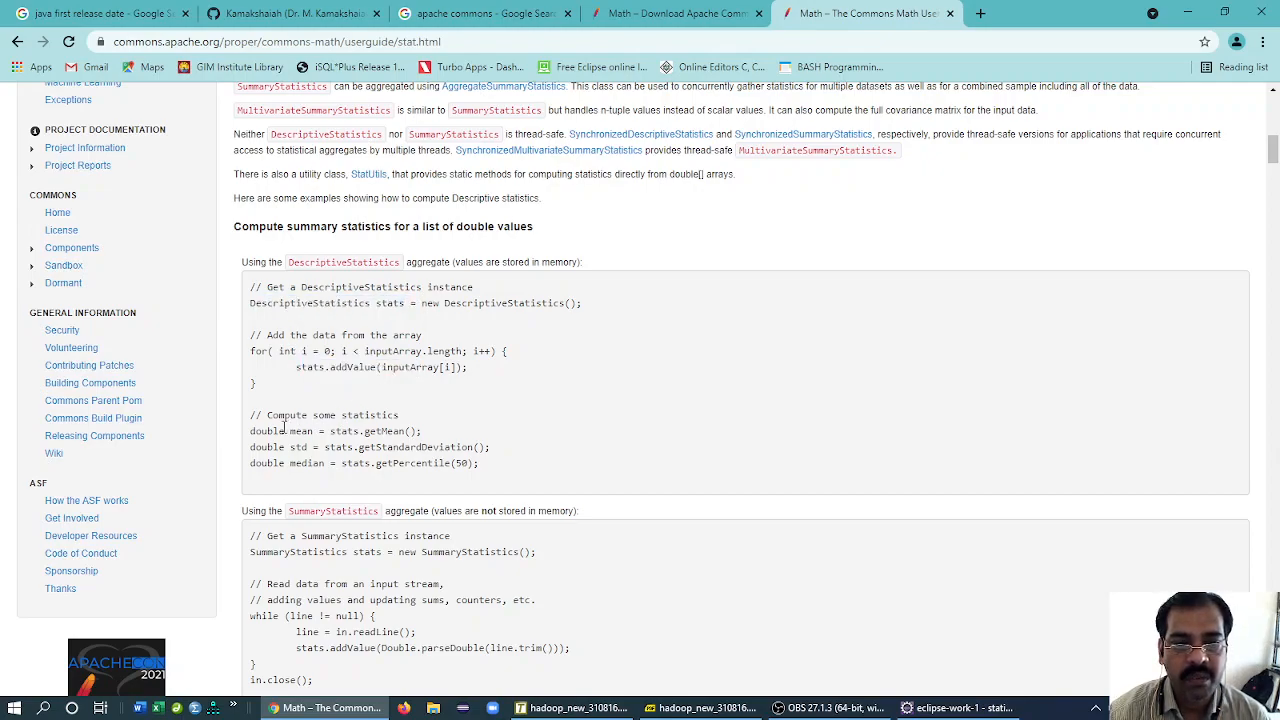
mouse_move(403, 447)
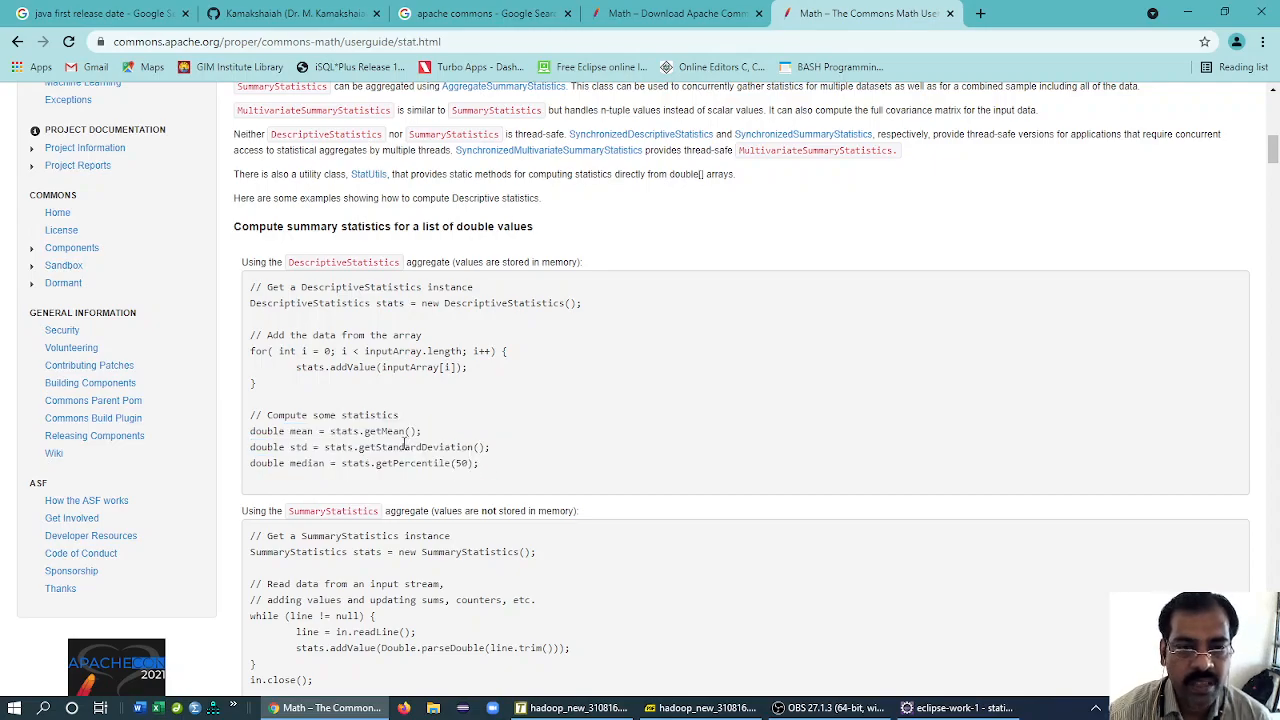
double_click(391, 431)
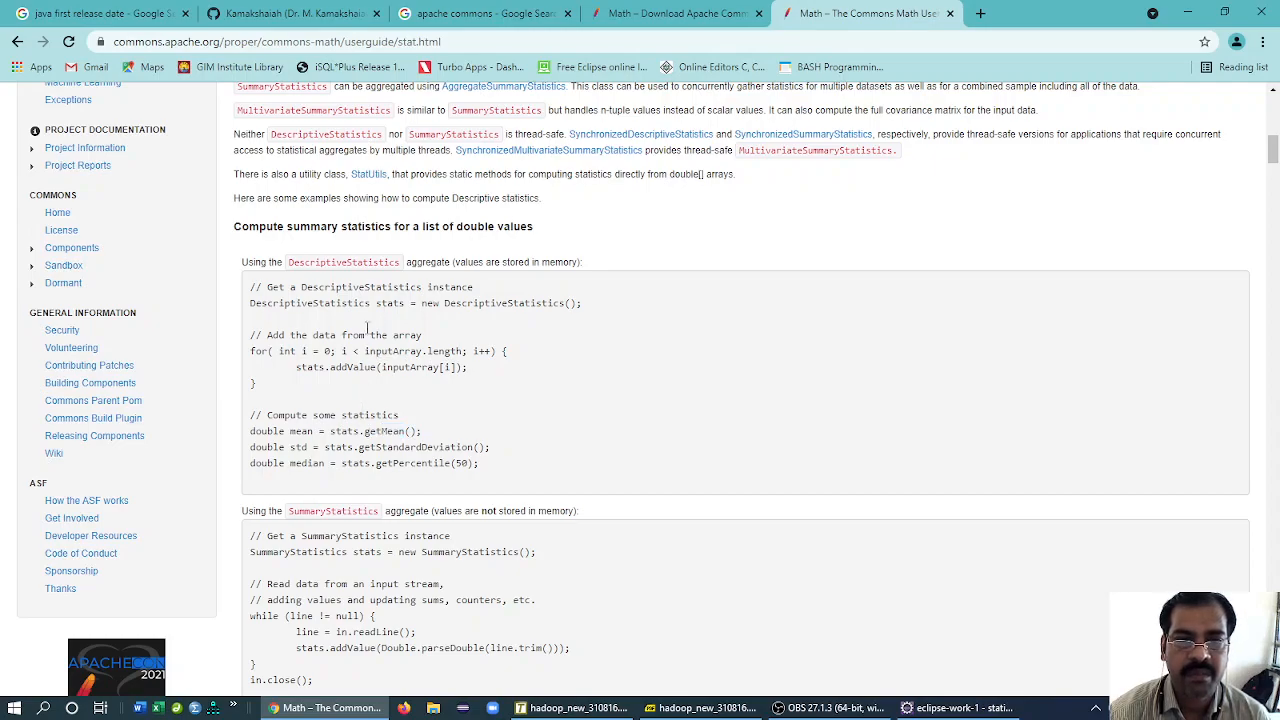
double_click(388, 303)
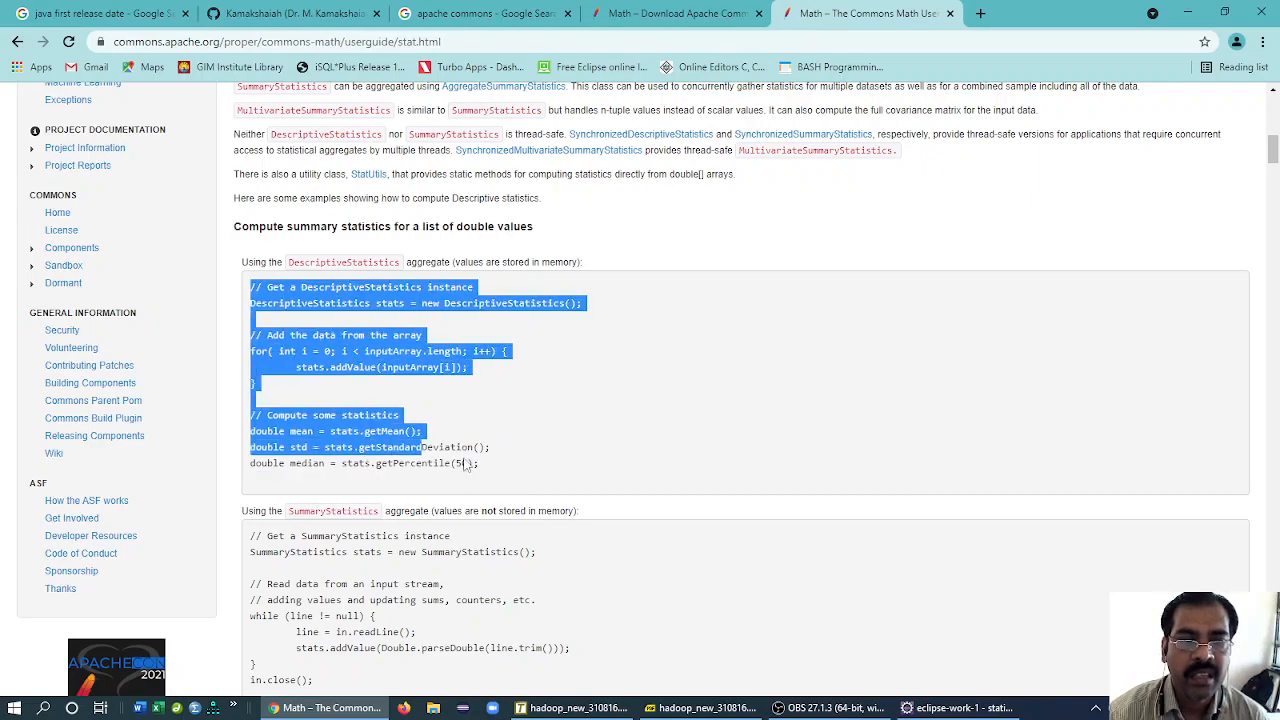
left_click(255, 287)
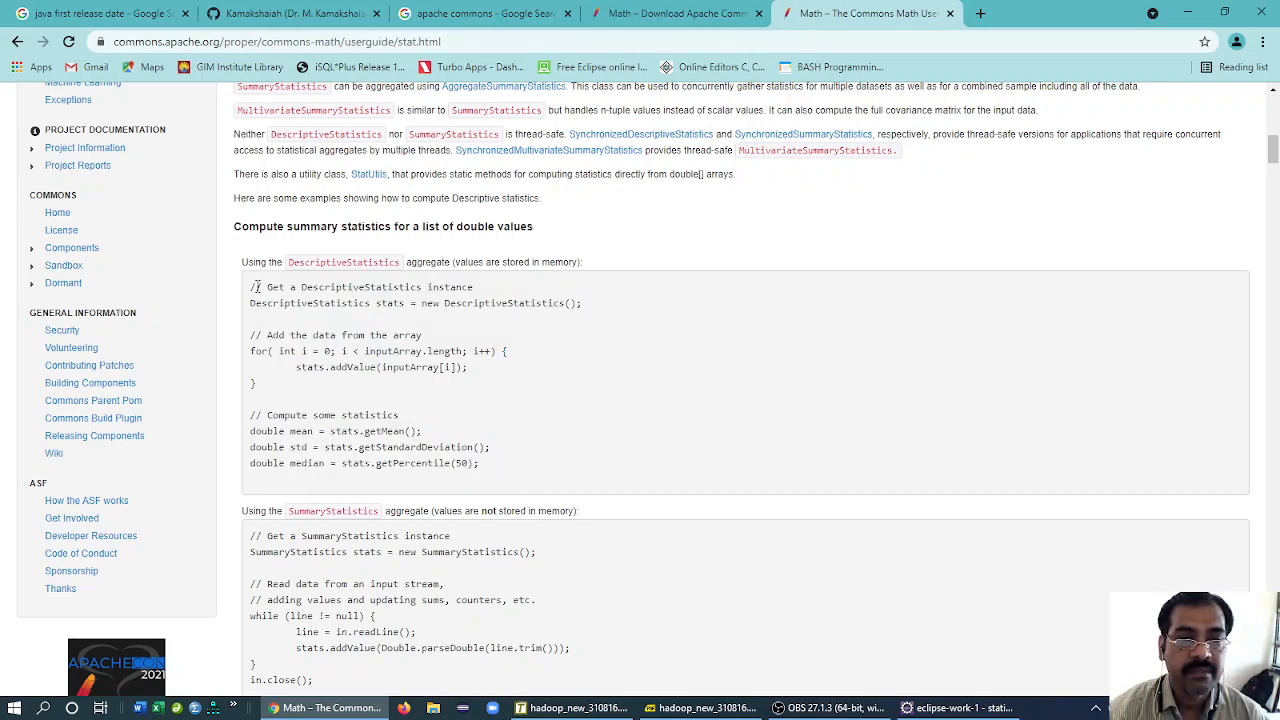
left_click_drag(250, 287, 480, 463)
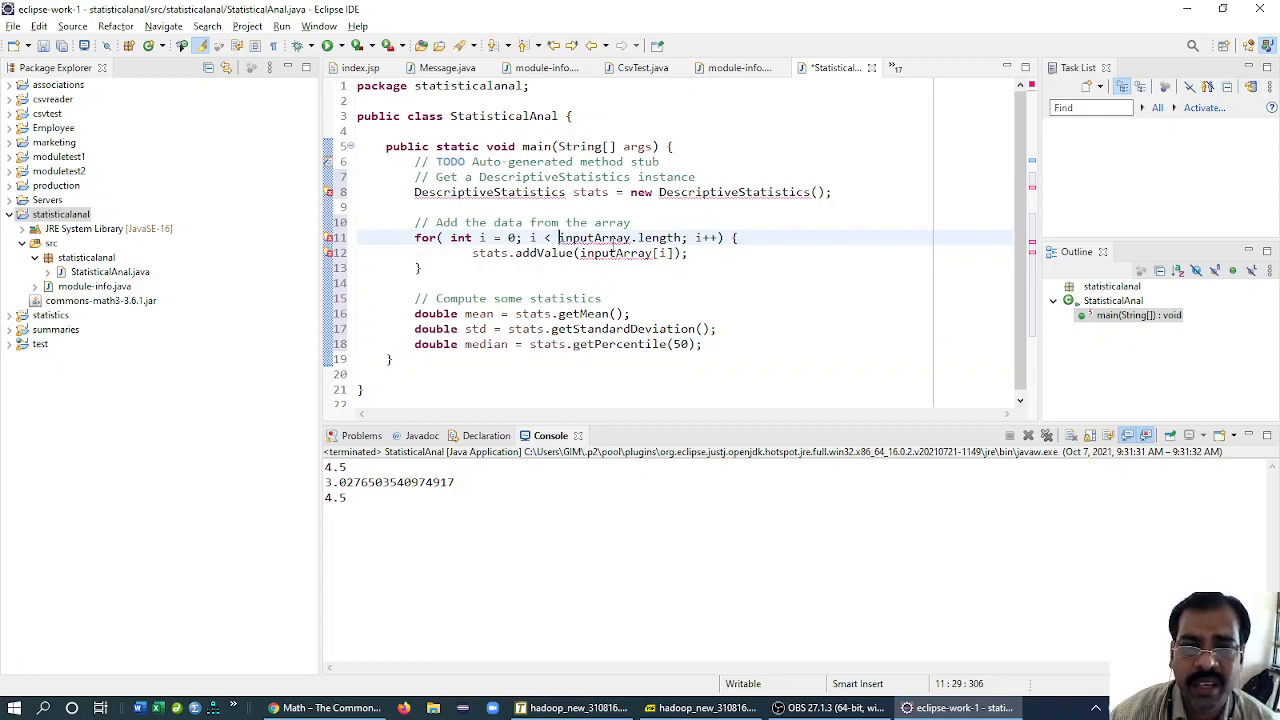
- Replace both inputArray references in the loop with arr
double_click(594, 237)
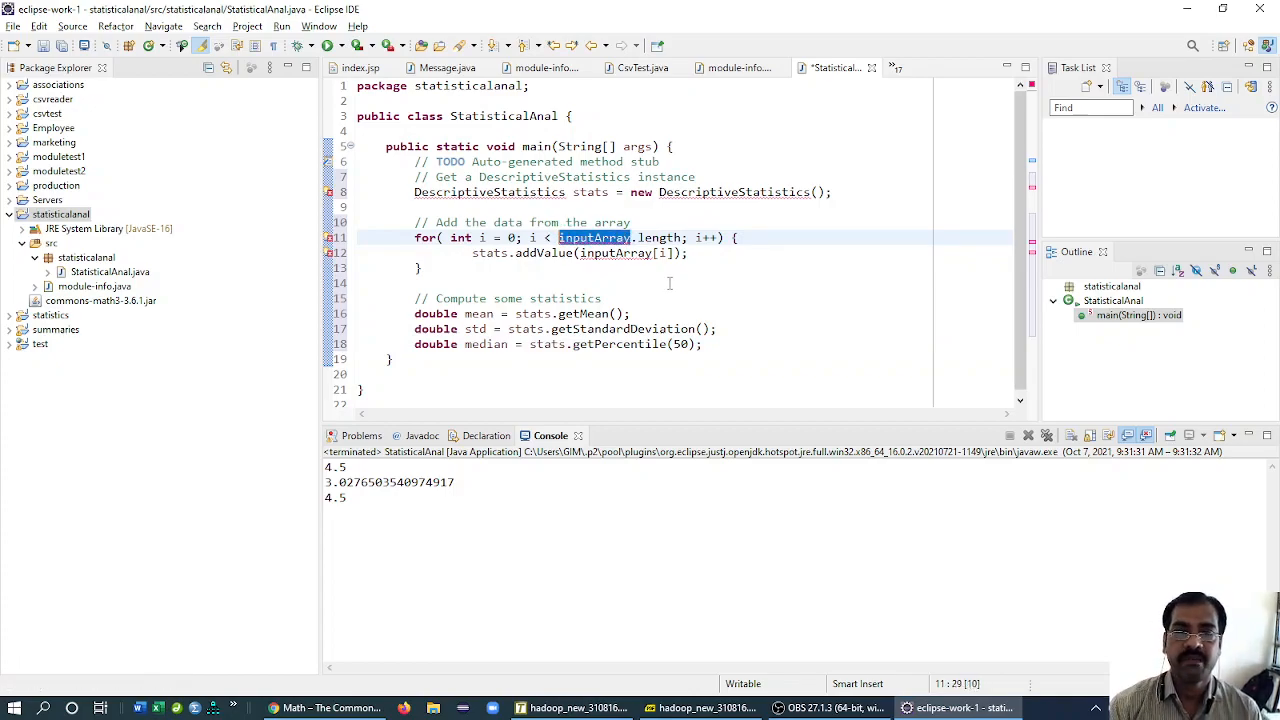
type("arr")
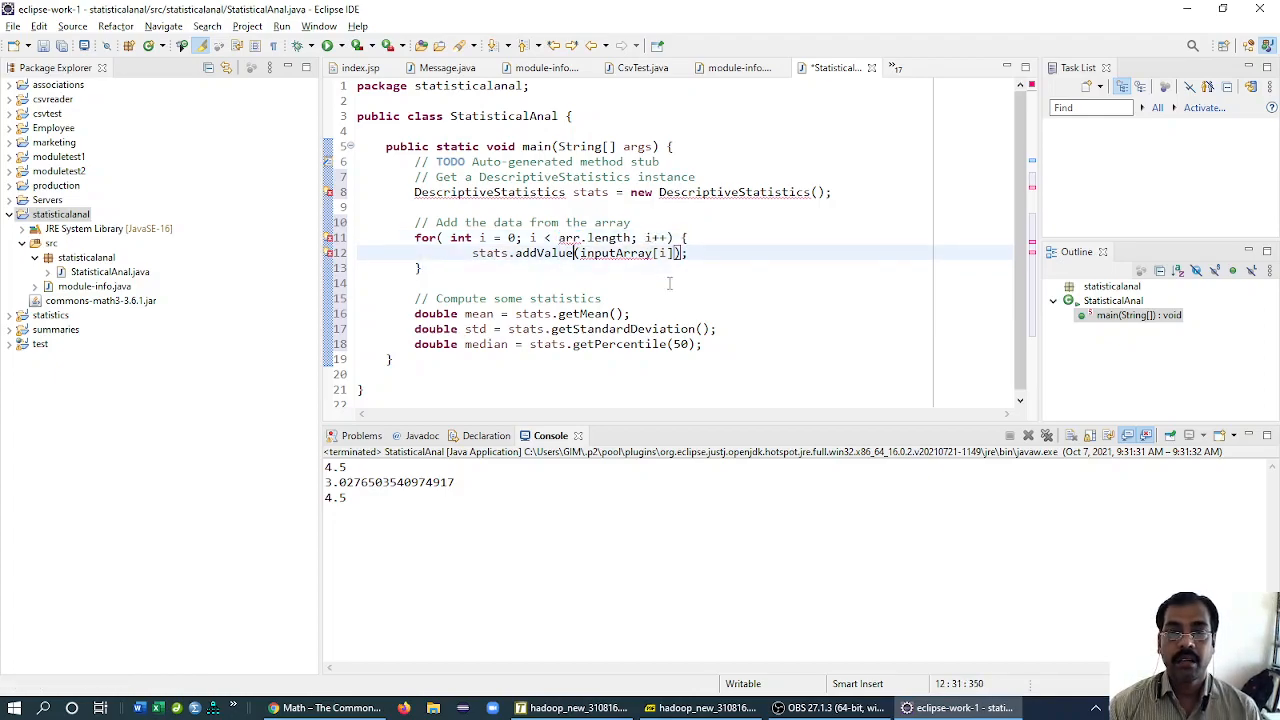
double_click(613, 253)
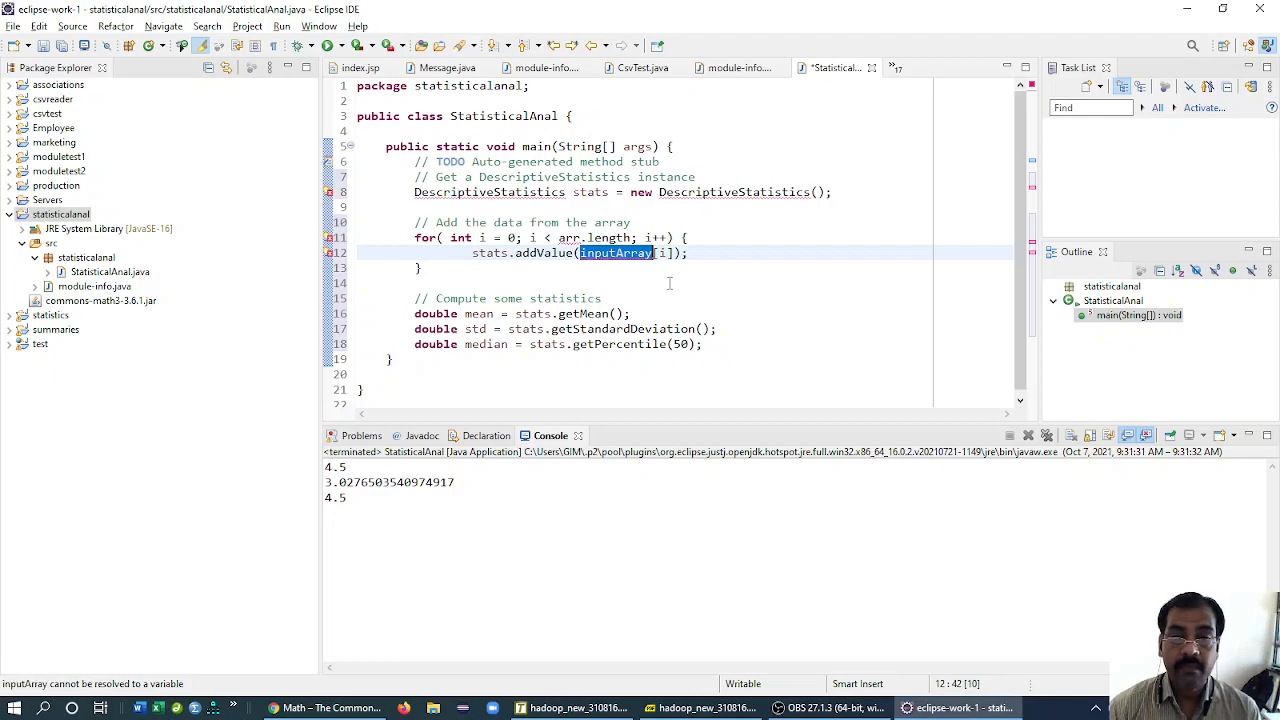
type("arr")
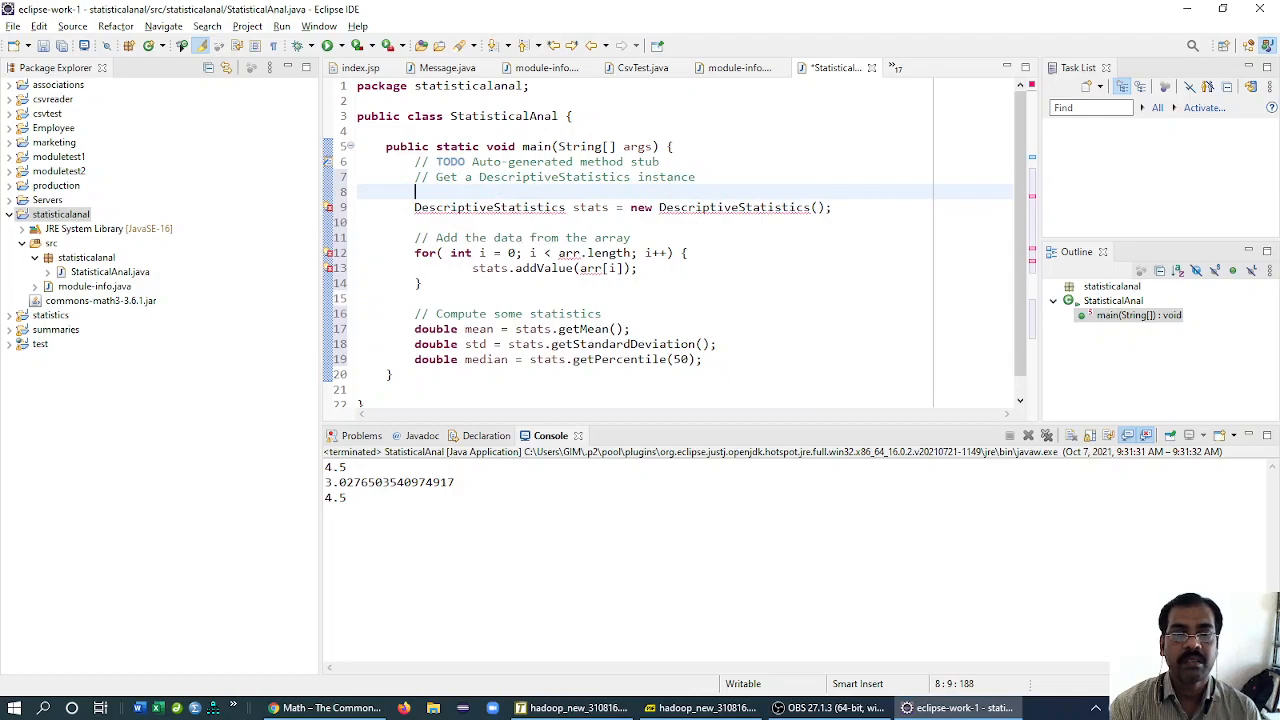
- Declare double[] arr = new double[10] above the DescriptiveStatistics declaration
type("double[]")
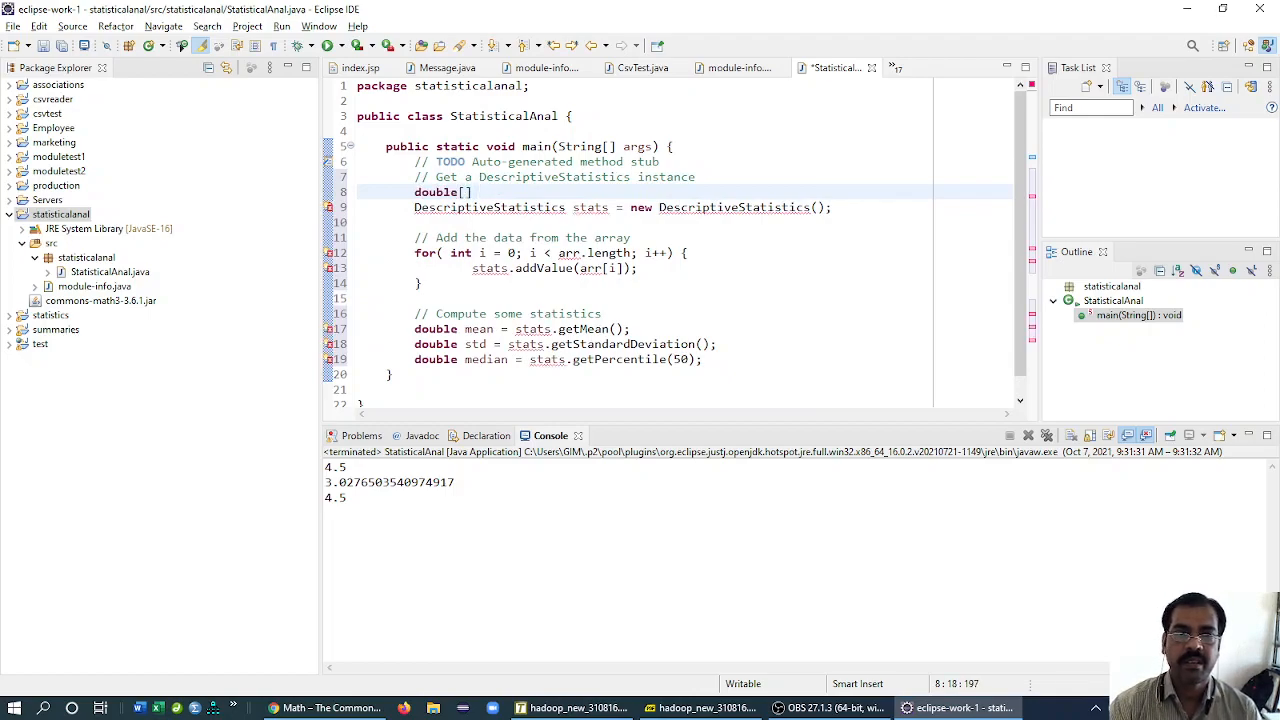
type("ar")
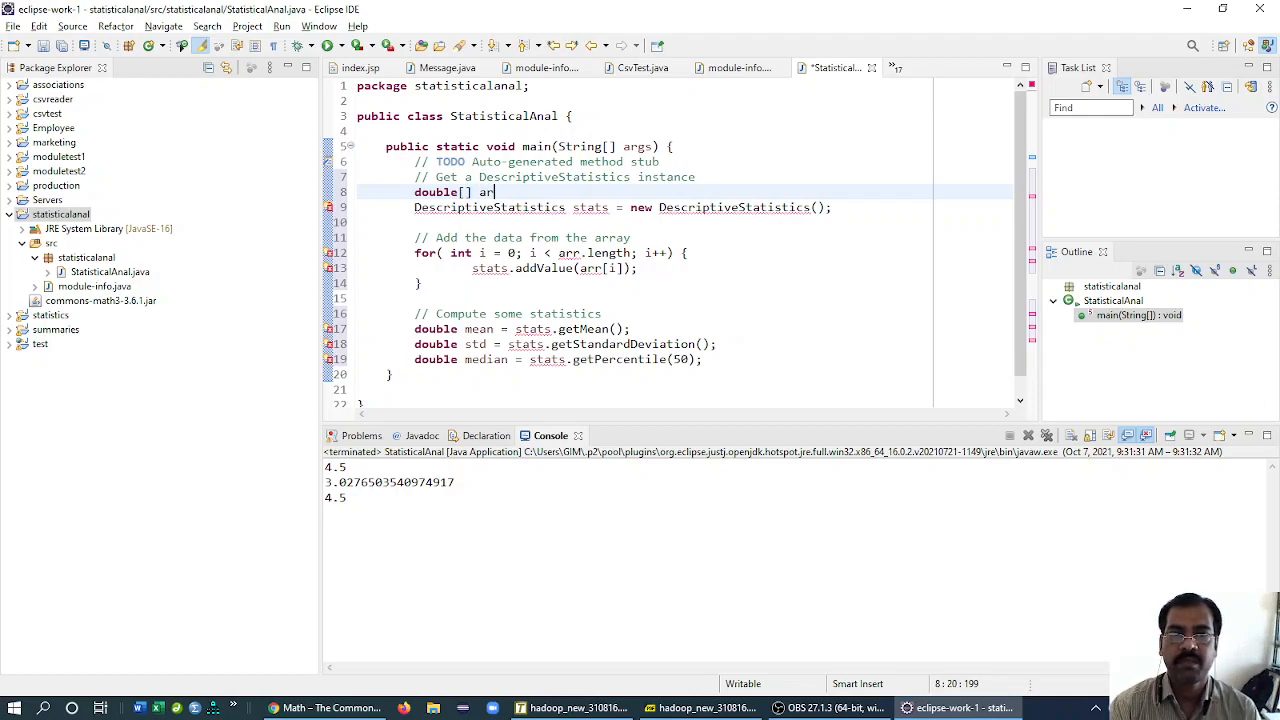
type("= new")
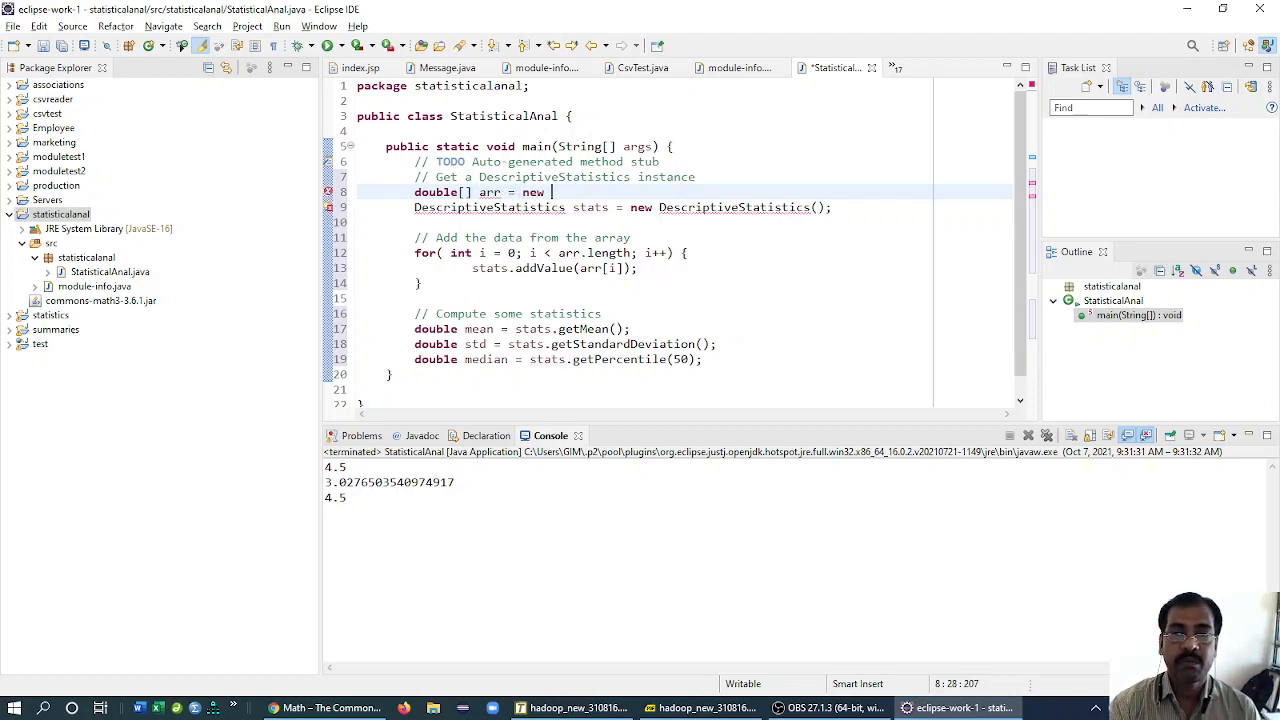
type("double[]")
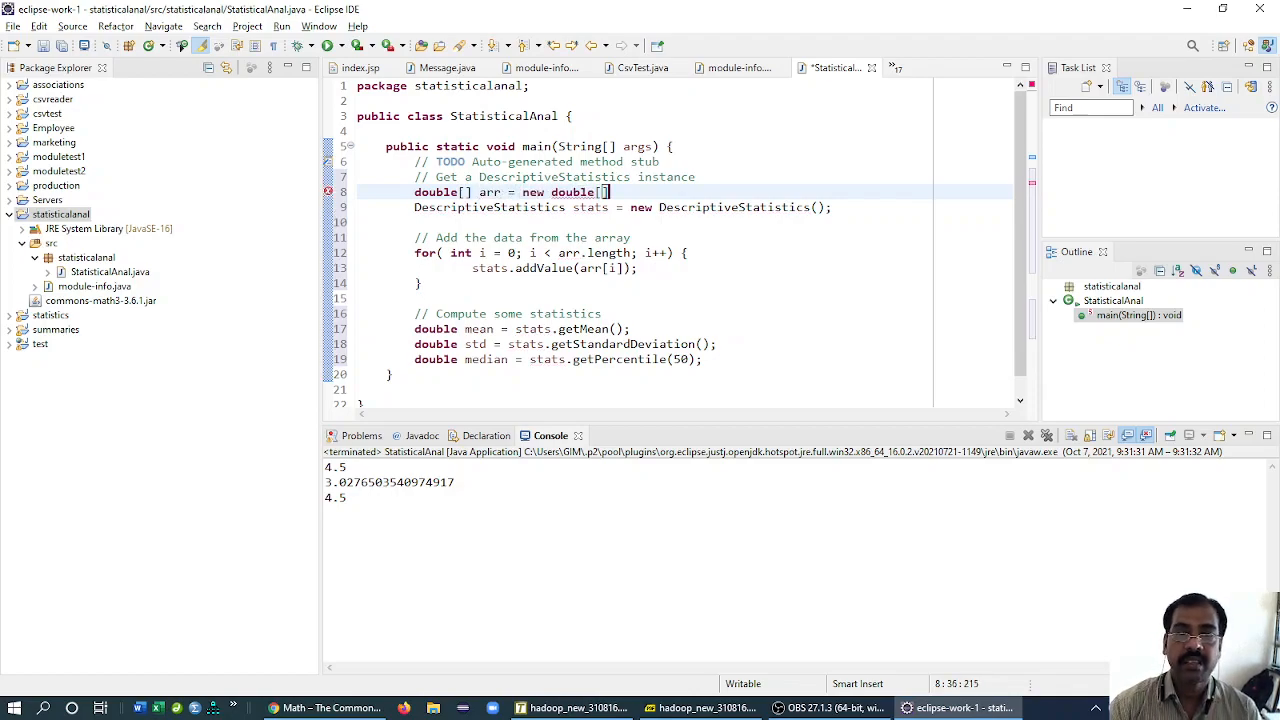
type("10")
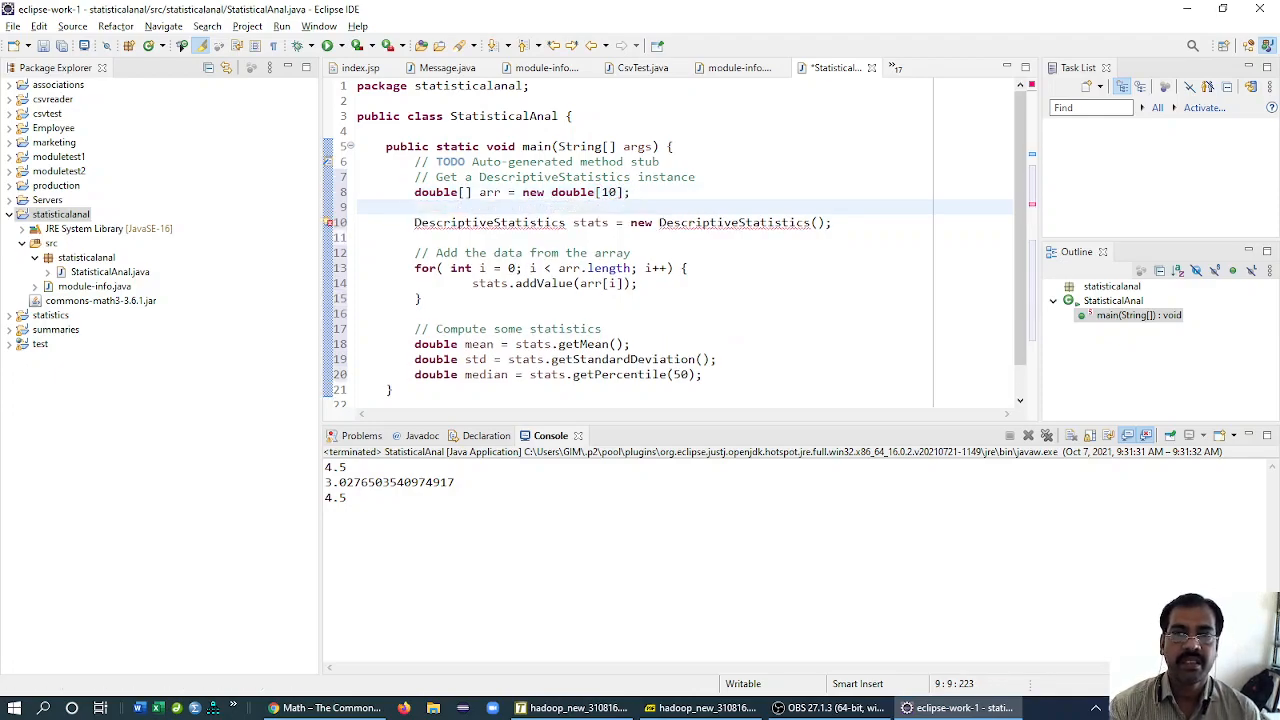
left_click(567, 252)
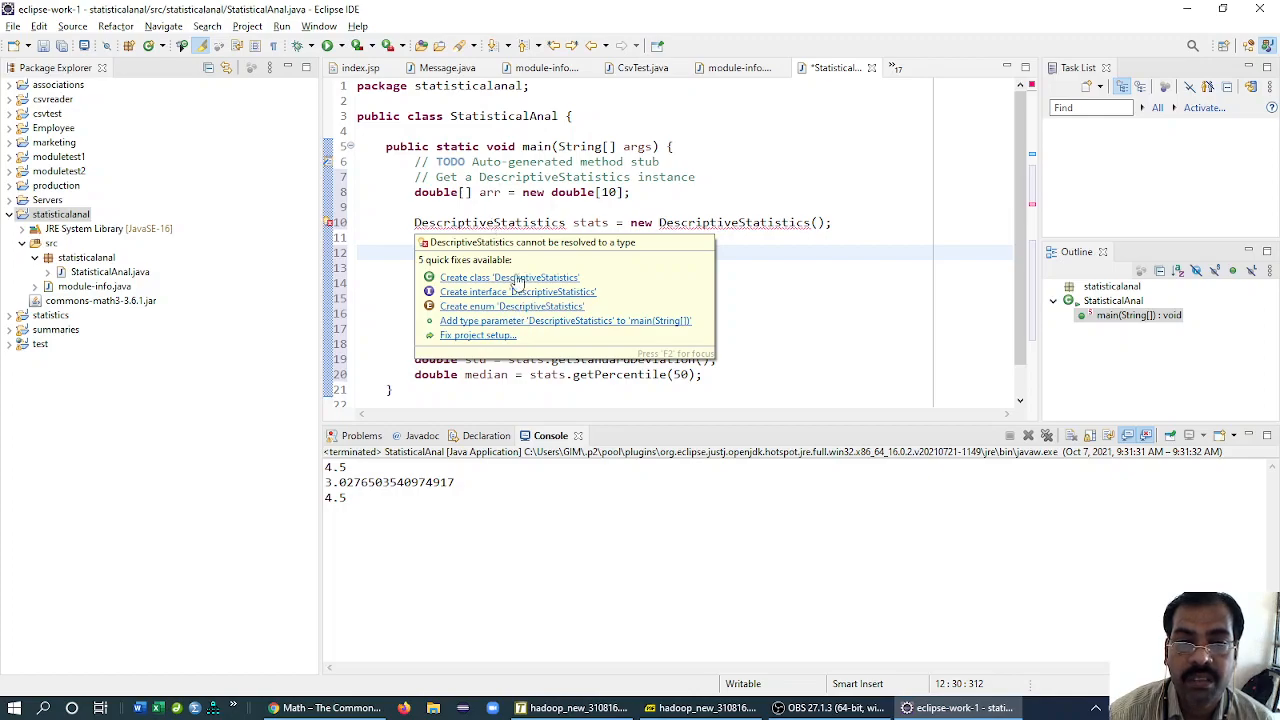
mouse_move(513, 325)
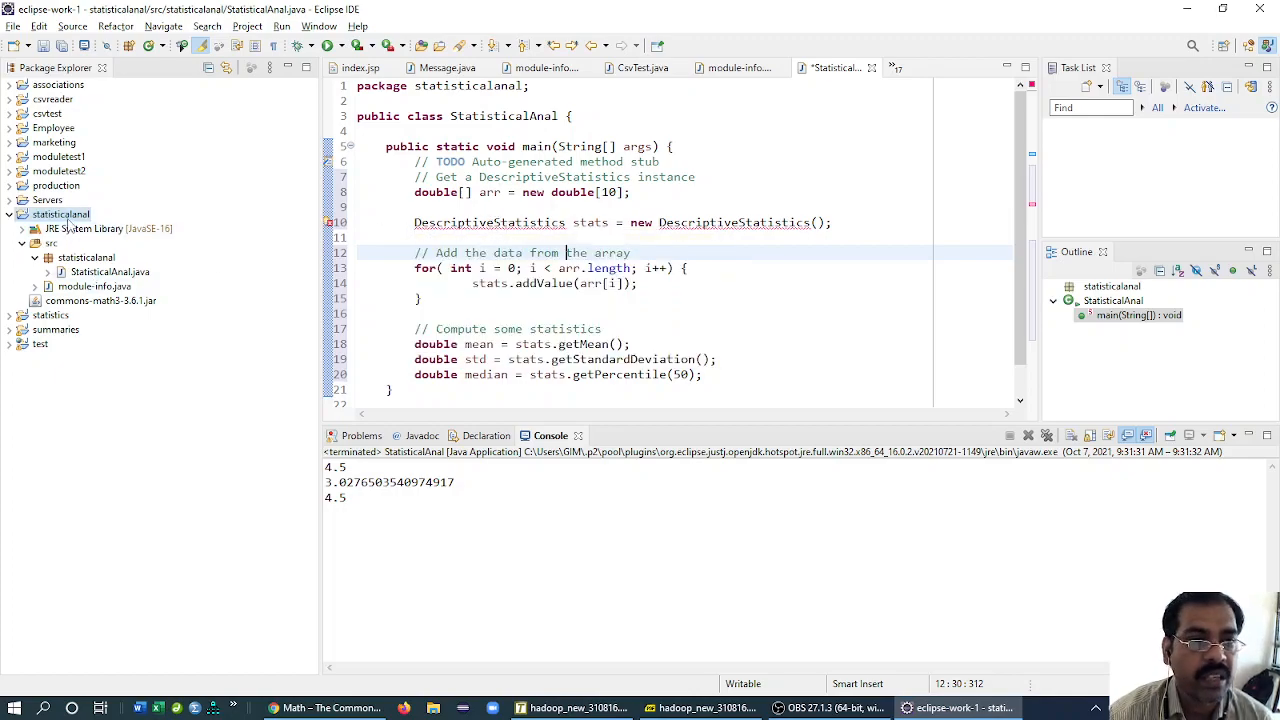
- Open statisticalanal's build path settings and expand the project to locate commons-math3-3.6.1.jar
right_click(60, 214)
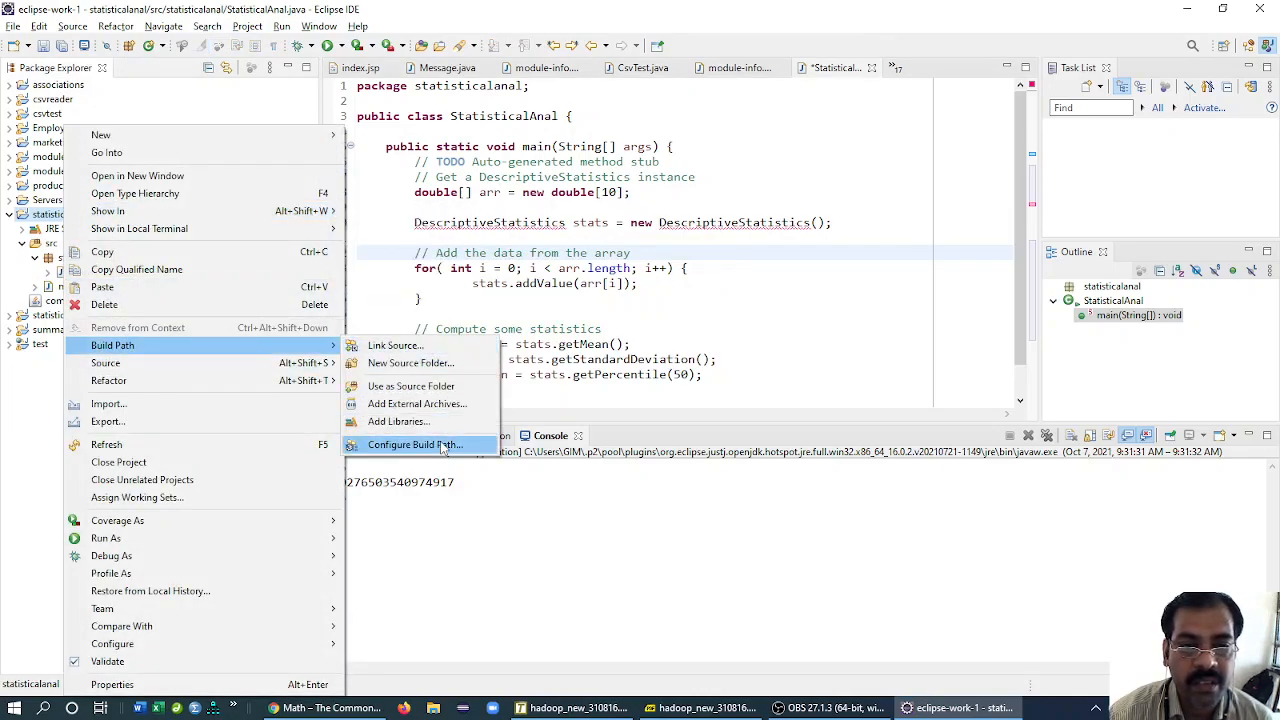
left_click(414, 444)
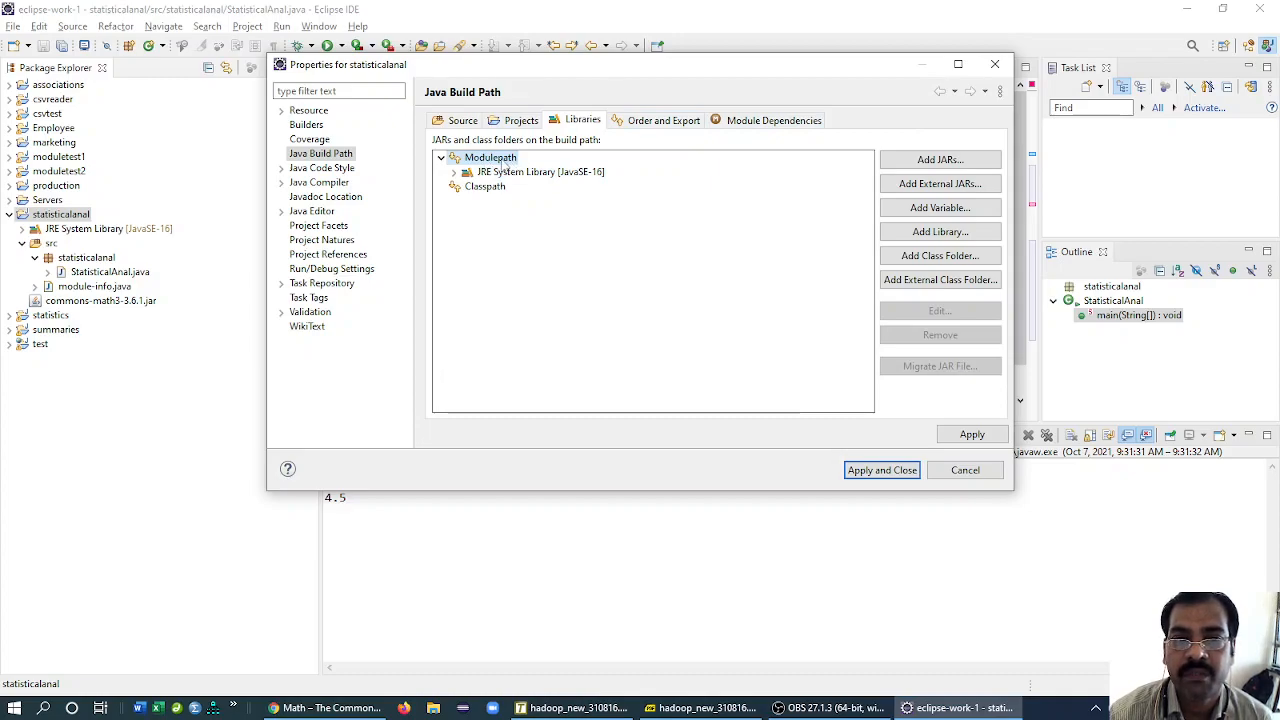
mouse_move(934, 289)
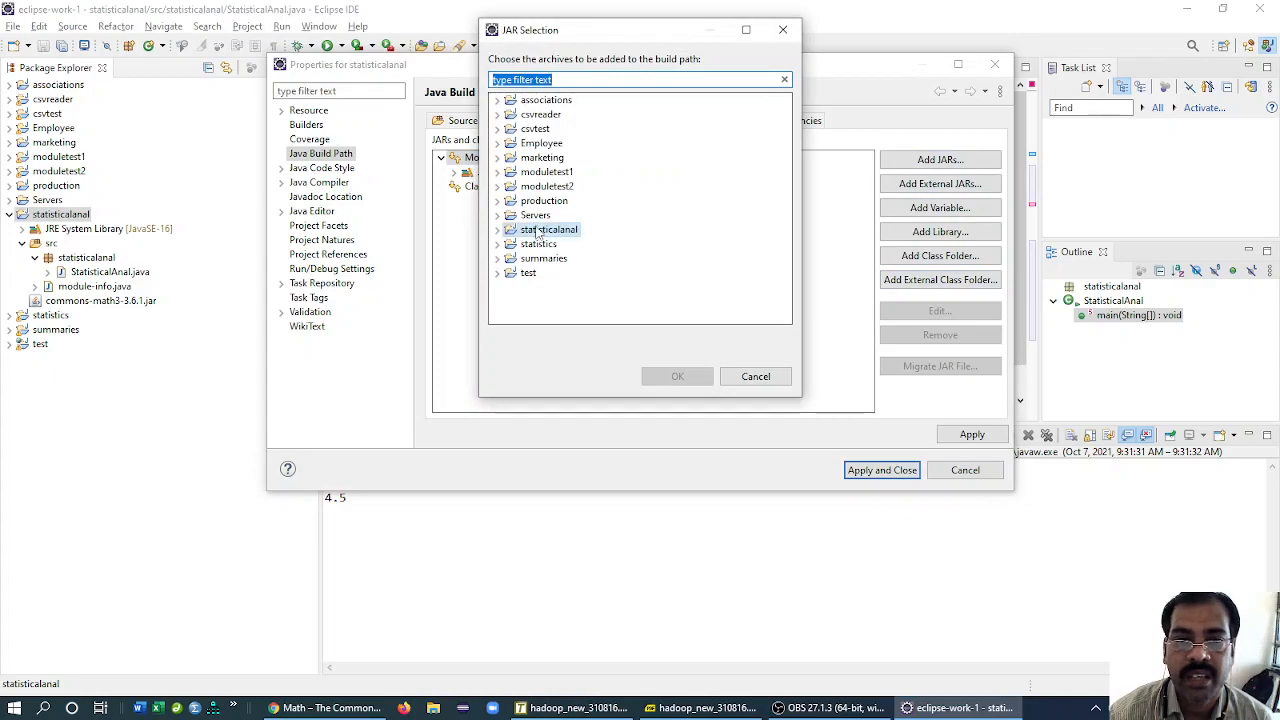
left_click(498, 229)
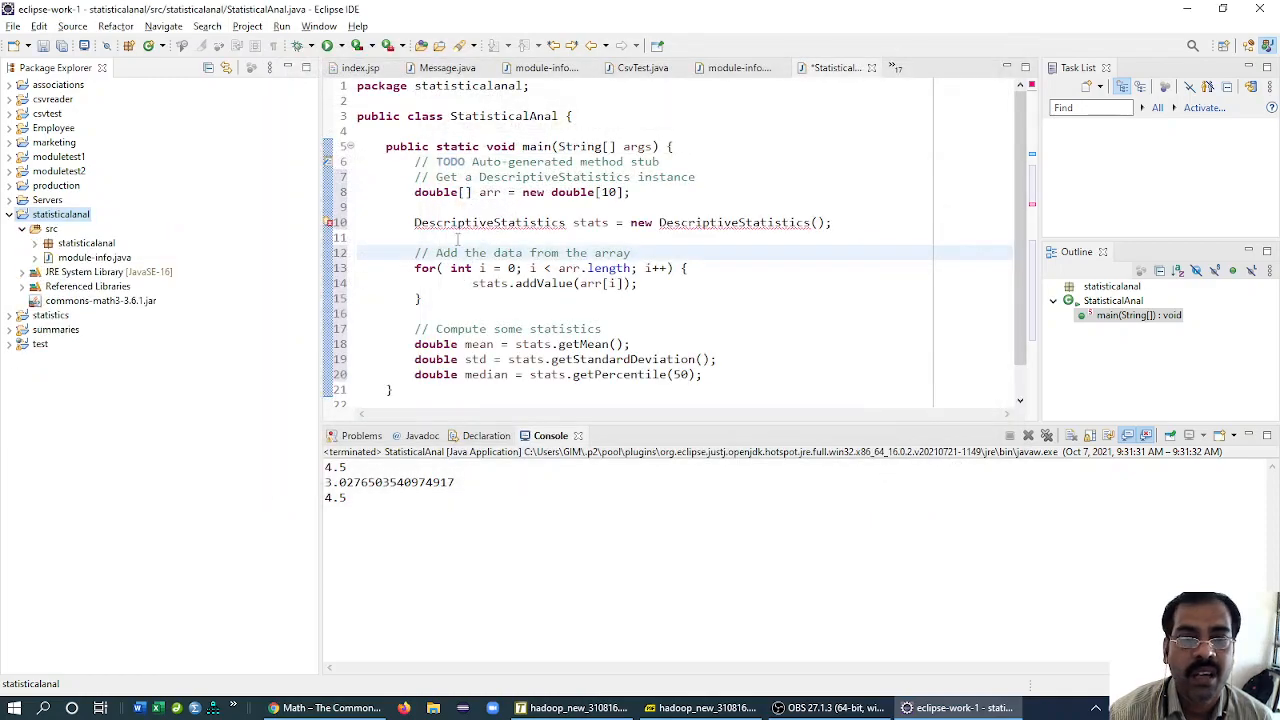
- Focus the unresolved DescriptiveStatistics declaration to get its import suggestion
left_click(490, 222)
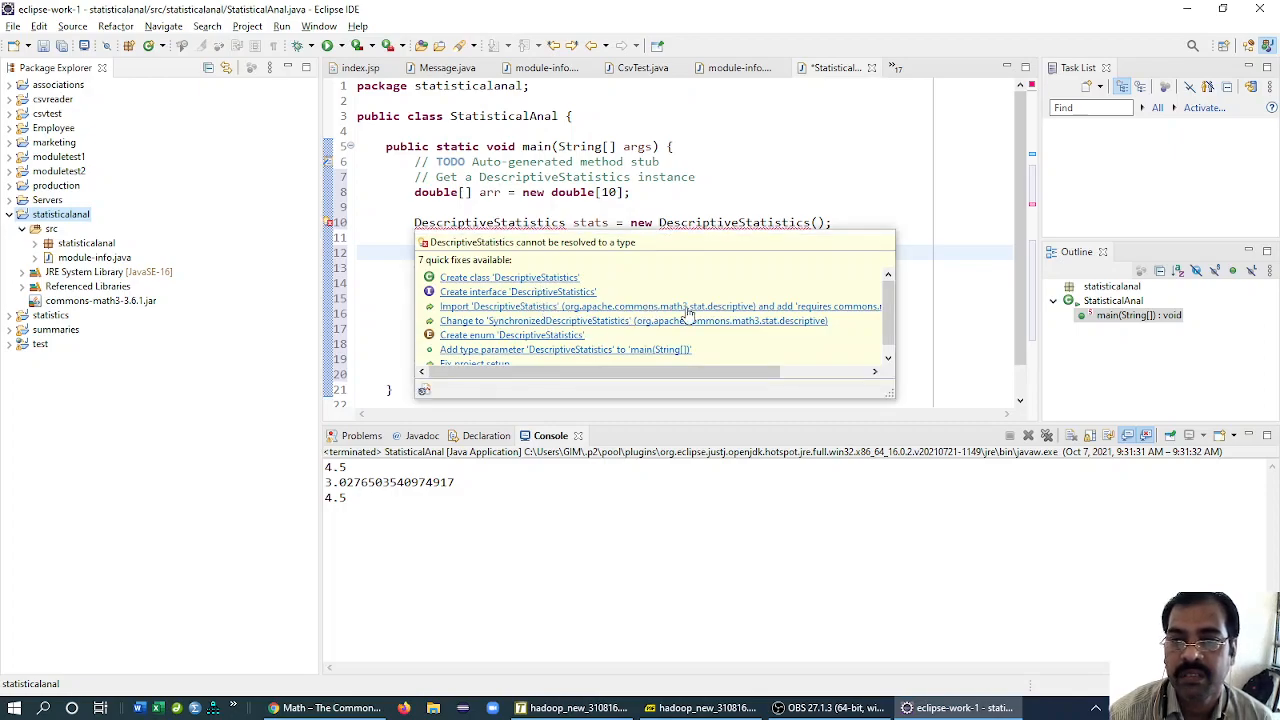
mouse_move(585, 320)
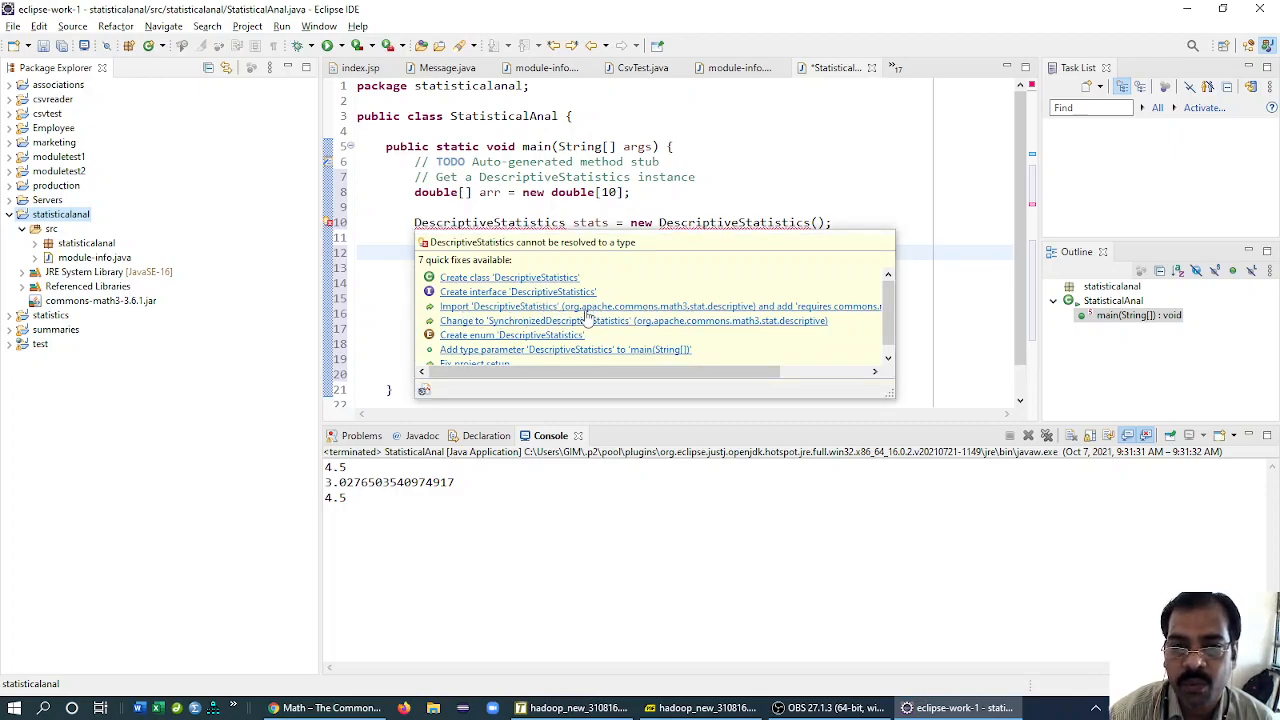
mouse_move(750, 310)
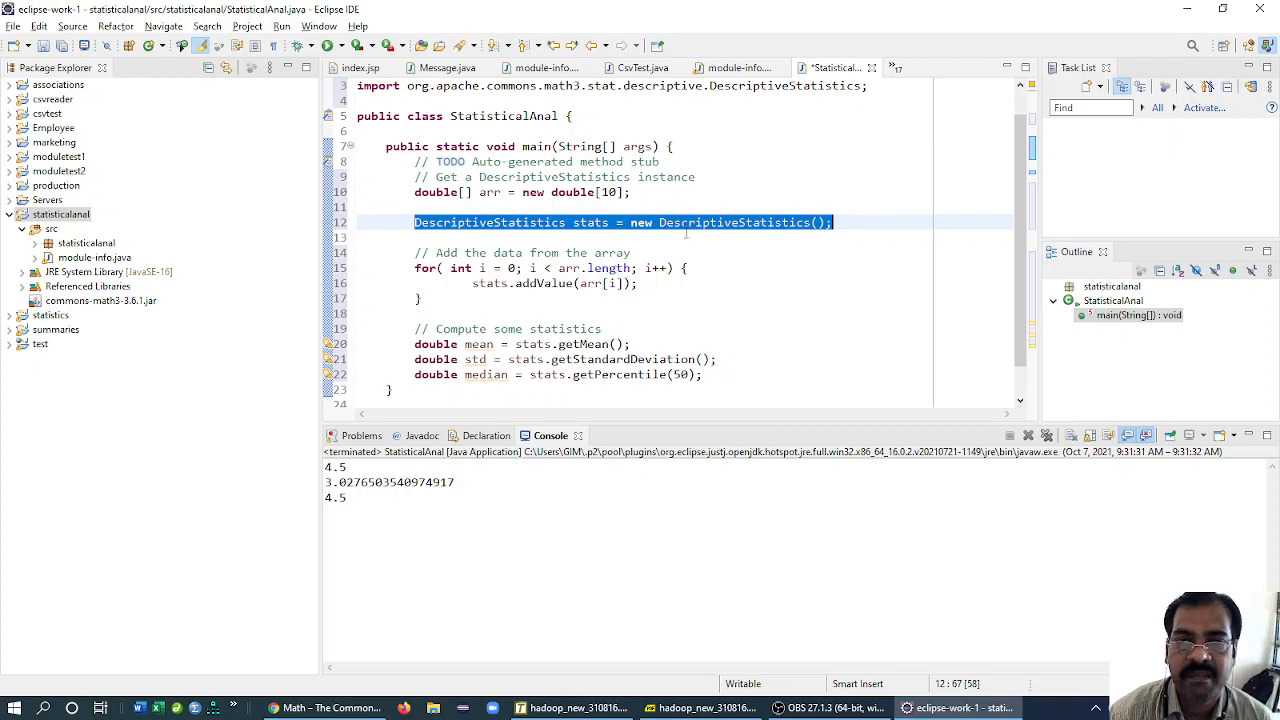
mouse_move(580, 240)
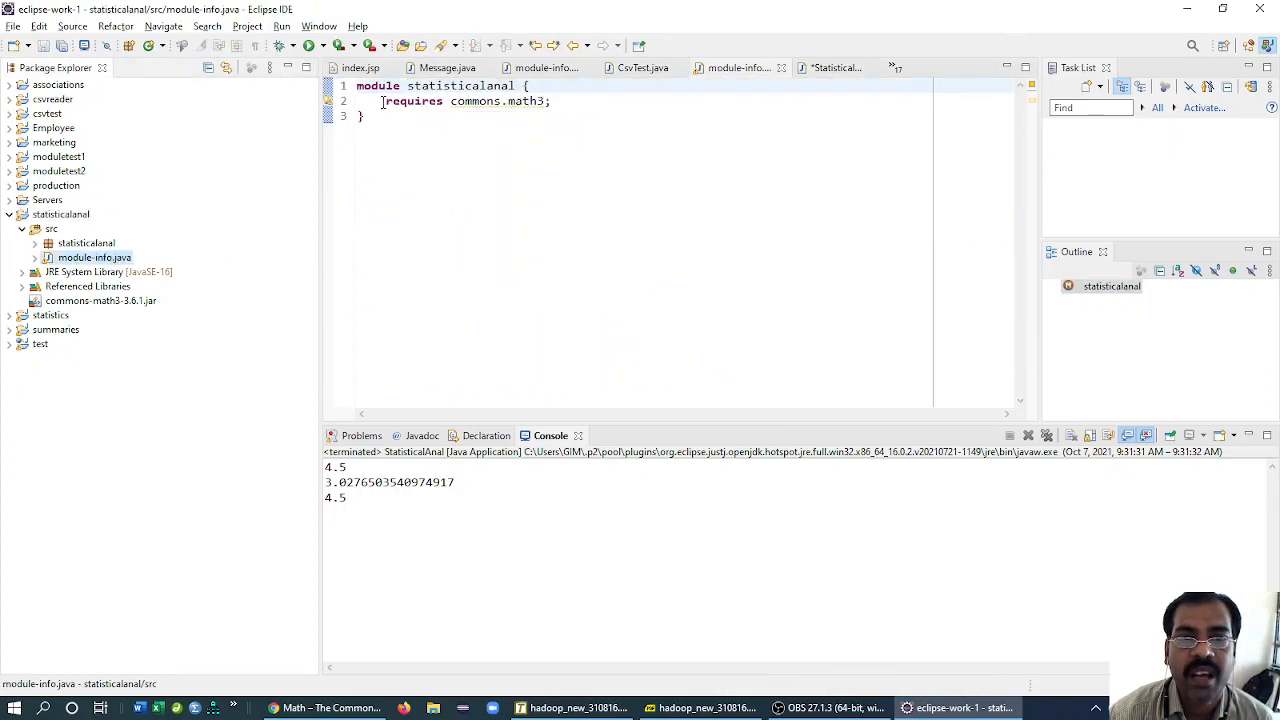
triple_click(465, 101)
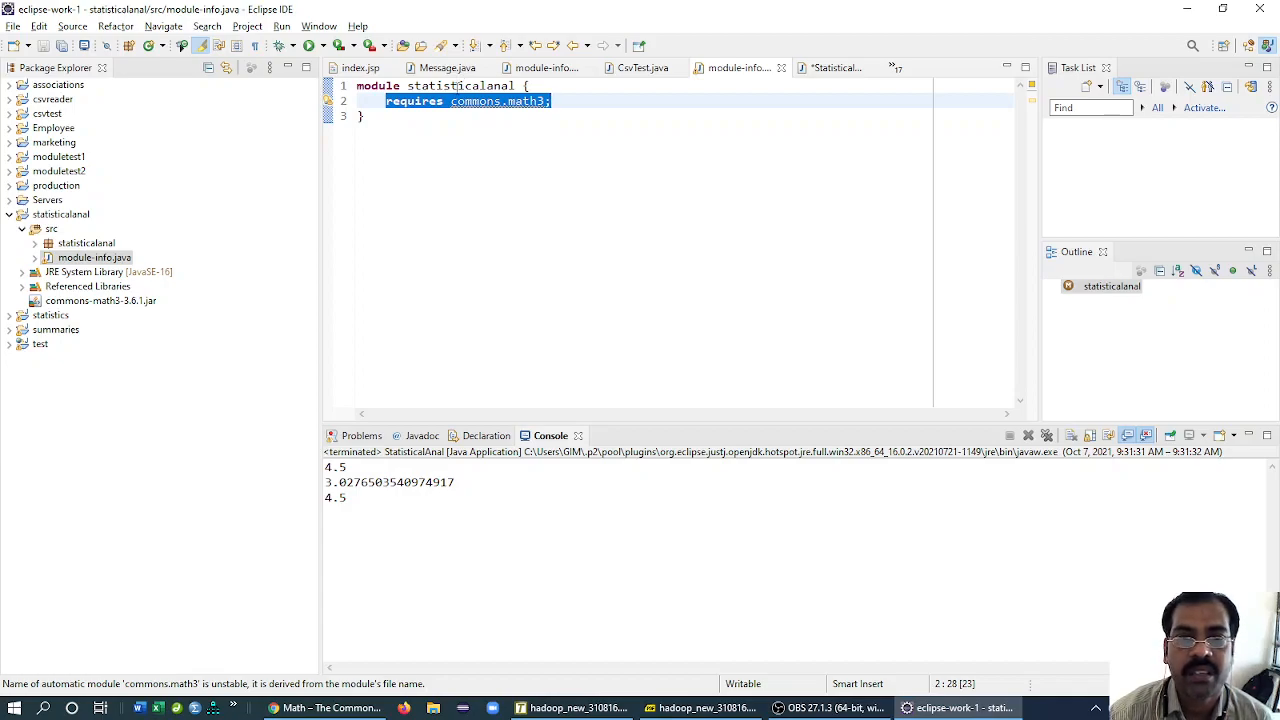
left_click(442, 101)
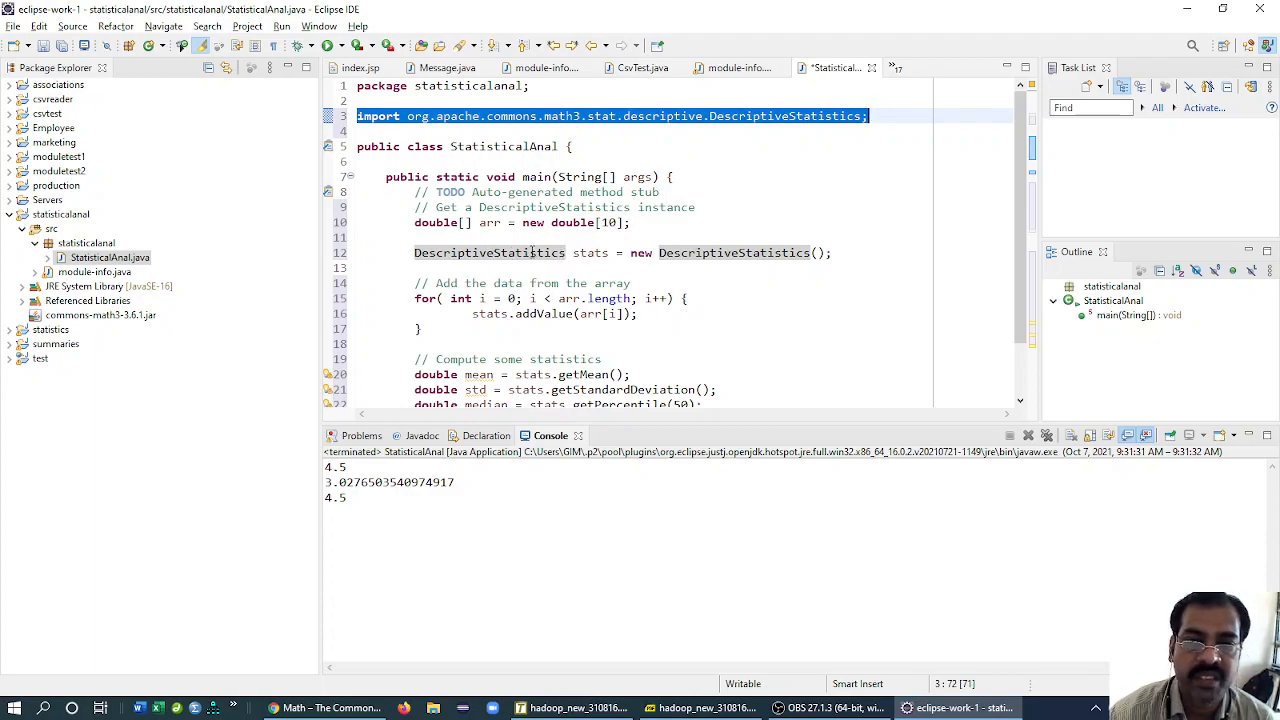
mouse_move(489, 252)
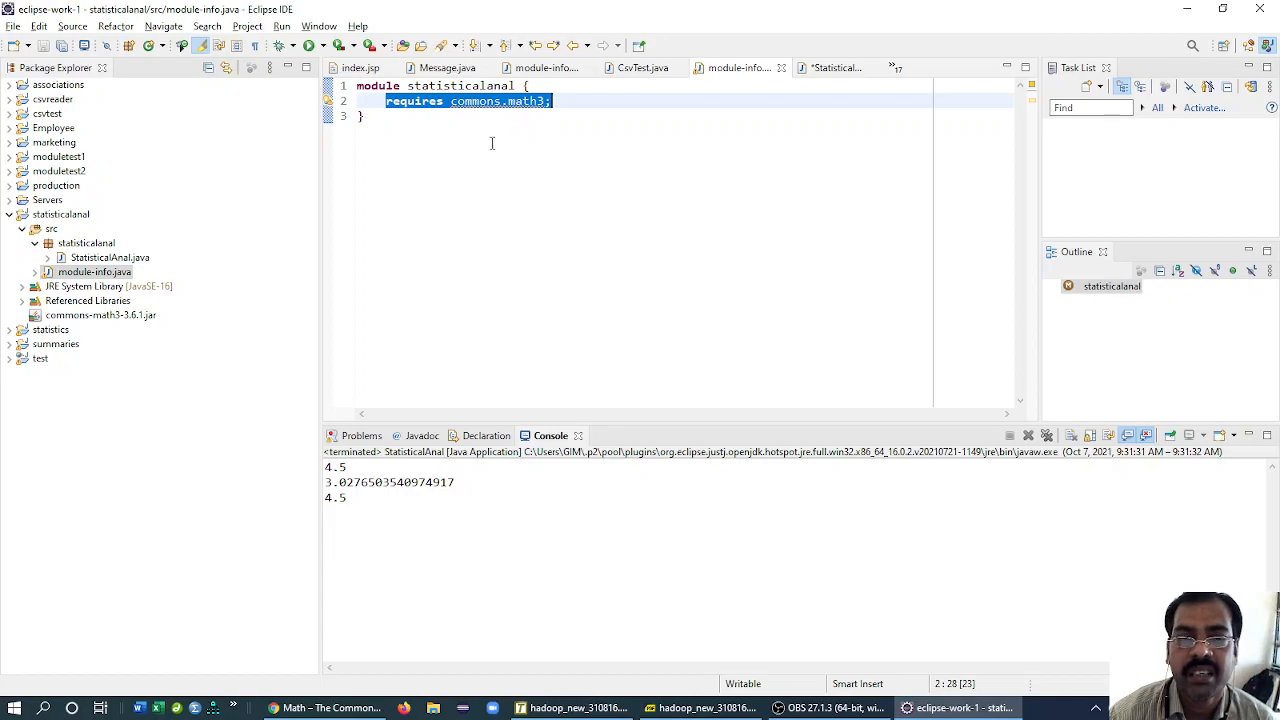
left_click(109, 257)
type("sys")
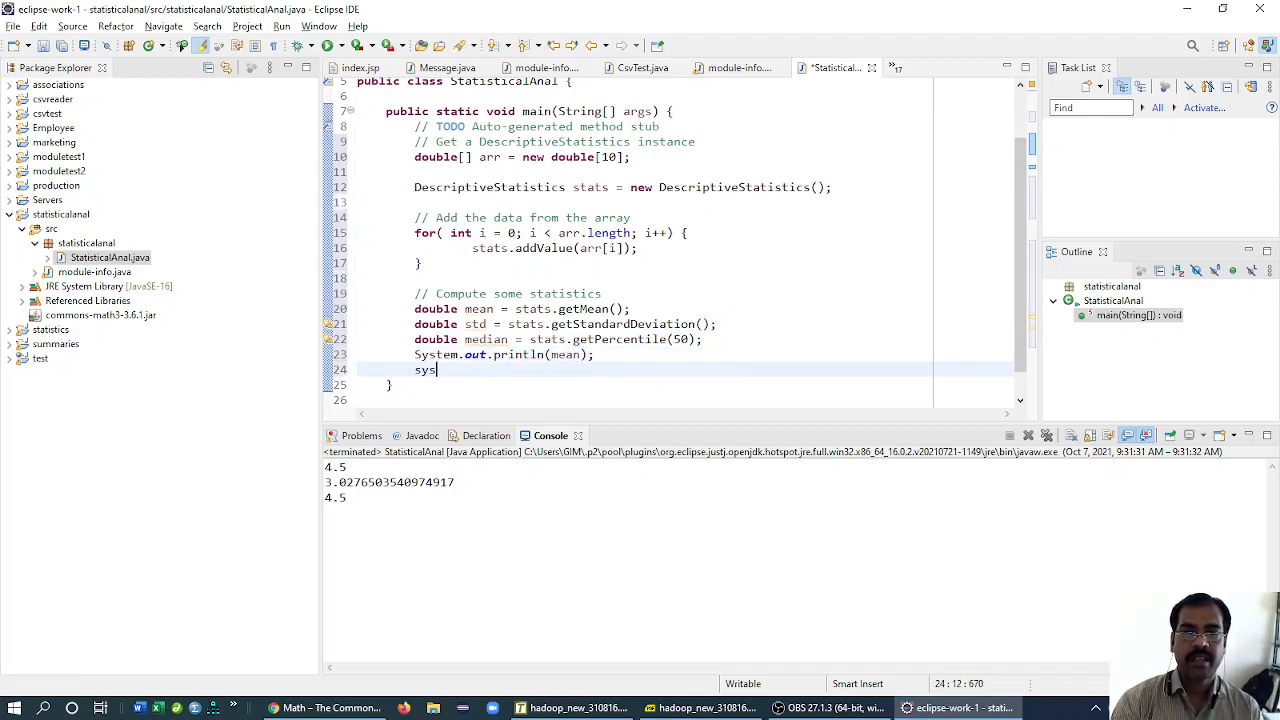
- Add println statements for mean, std and median, then run the program
type("System.out.println();")
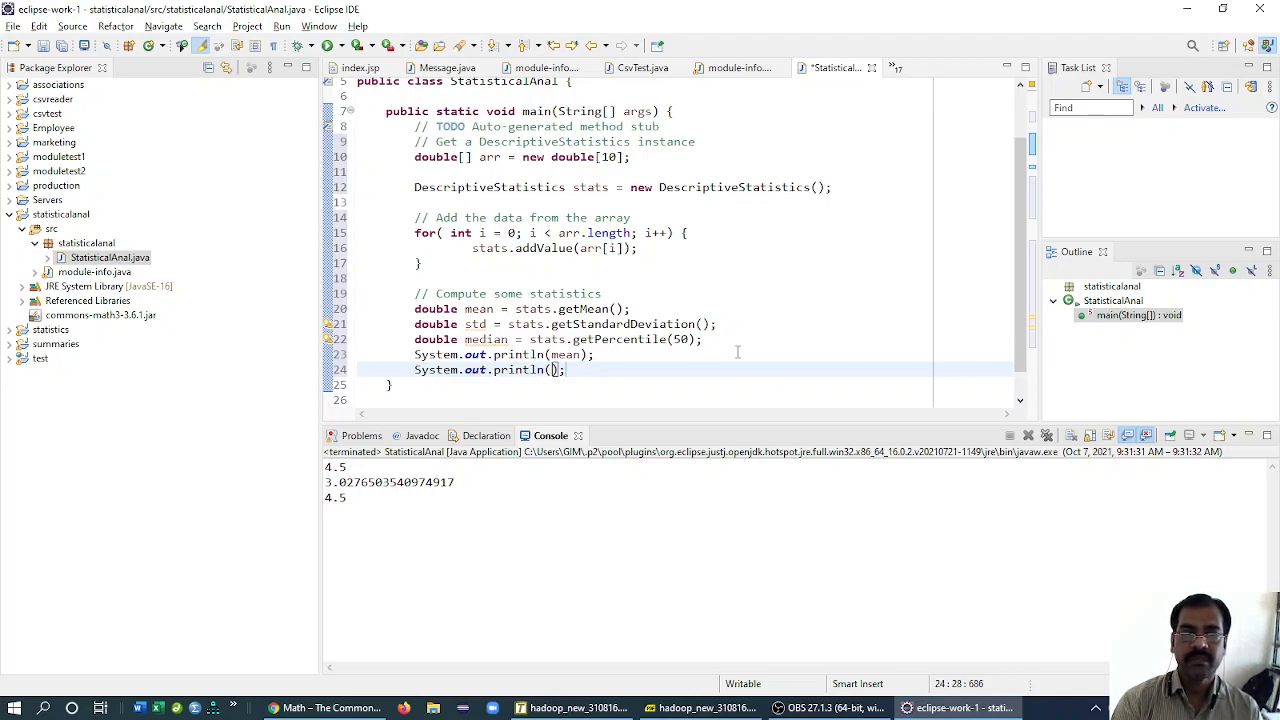
type("std")
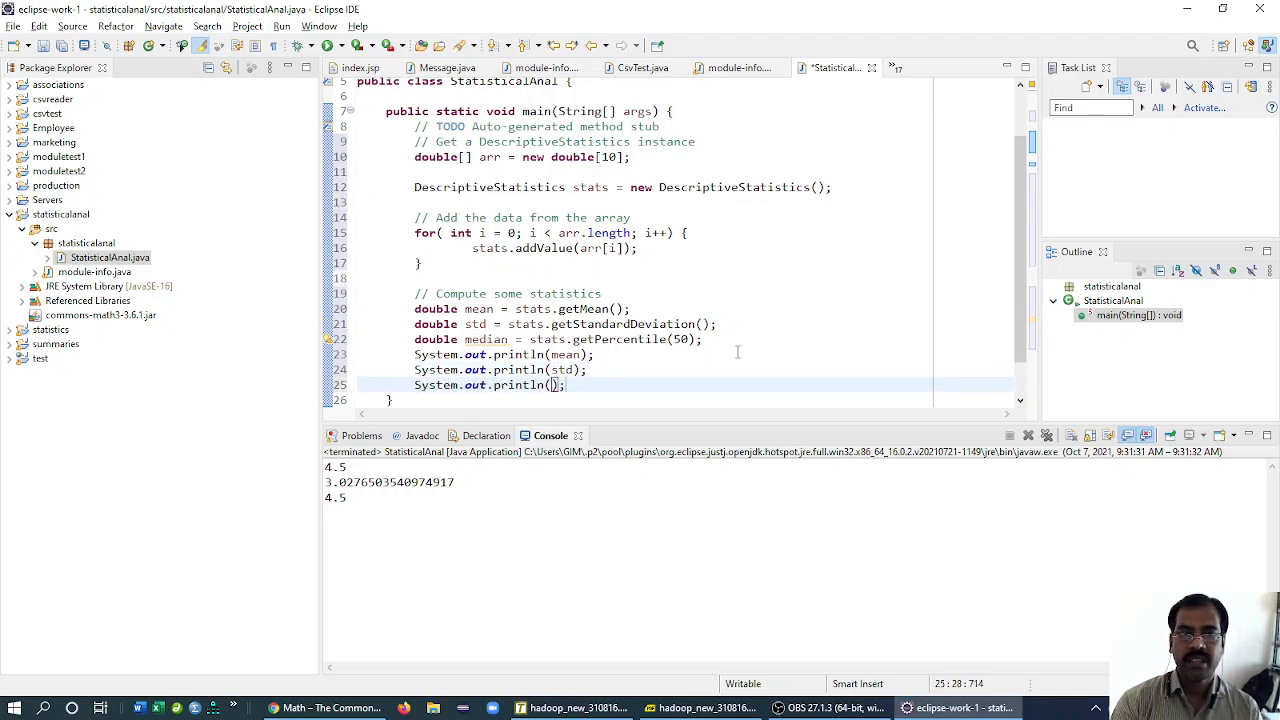
type("median")
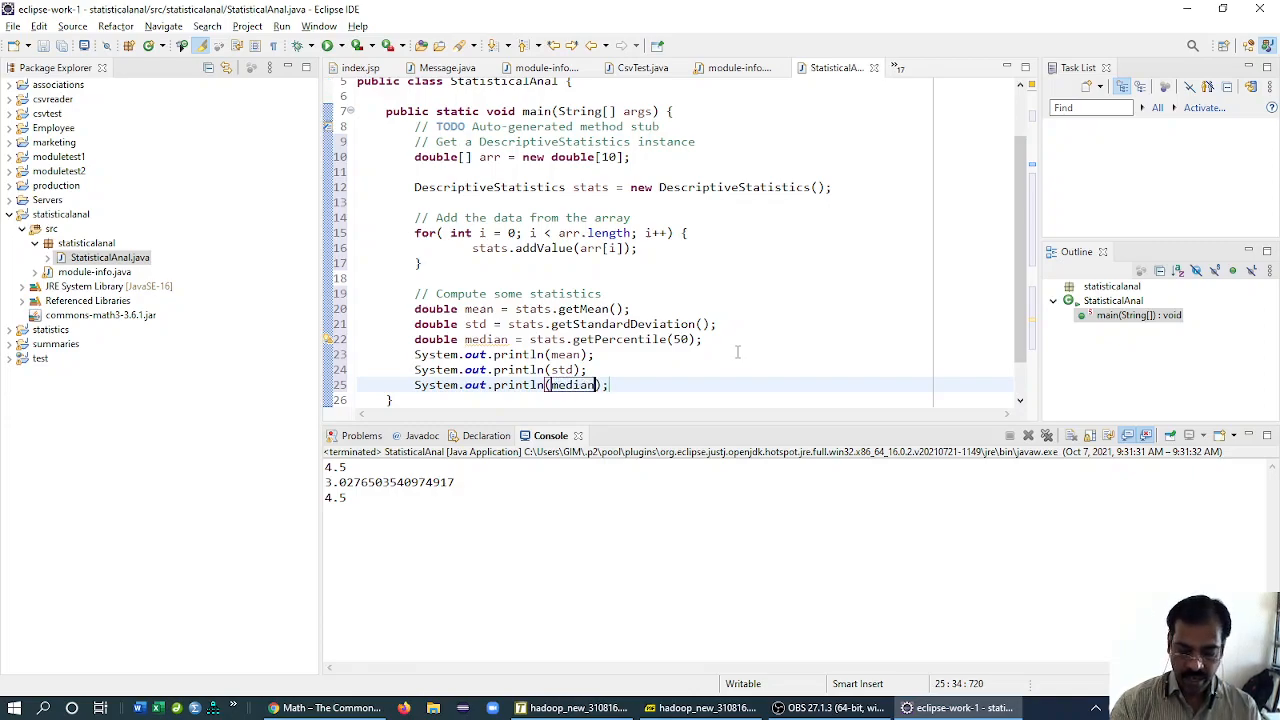
left_click(296, 45)
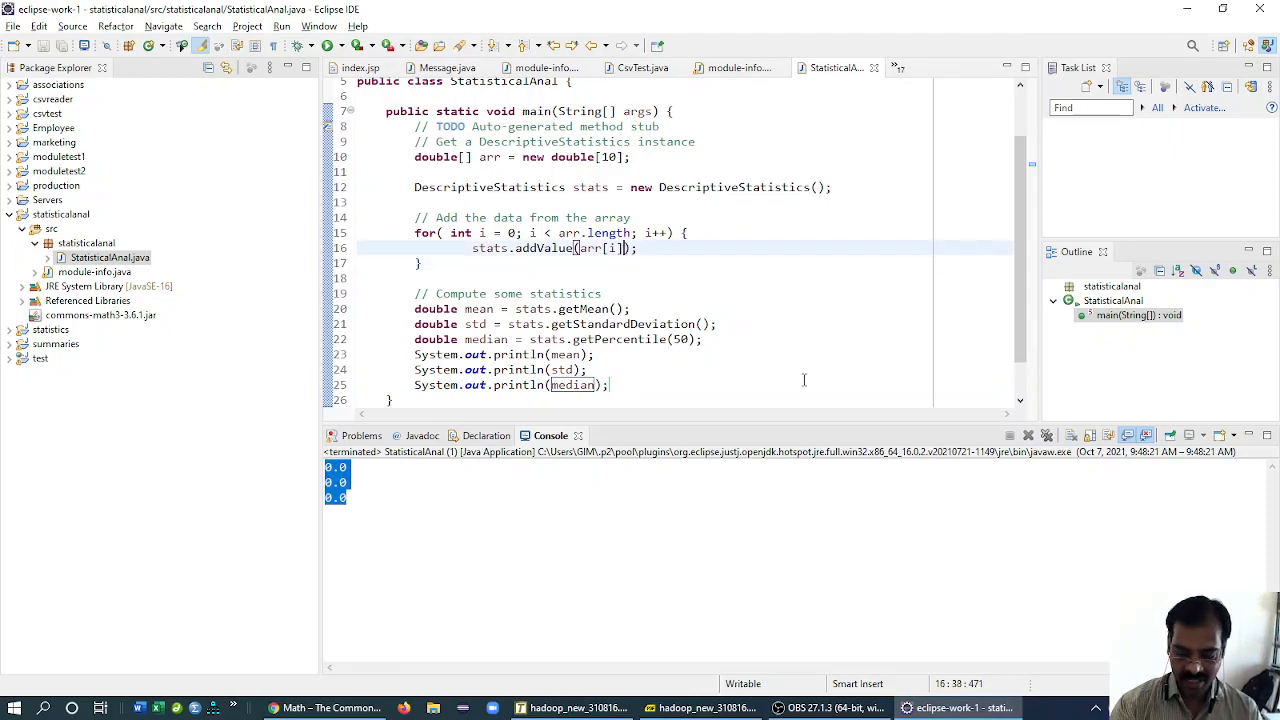
- Change addValue(arr[i]) to addValue(arr[i]=i) and highlight the DescriptiveStatistics type name
type("=i")
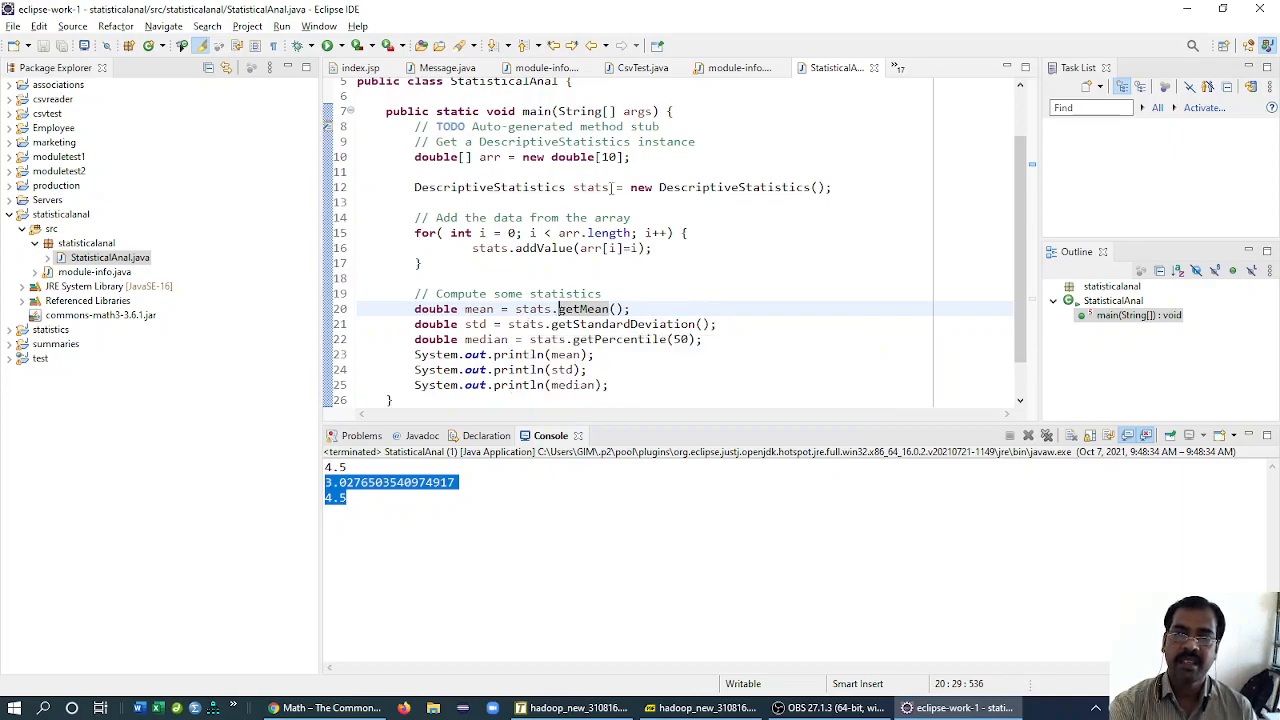
double_click(489, 187)
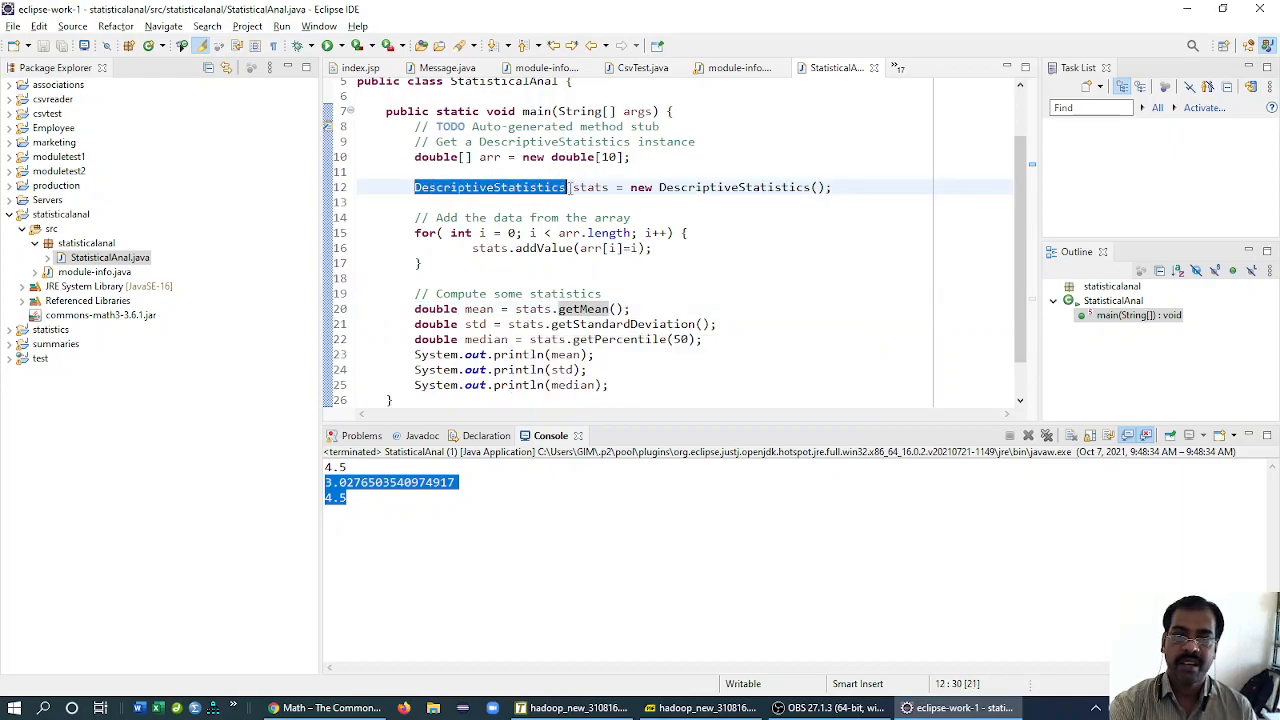
mouse_move(489, 187)
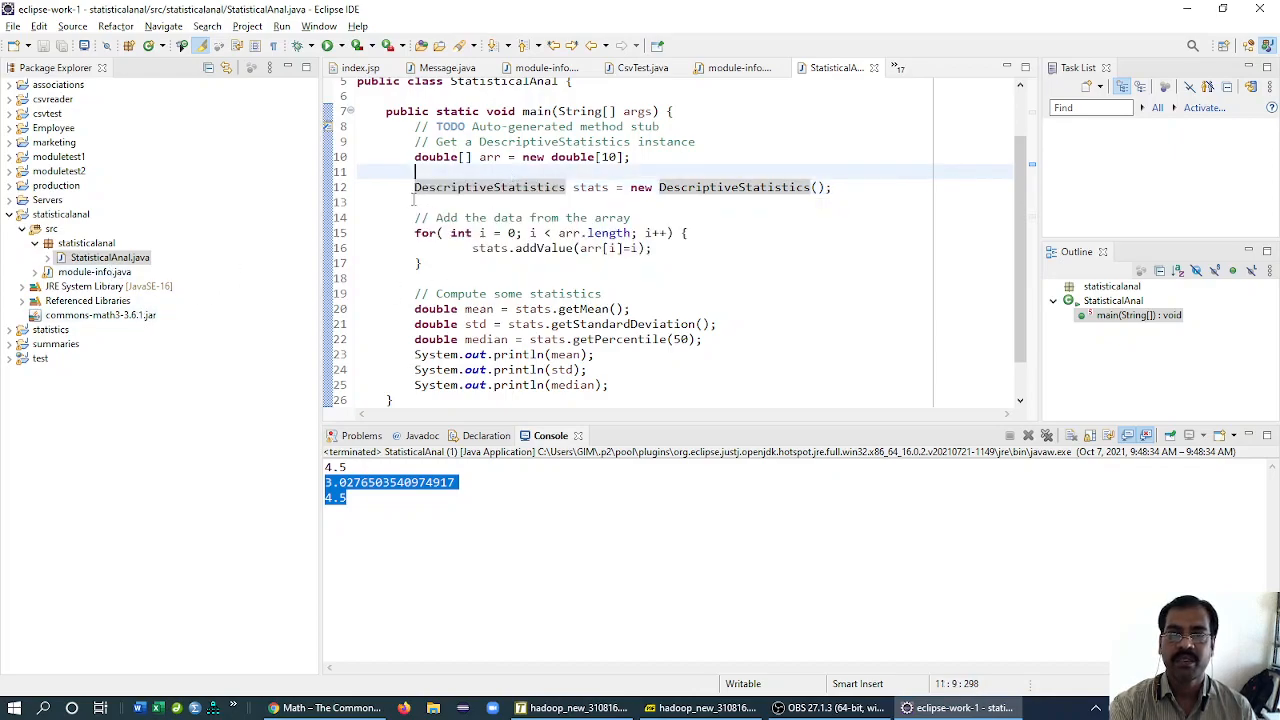
mouse_move(488, 187)
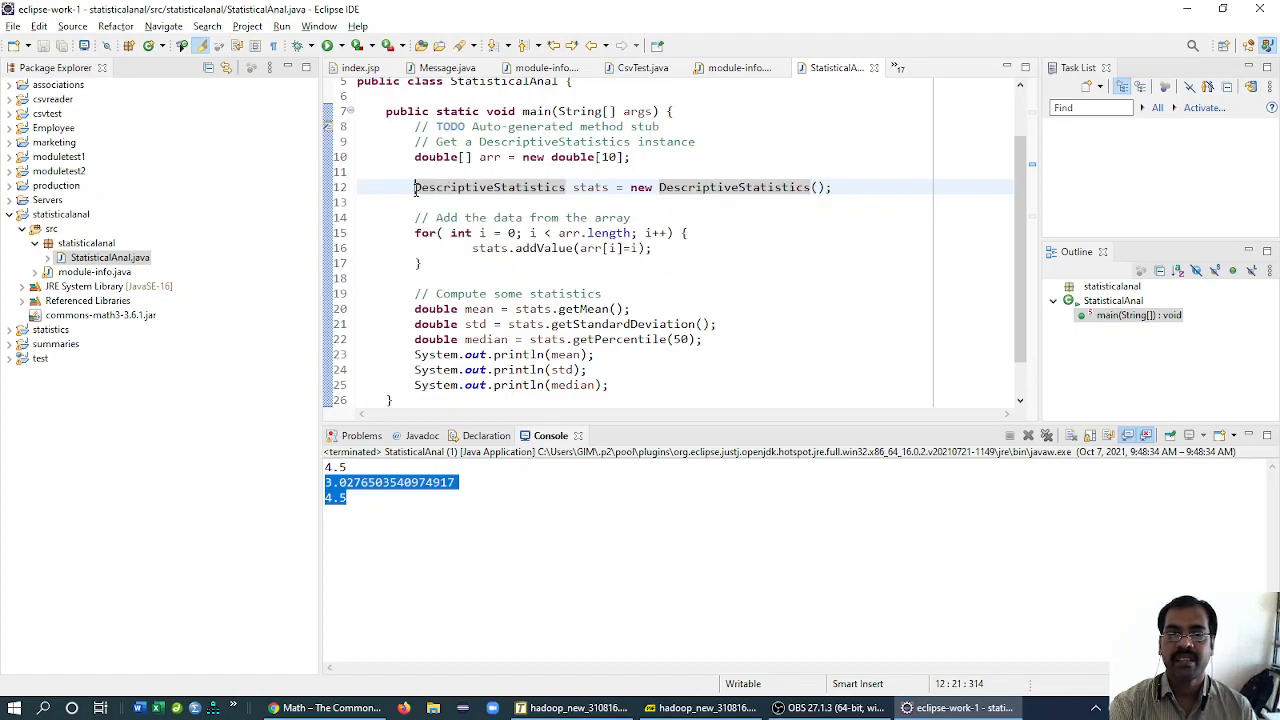
double_click(489, 187)
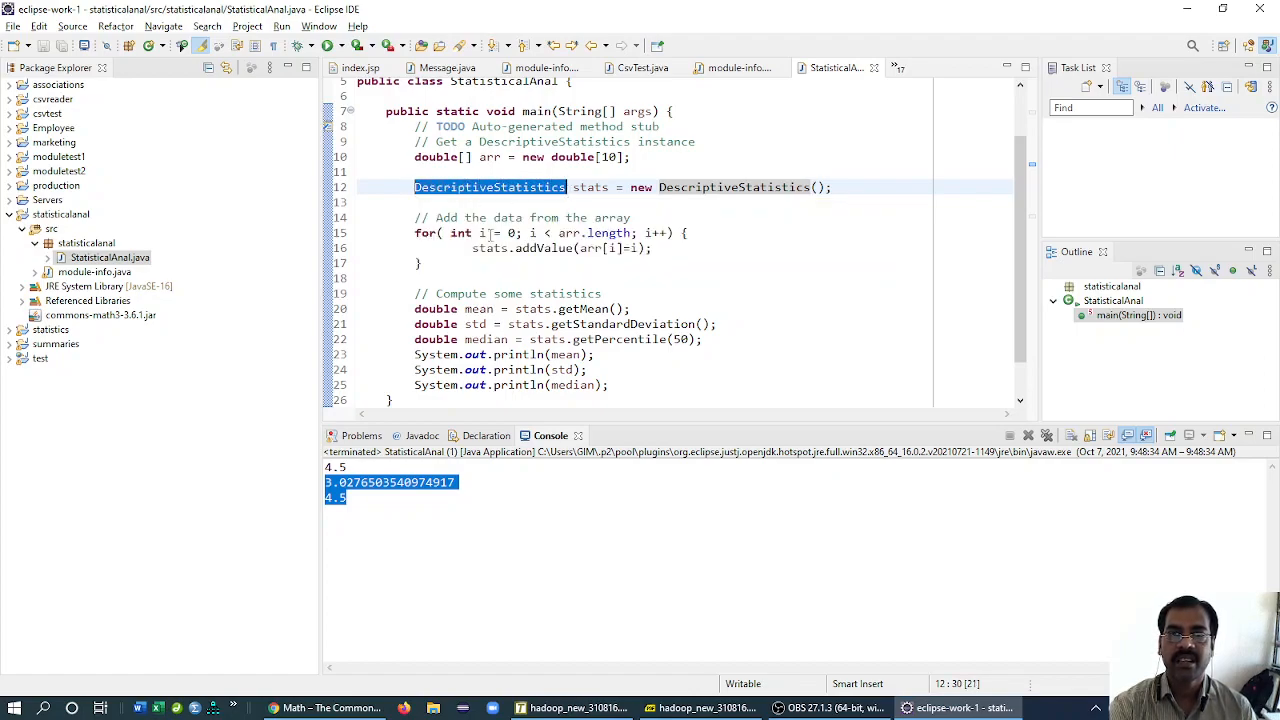